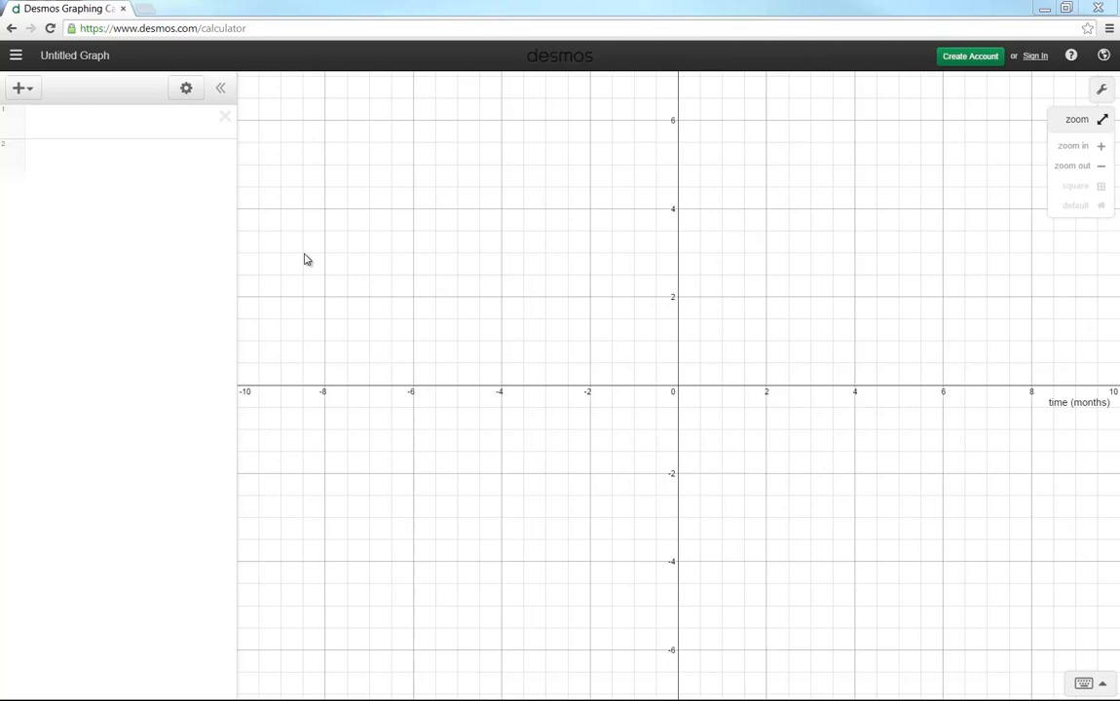
pyautogui.moveTo(658, 280)
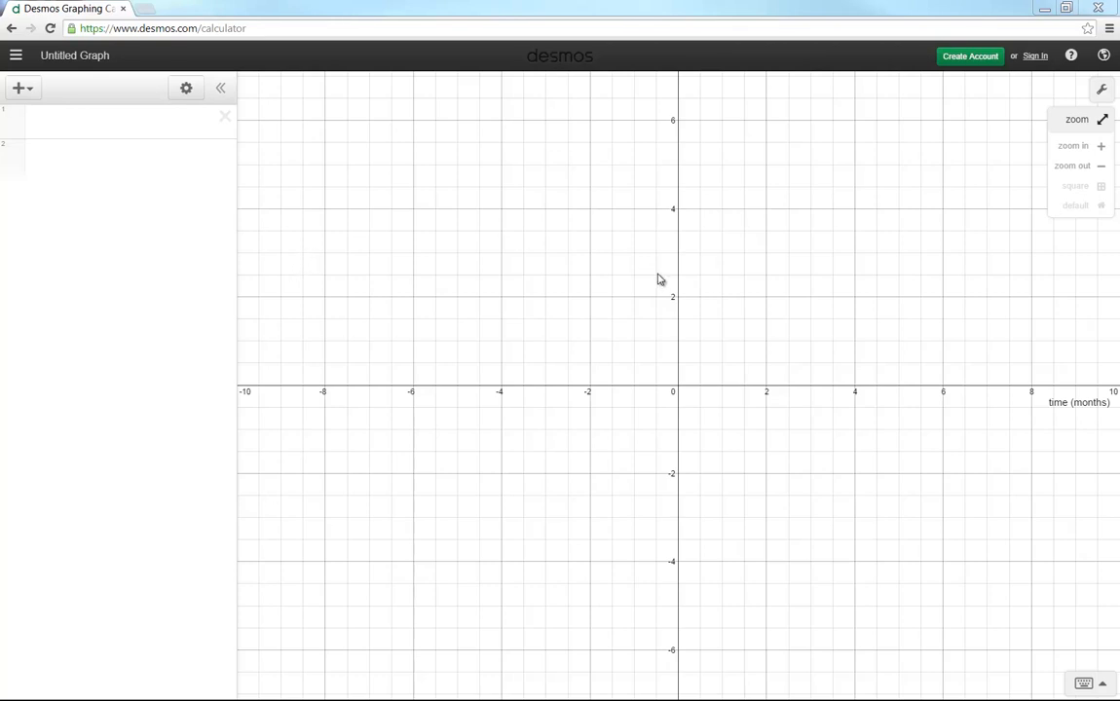
pyautogui.moveTo(341, 245)
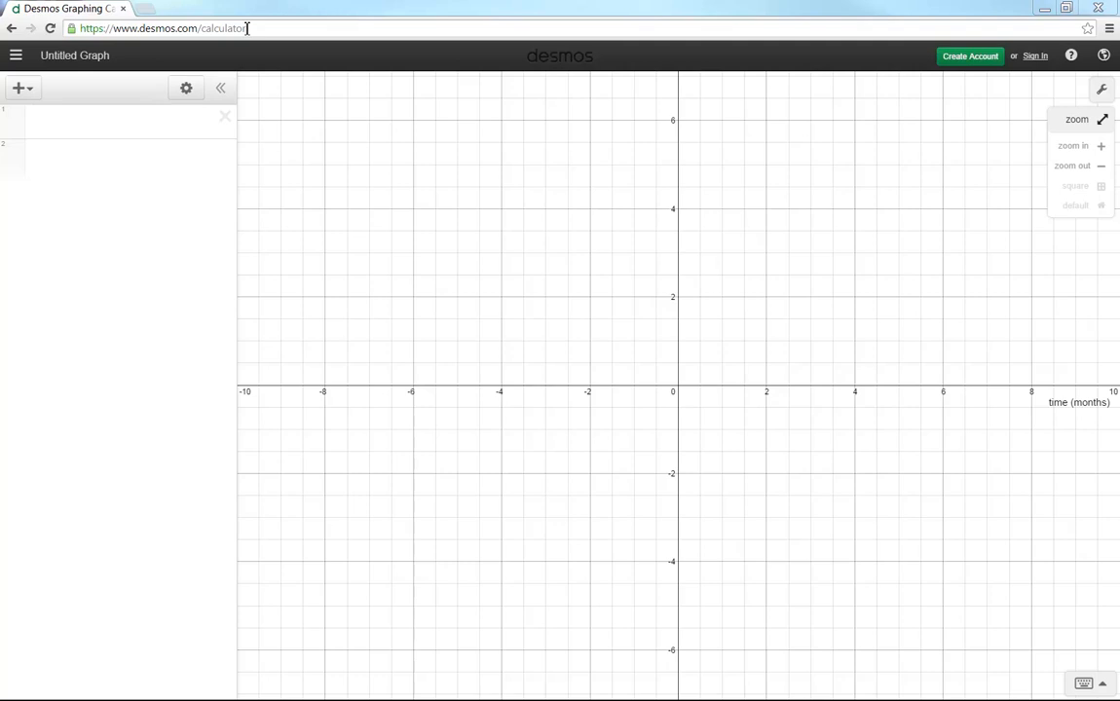
pyautogui.moveTo(289, 117)
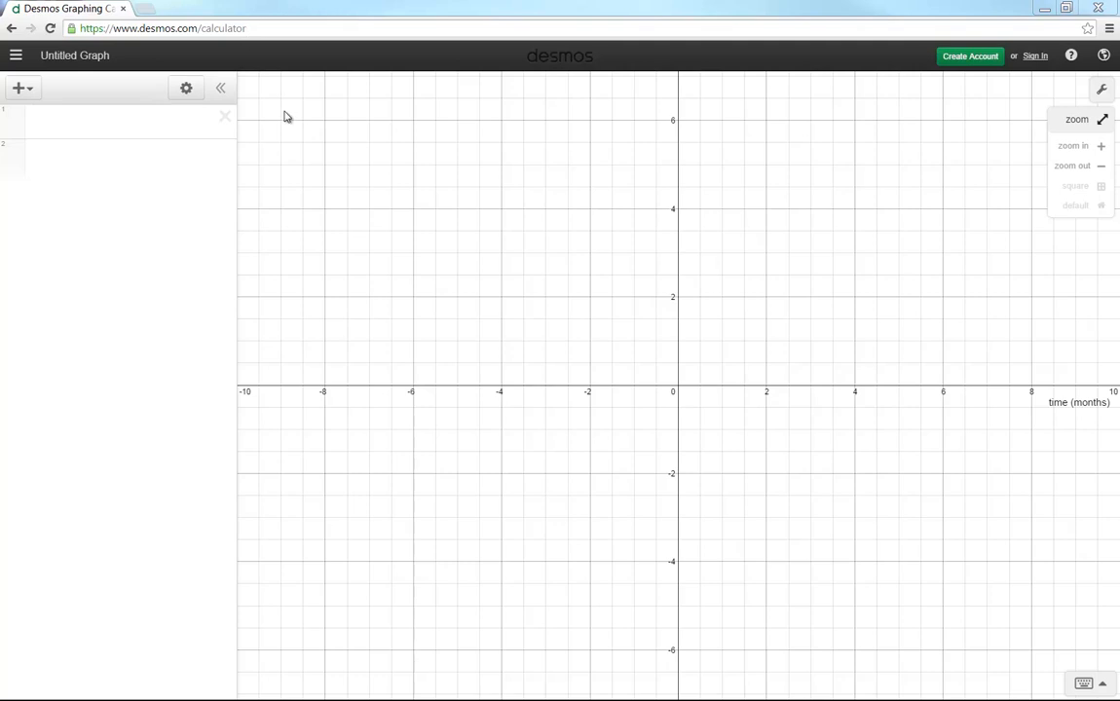
pyautogui.moveTo(438, 304)
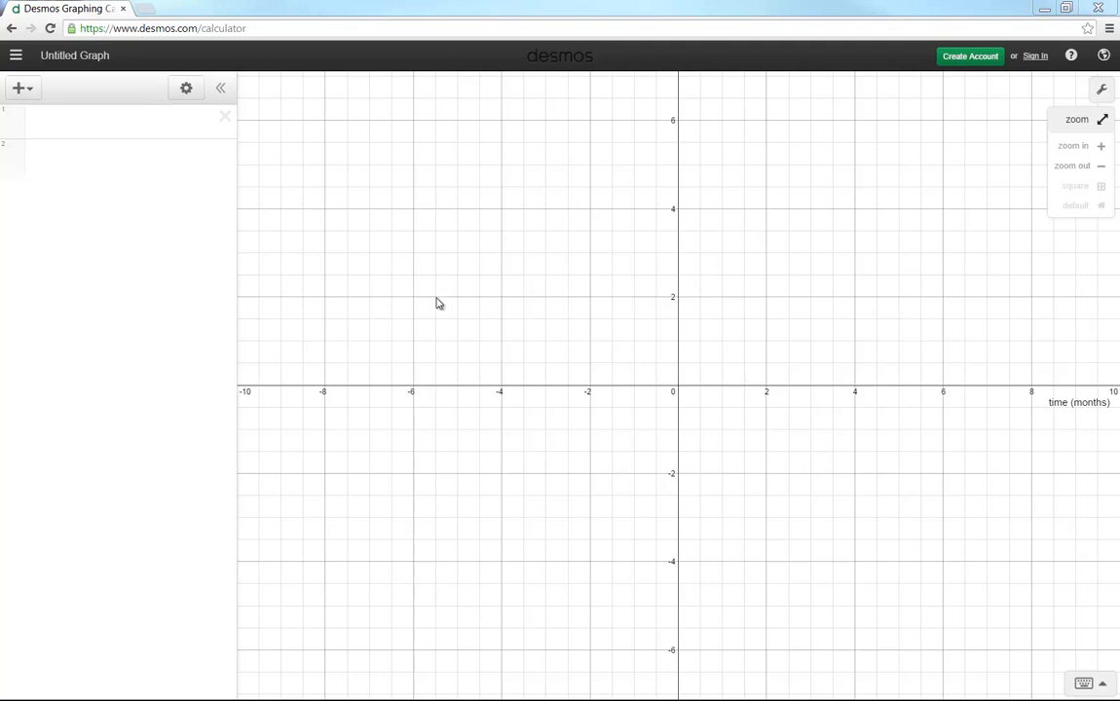
pyautogui.moveTo(576, 435)
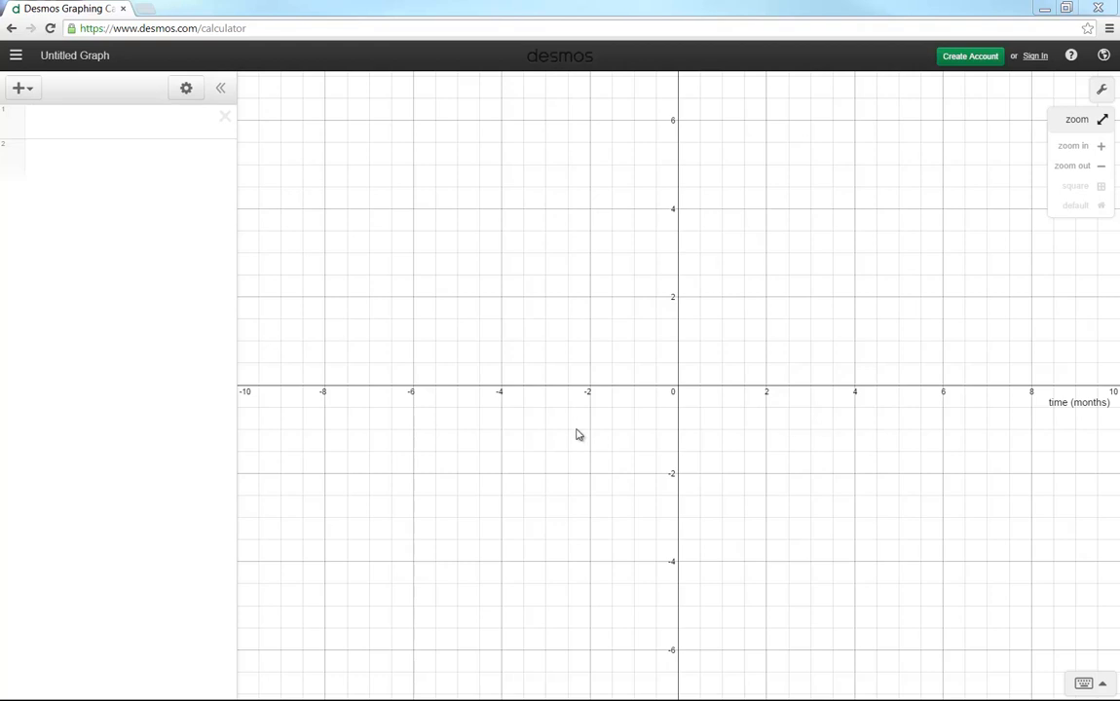
pyautogui.moveTo(822, 413)
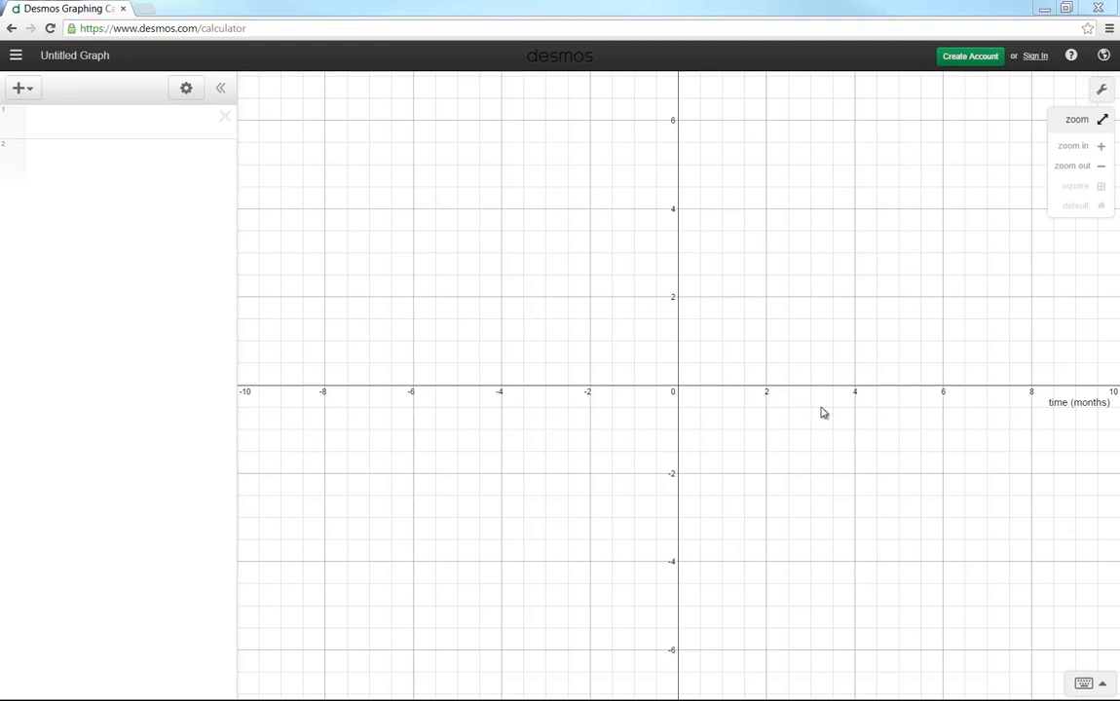
# Collapse the zoom options so only the empty graph with its time (months) axis shows
pyautogui.click(1072, 165)
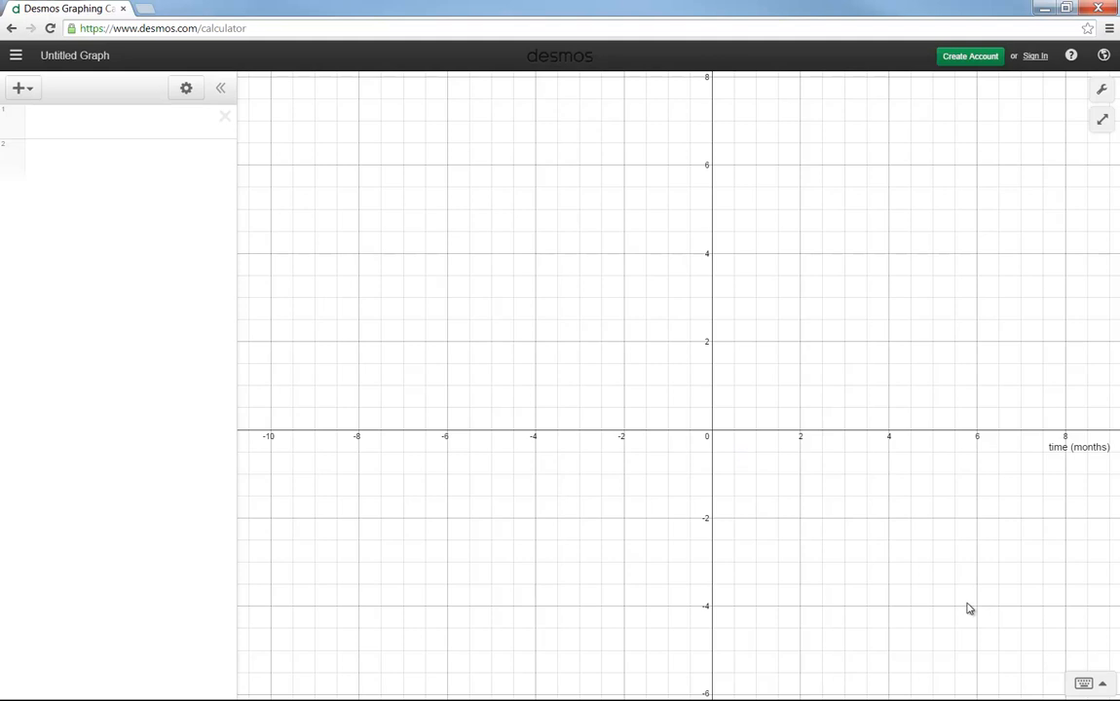
pyautogui.moveTo(1083, 683)
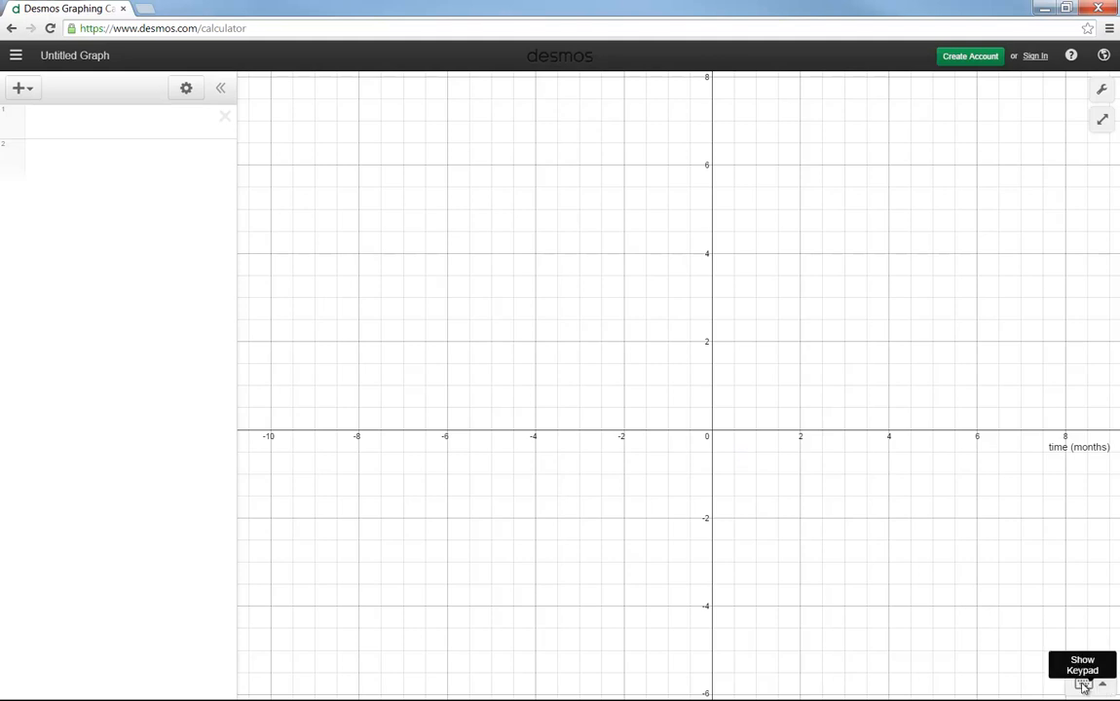
# Enter 500(1.015)^x as the first expression using the on-screen keypad
pyautogui.click(1083, 685)
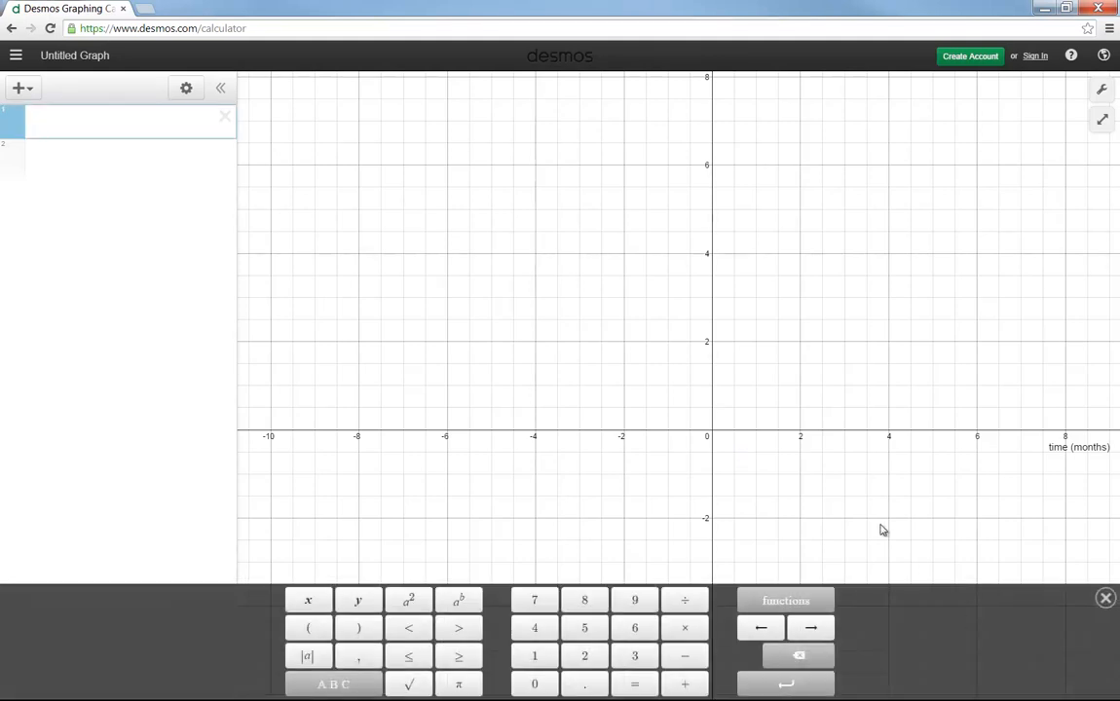
pyautogui.moveTo(666, 577)
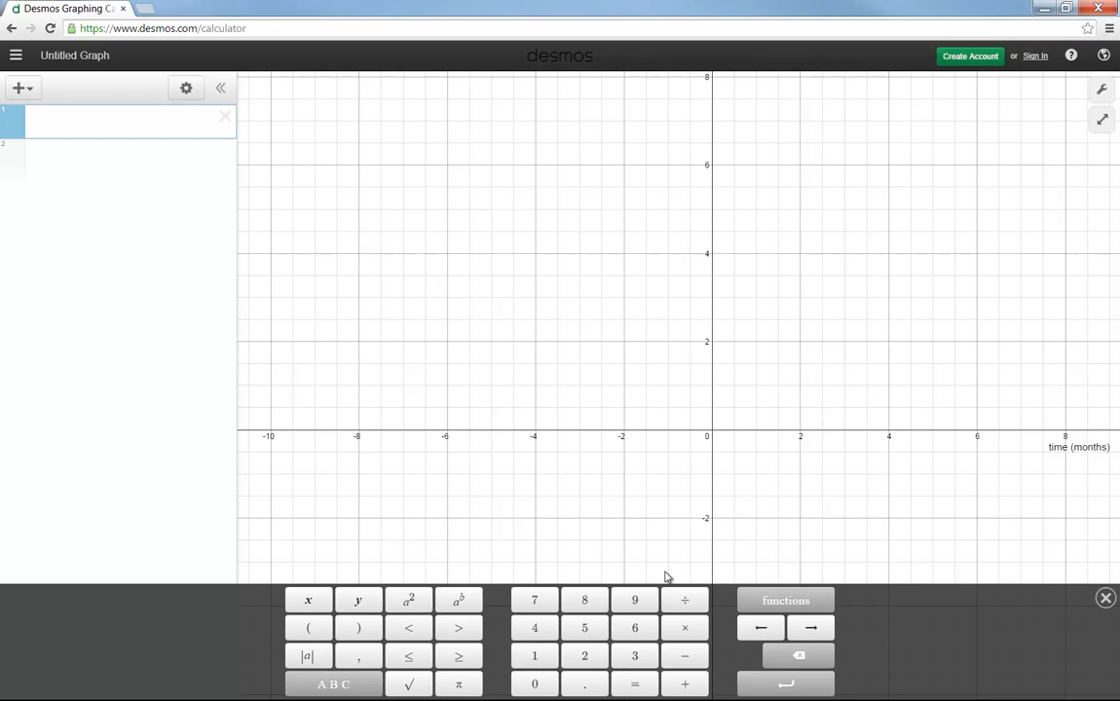
pyautogui.click(117, 121)
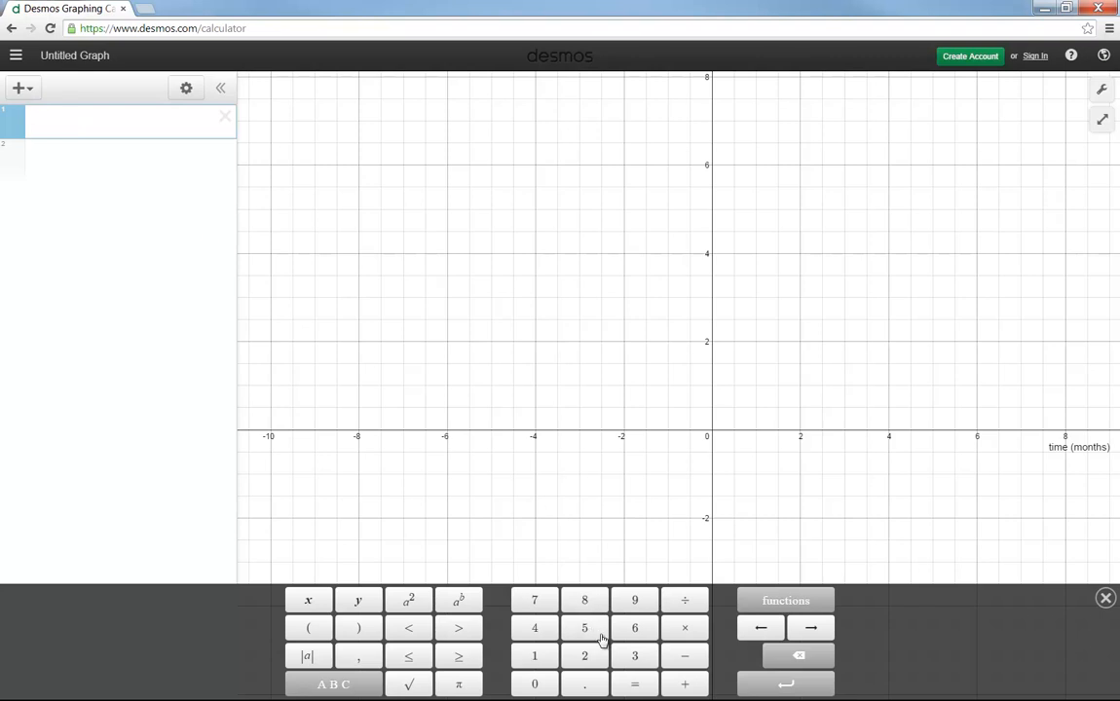
pyautogui.click(585, 628)
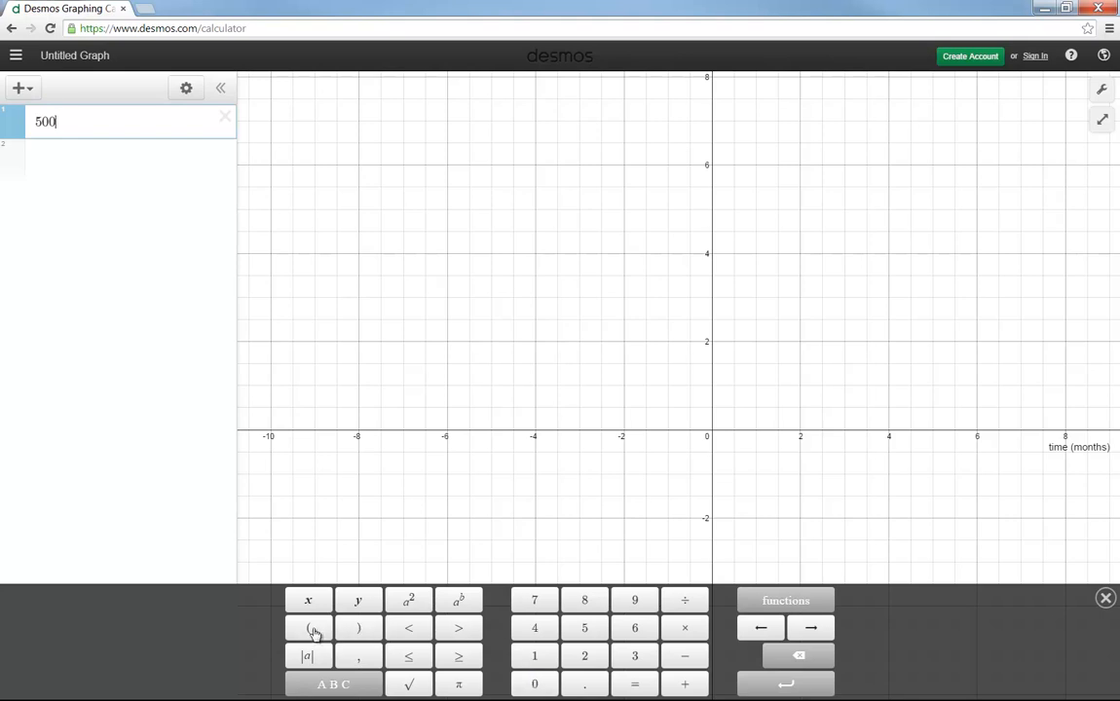
pyautogui.click(308, 627)
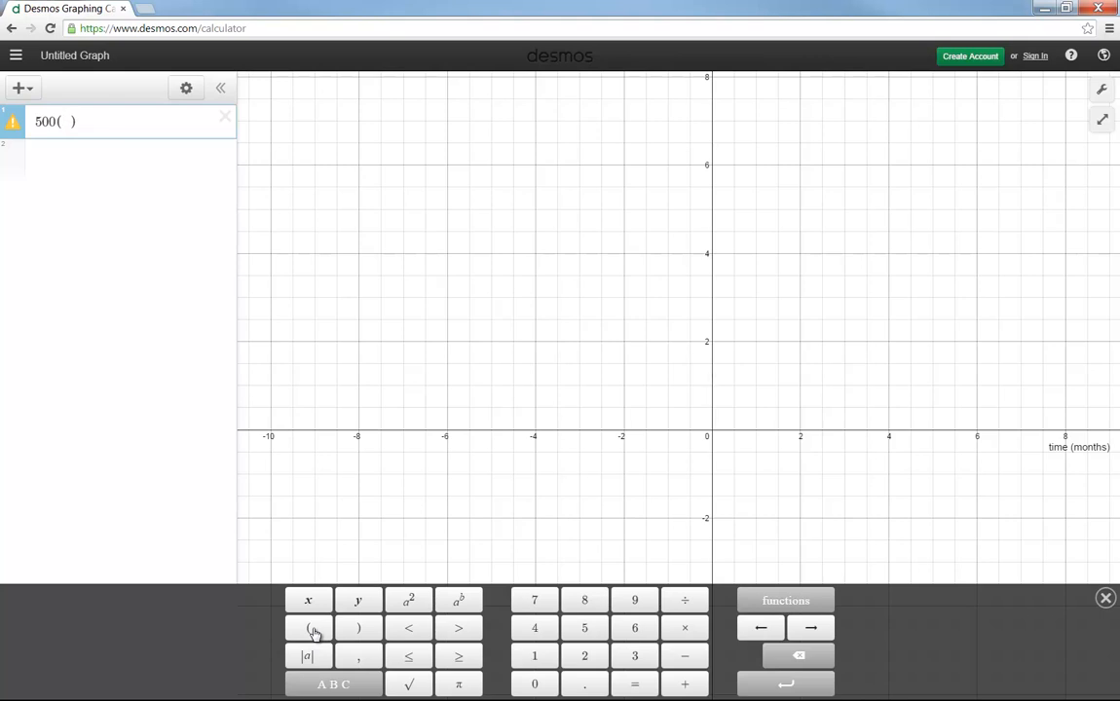
pyautogui.moveTo(418, 645)
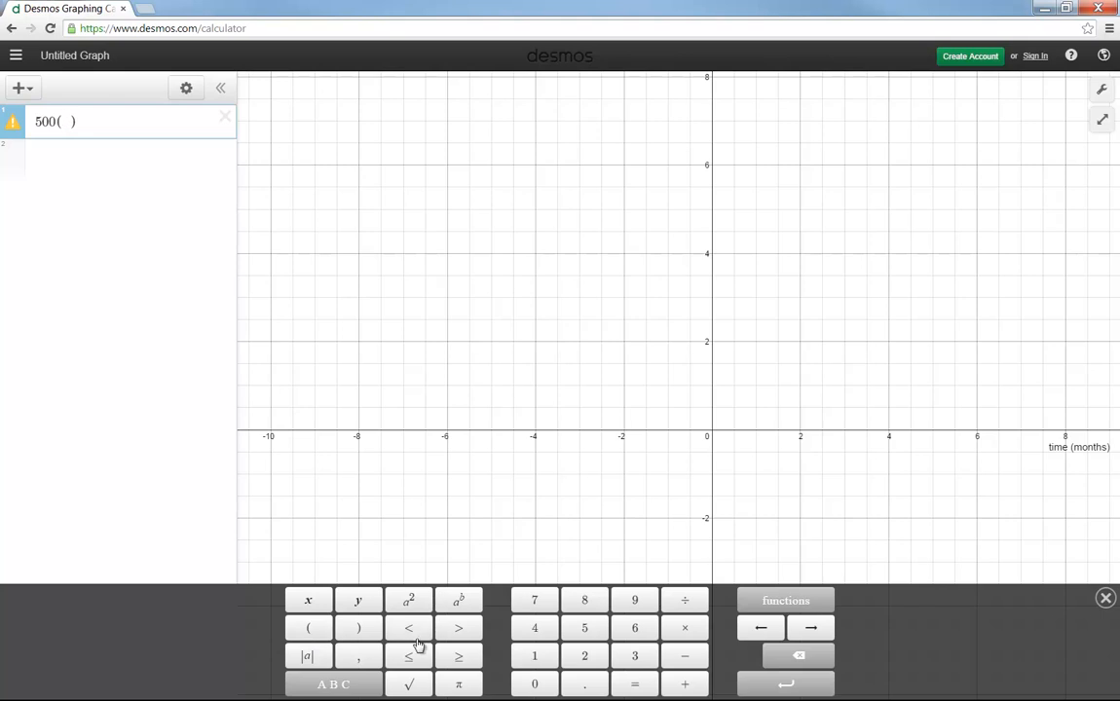
pyautogui.click(534, 654)
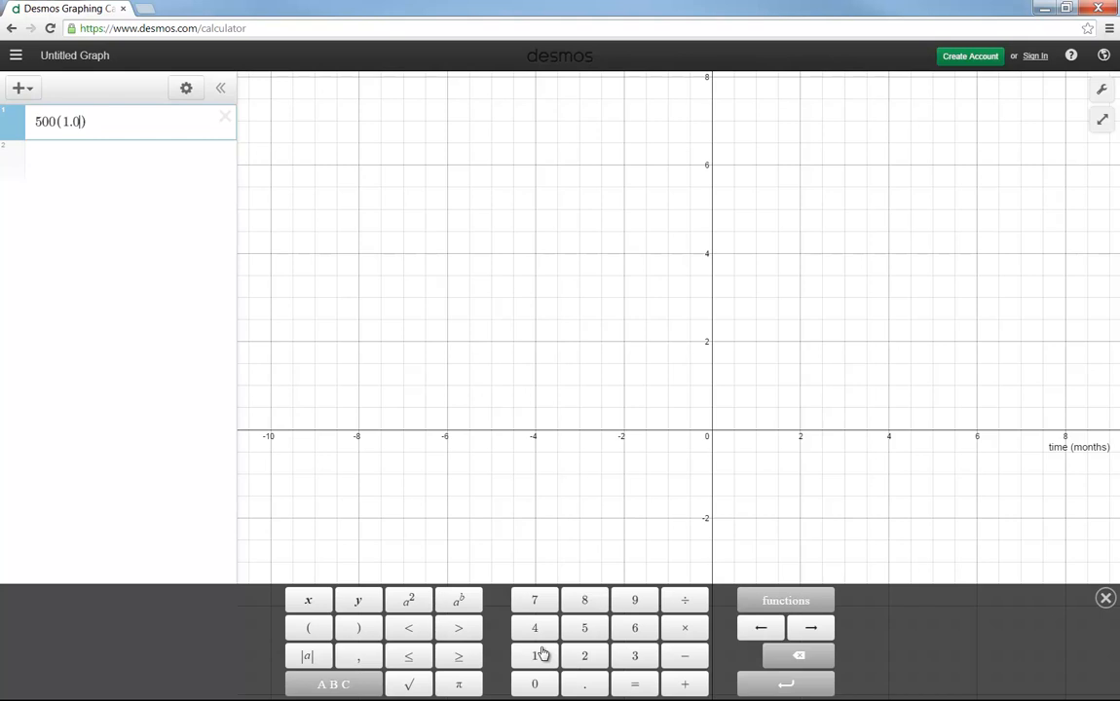
pyautogui.click(584, 627)
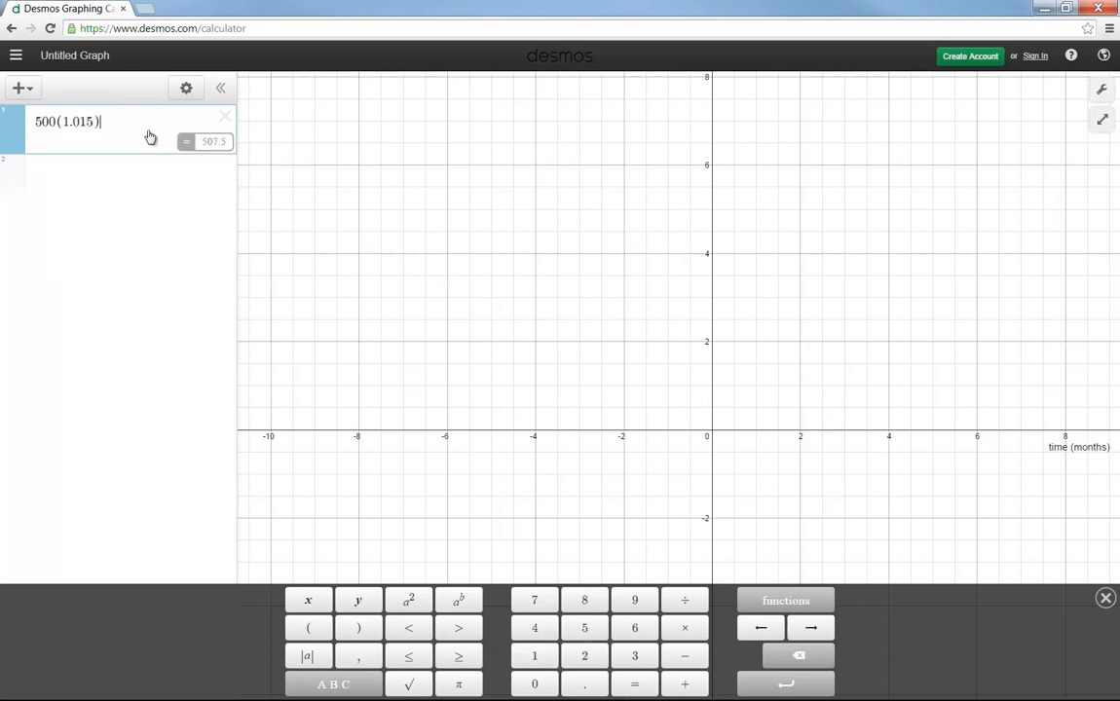
pyautogui.moveTo(460, 600)
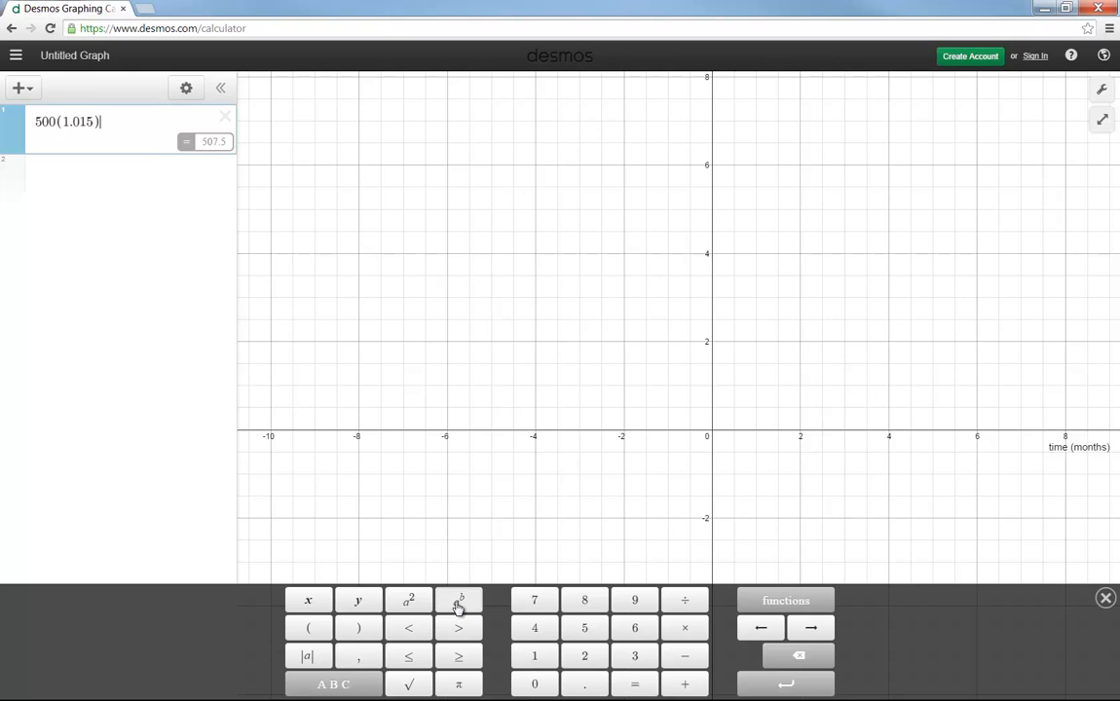
pyautogui.click(459, 600)
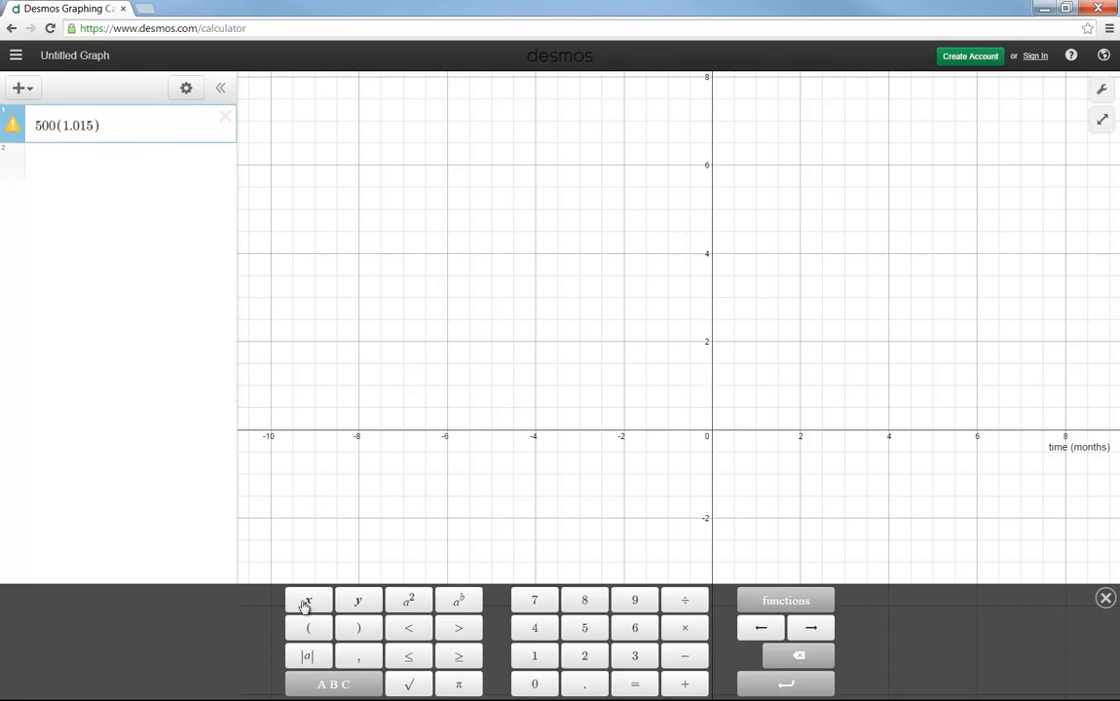
pyautogui.click(308, 600)
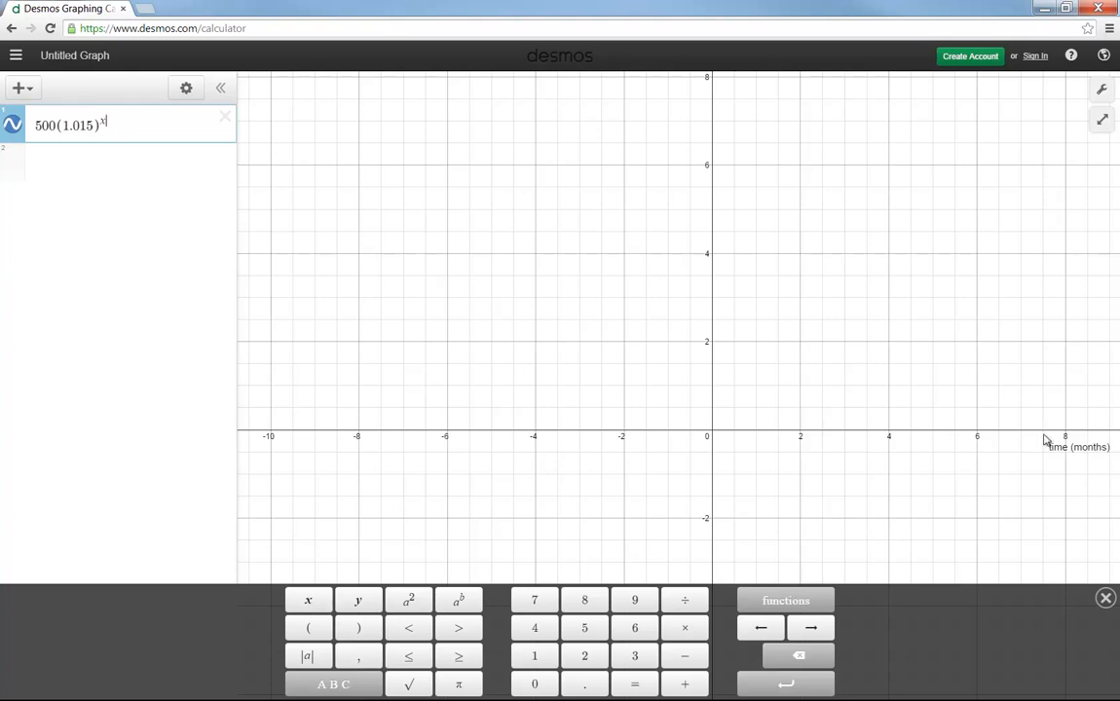
pyautogui.moveTo(719, 168)
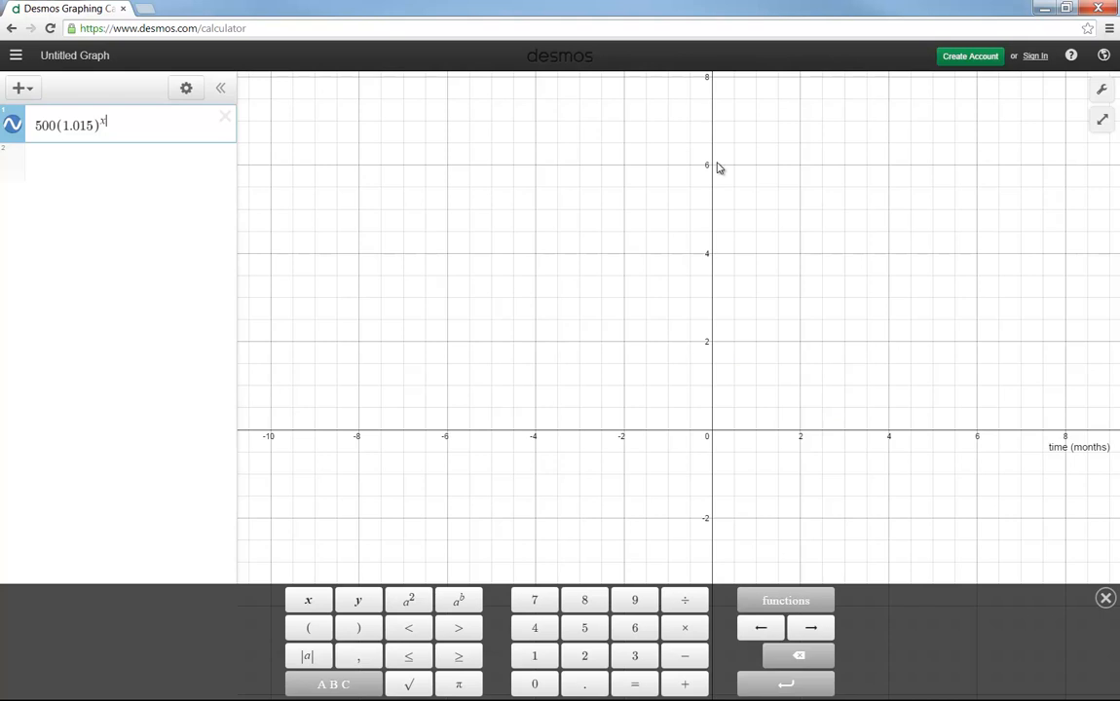
pyautogui.moveTo(105, 140)
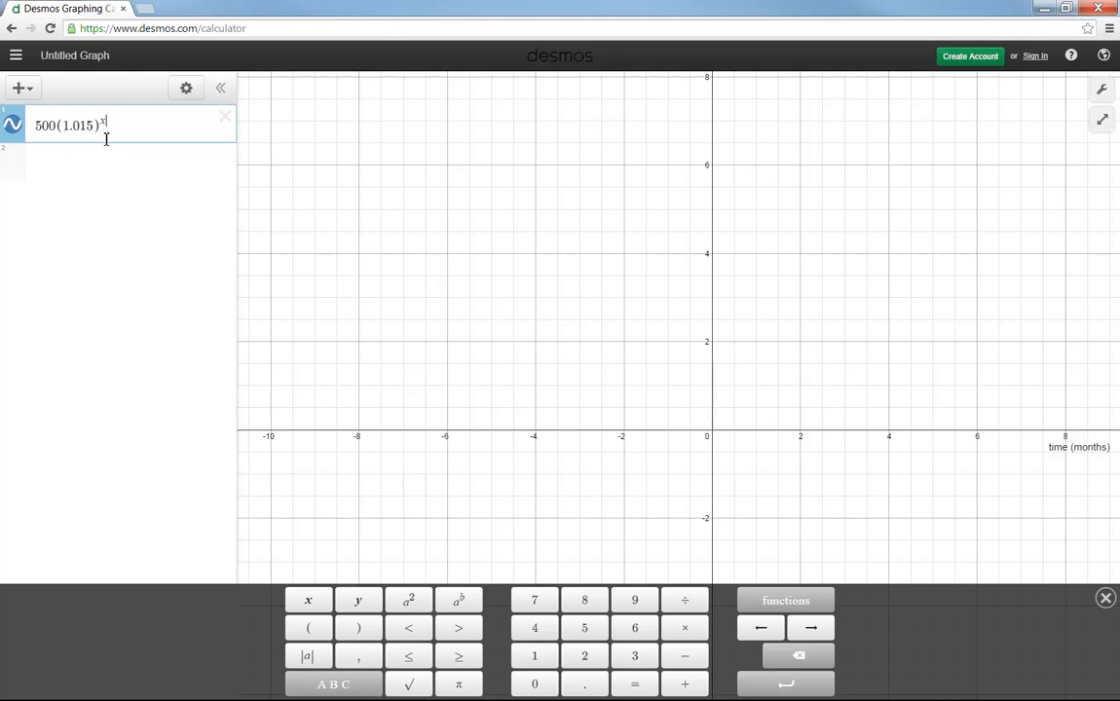
pyautogui.moveTo(177, 148)
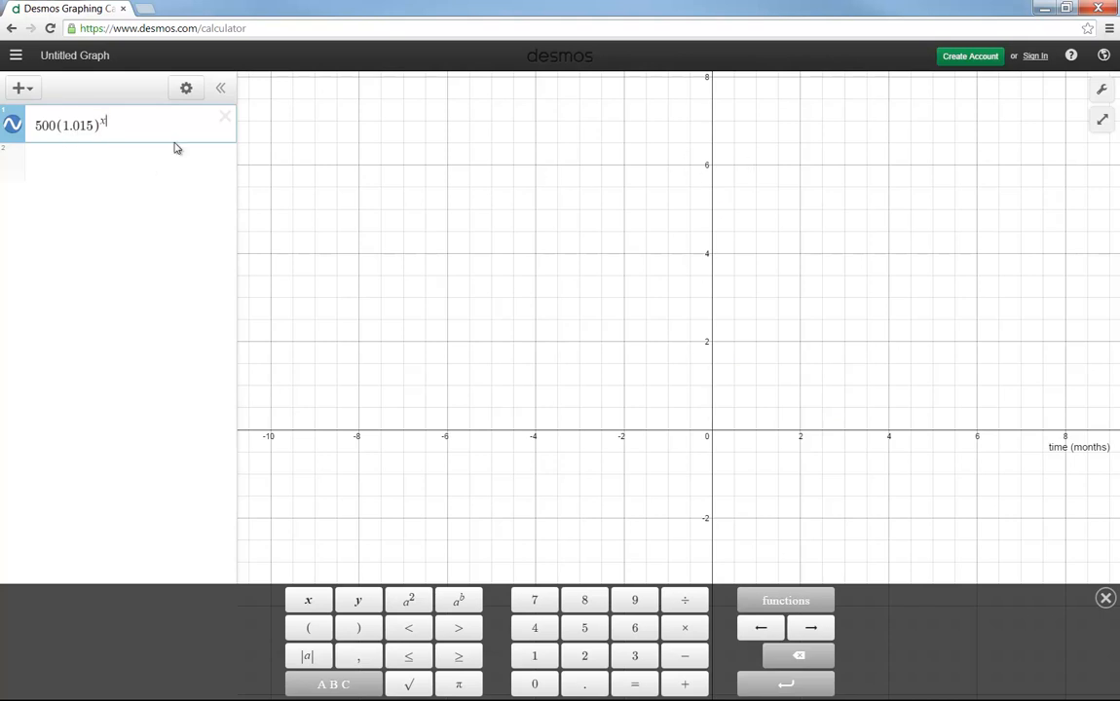
pyautogui.moveTo(723, 125)
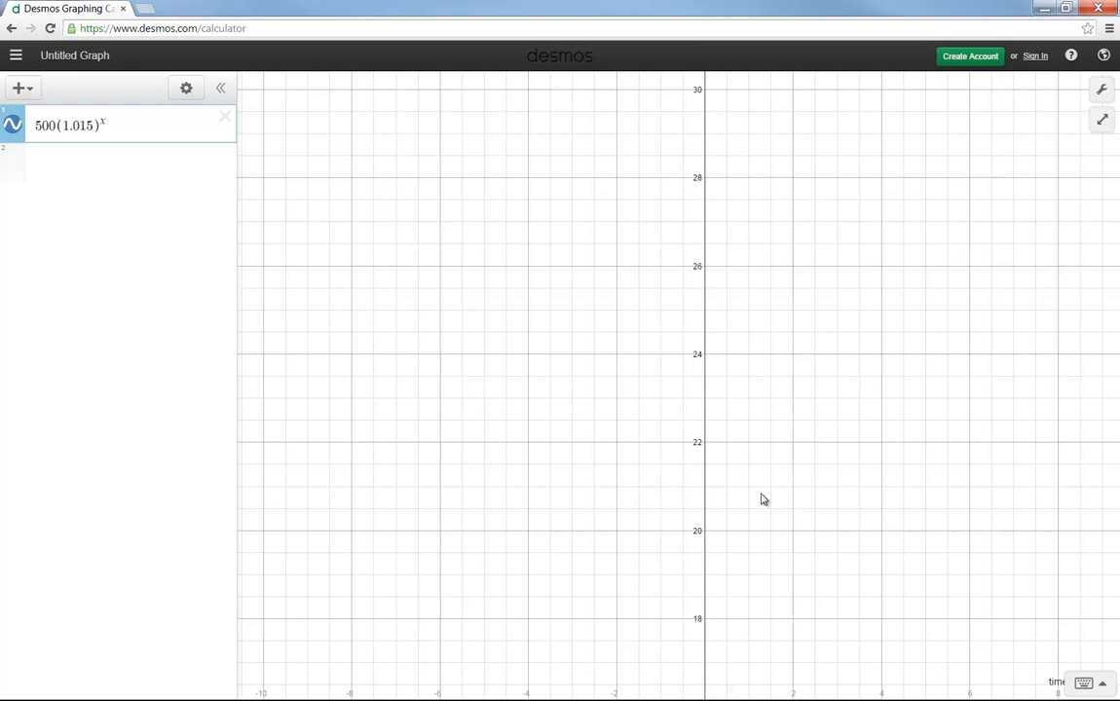
pyautogui.moveTo(711, 545)
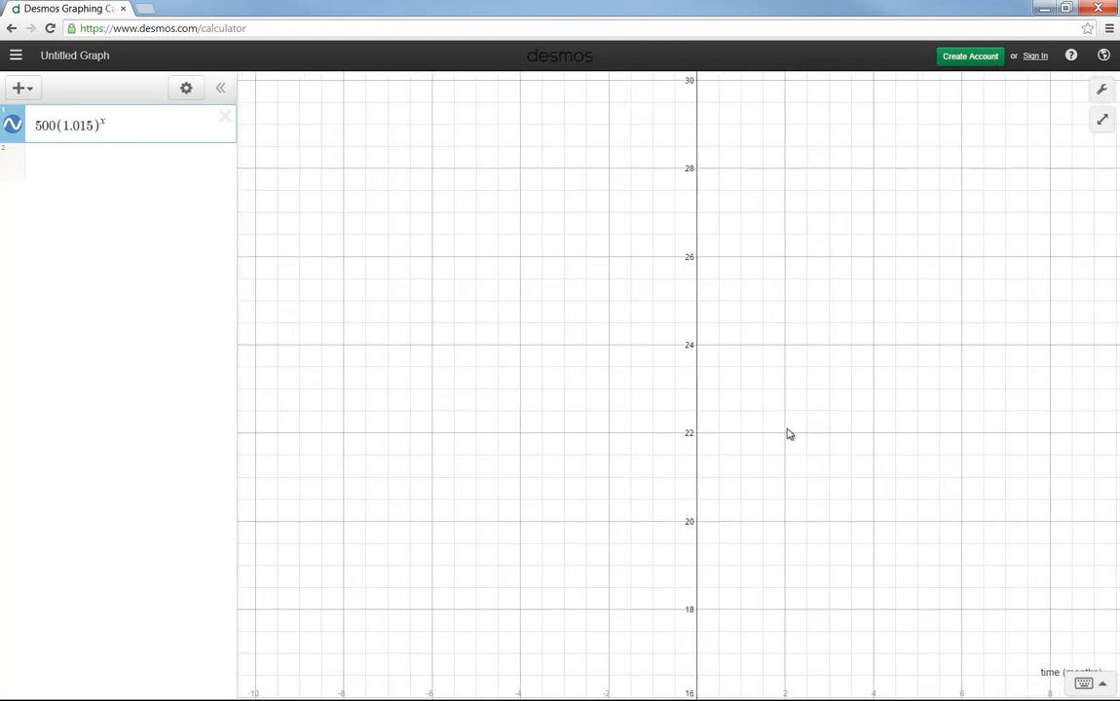
# Pan the graph paper back toward the origin
pyautogui.moveTo(789, 433); pyautogui.dragTo(717, 409)
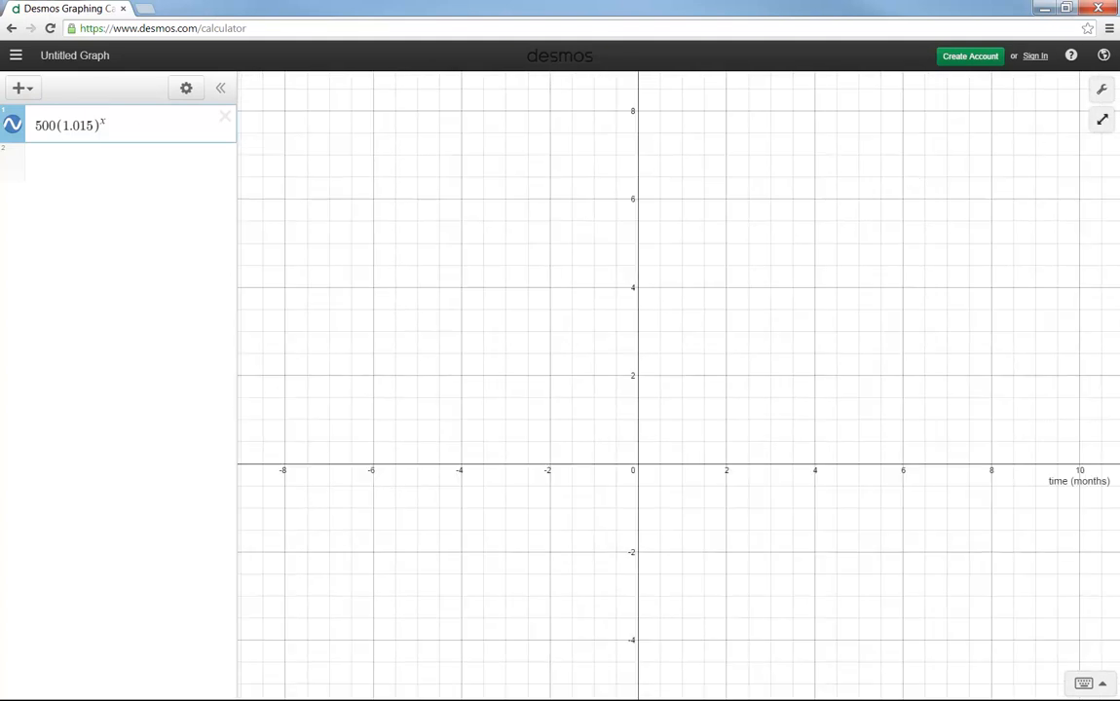
pyautogui.moveTo(1102, 90)
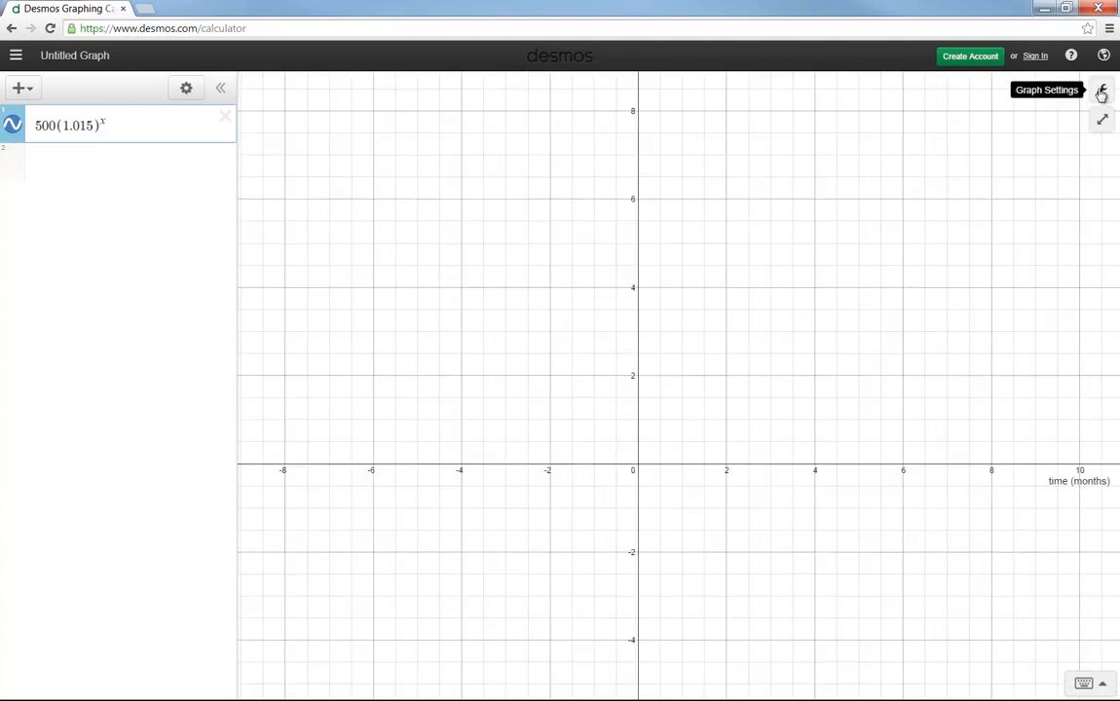
# In Graph Settings, give the vertical axis a label starting with 'A' for A ($)
pyautogui.click(1103, 89)
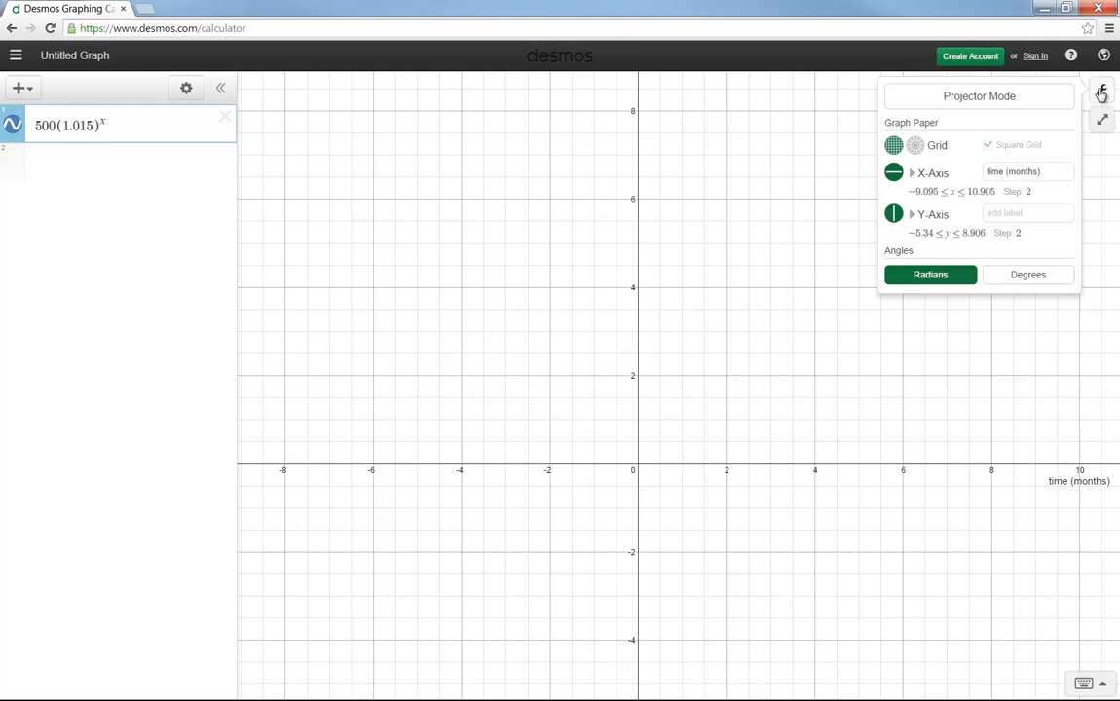
pyautogui.moveTo(1049, 195)
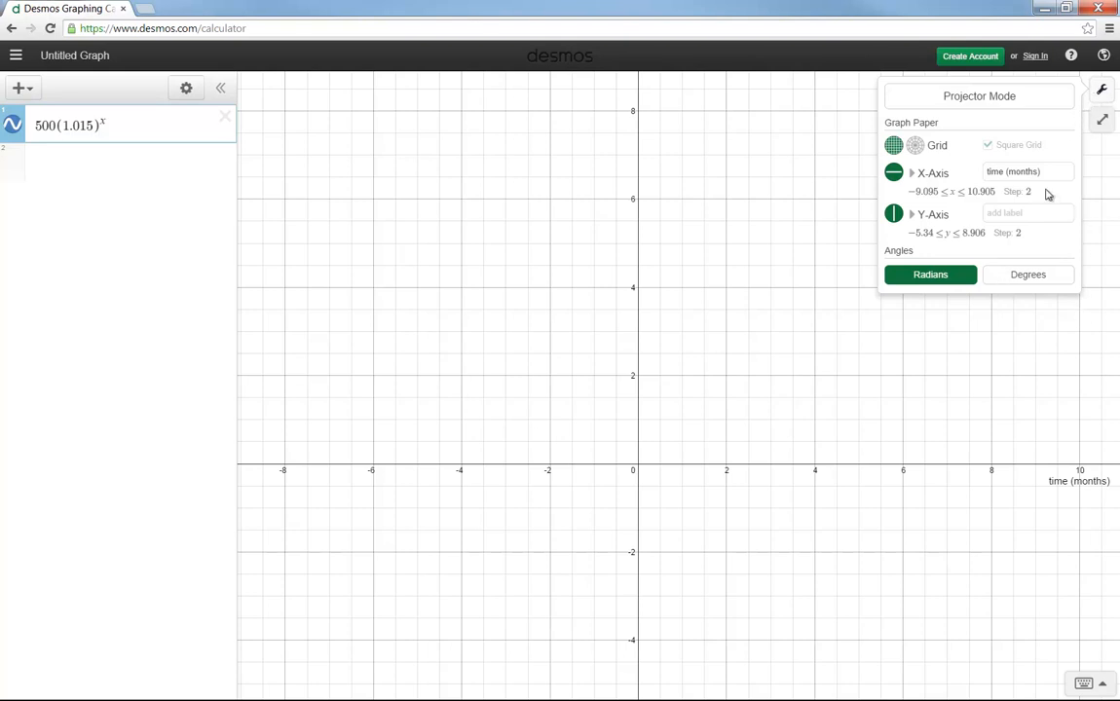
pyautogui.moveTo(912, 183)
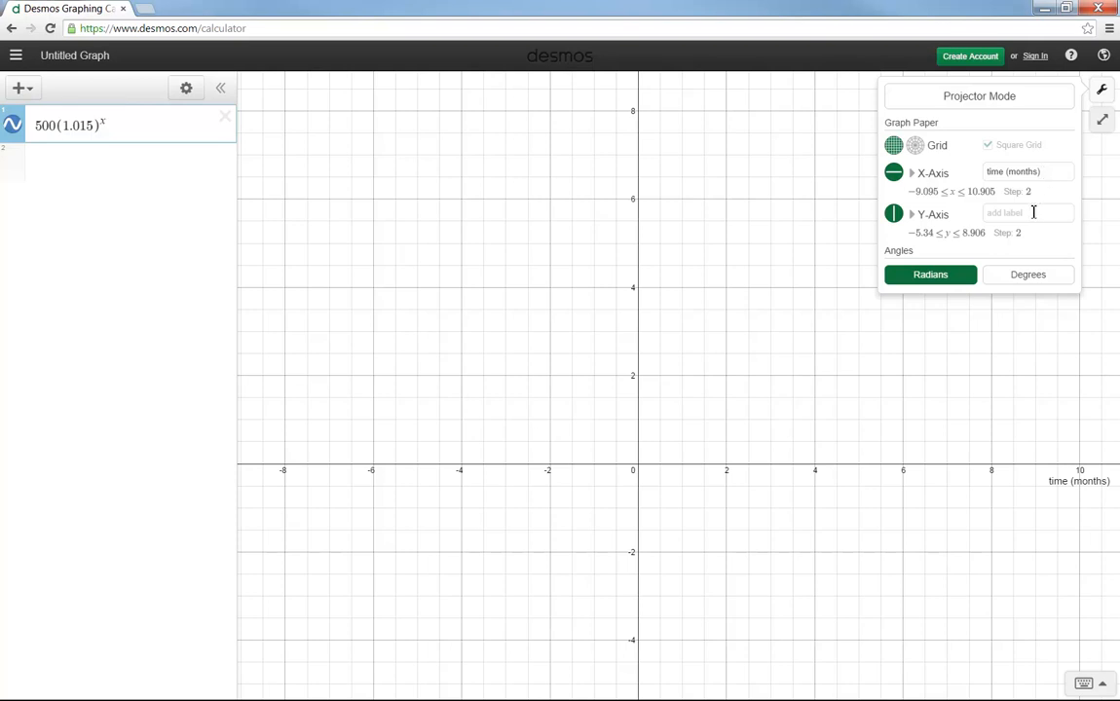
pyautogui.click(1023, 212)
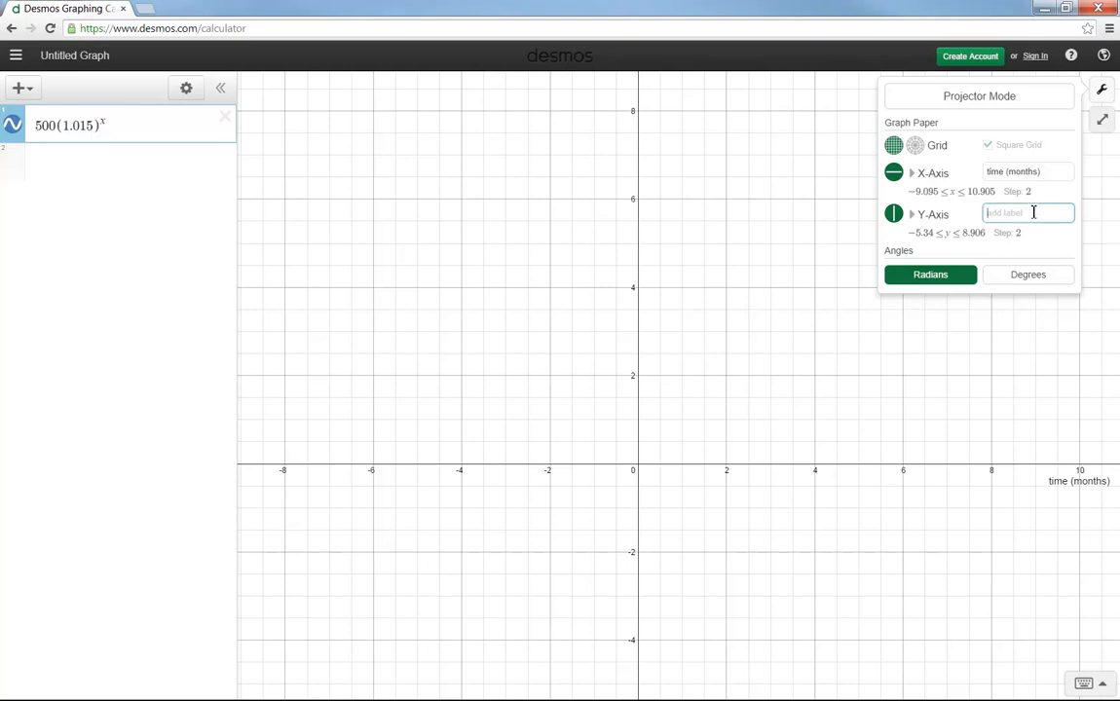
pyautogui.write('A ($')
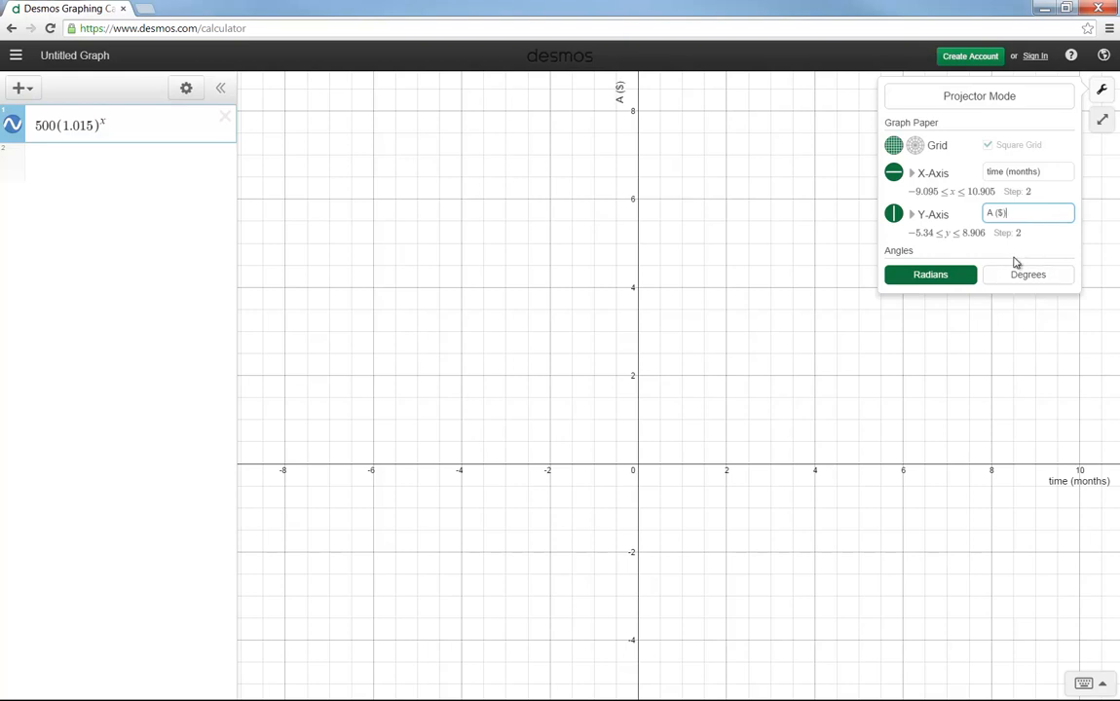
pyautogui.moveTo(546, 471)
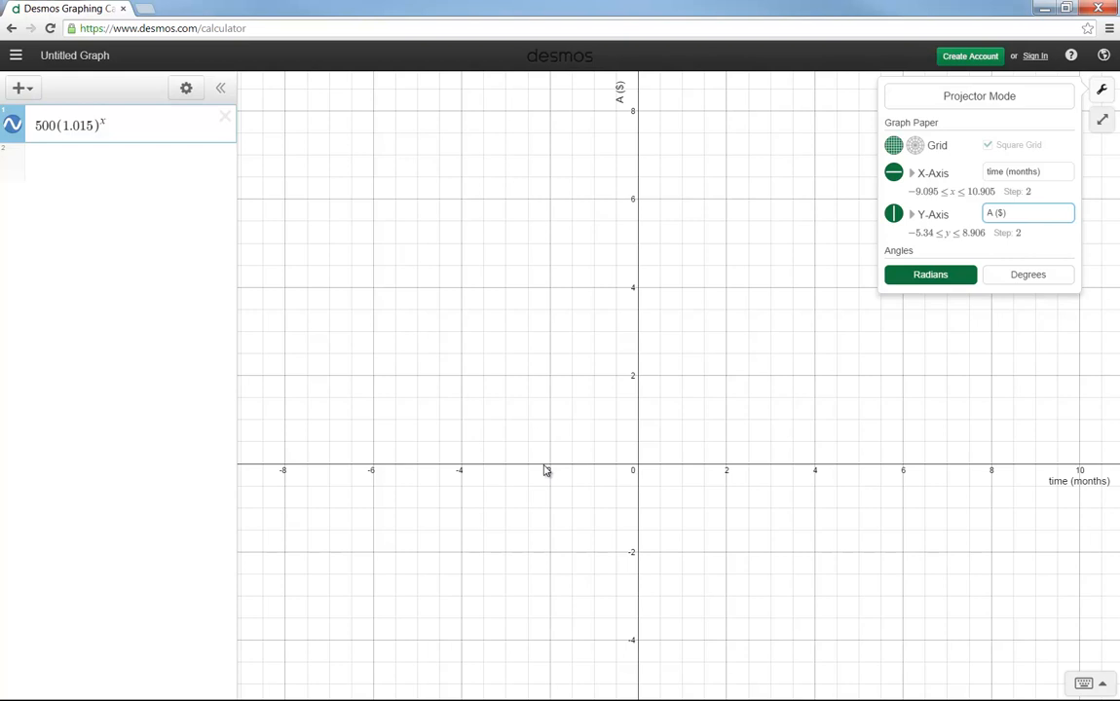
pyautogui.moveTo(581, 464)
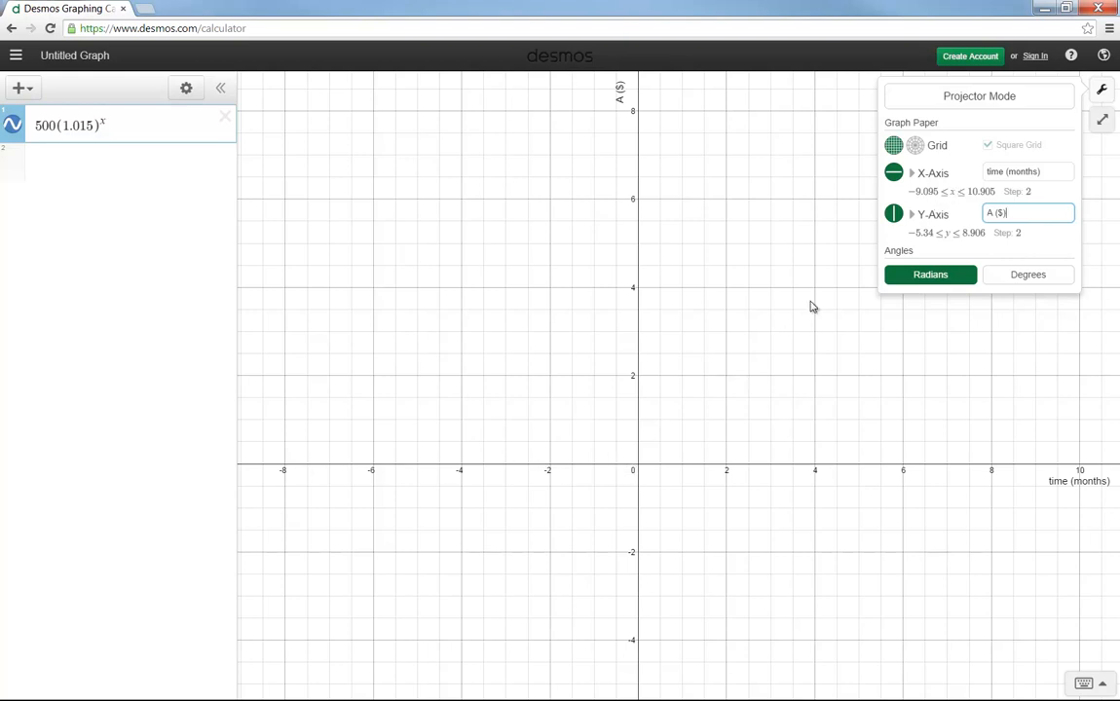
pyautogui.moveTo(928, 193)
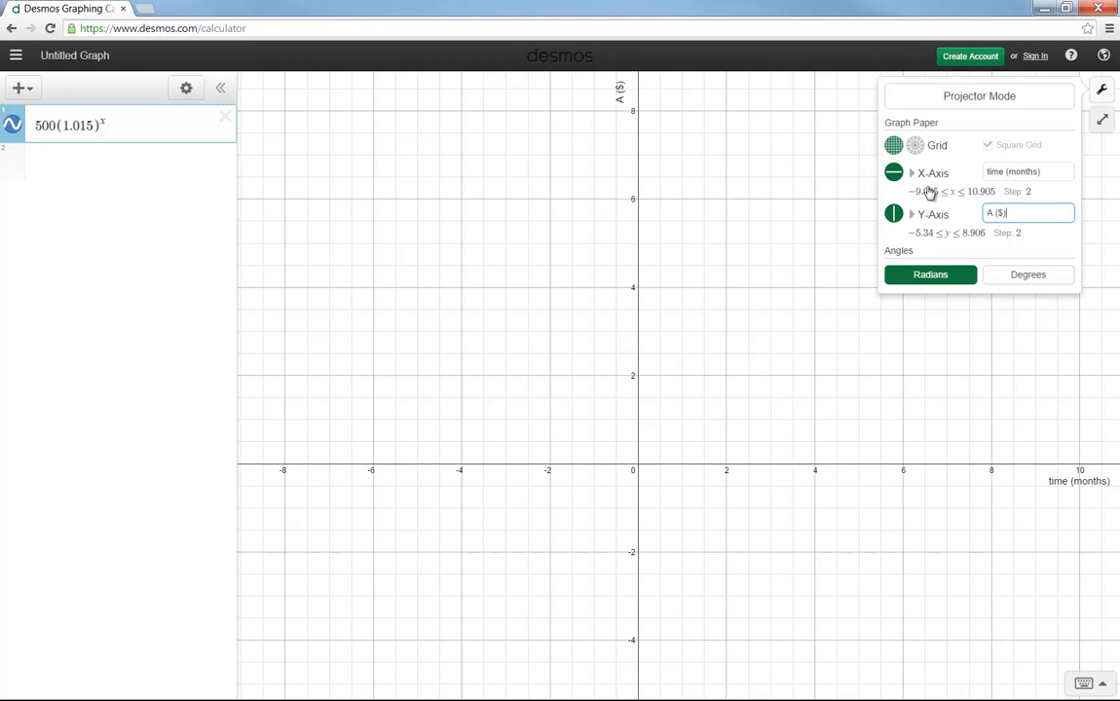
# Set the horizontal axis minimum to -2 and maximum to 14
pyautogui.click(923, 191)
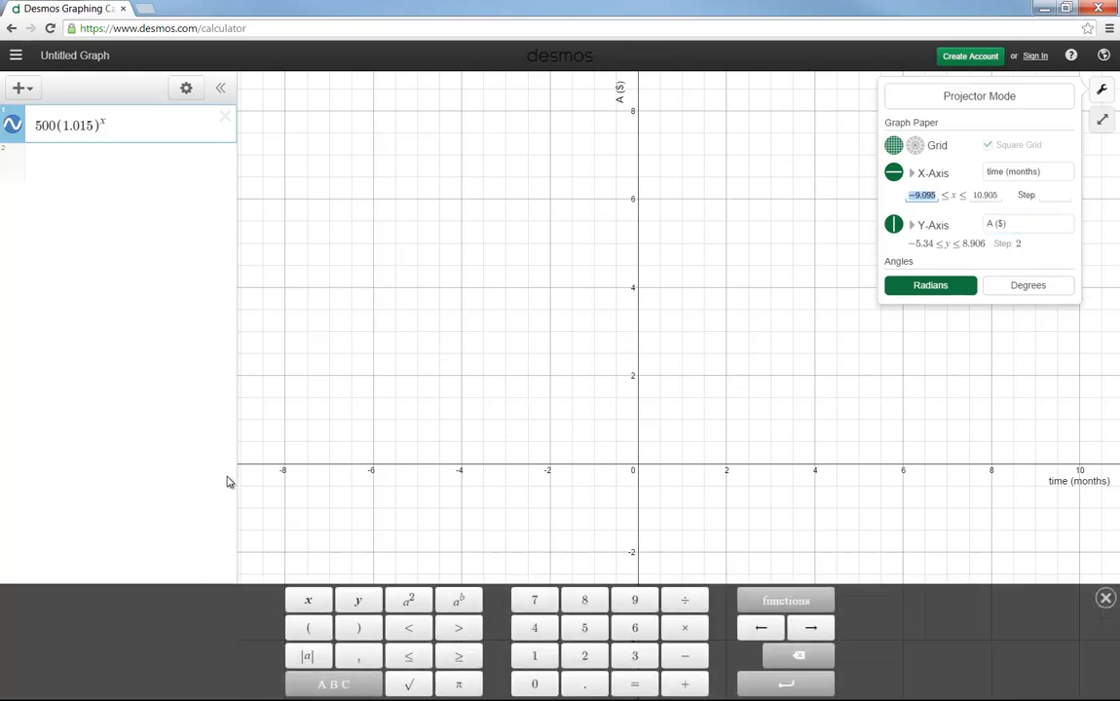
pyautogui.moveTo(421, 368)
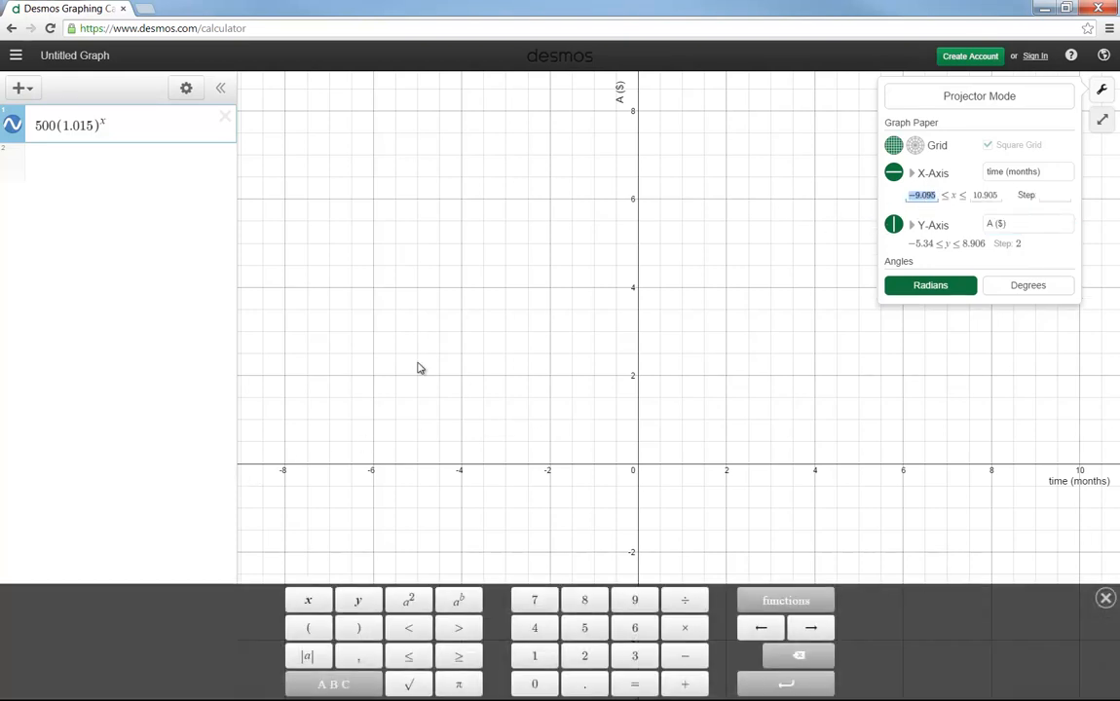
pyautogui.moveTo(557, 324)
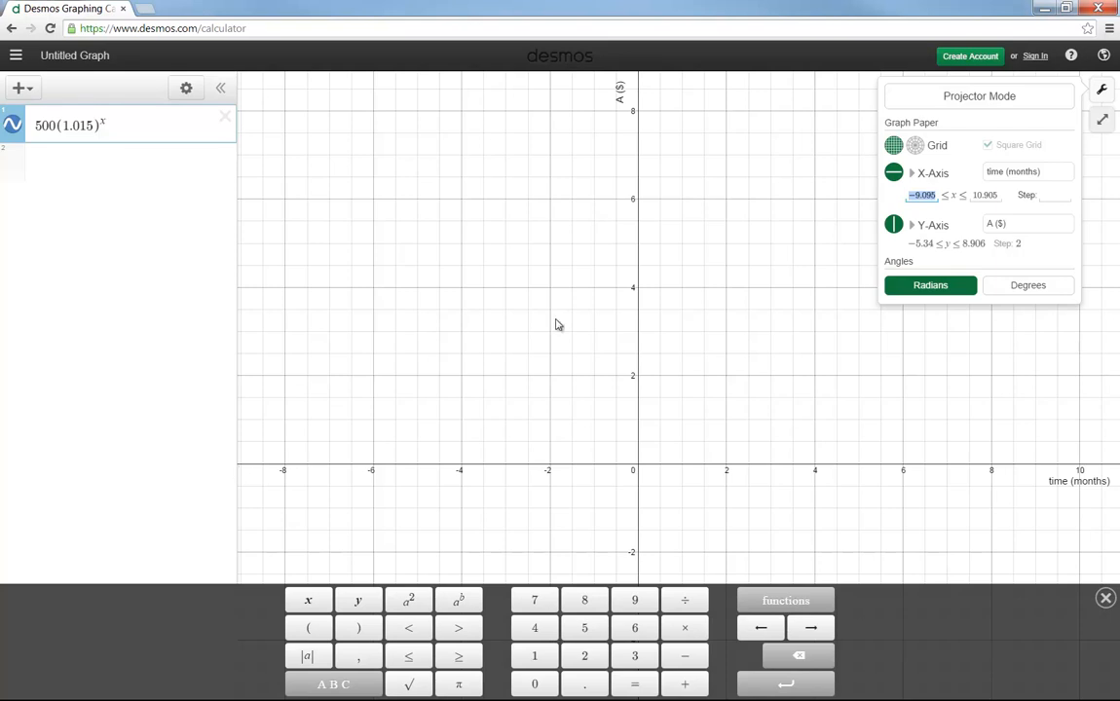
pyautogui.moveTo(919, 402)
pyautogui.write('-2')
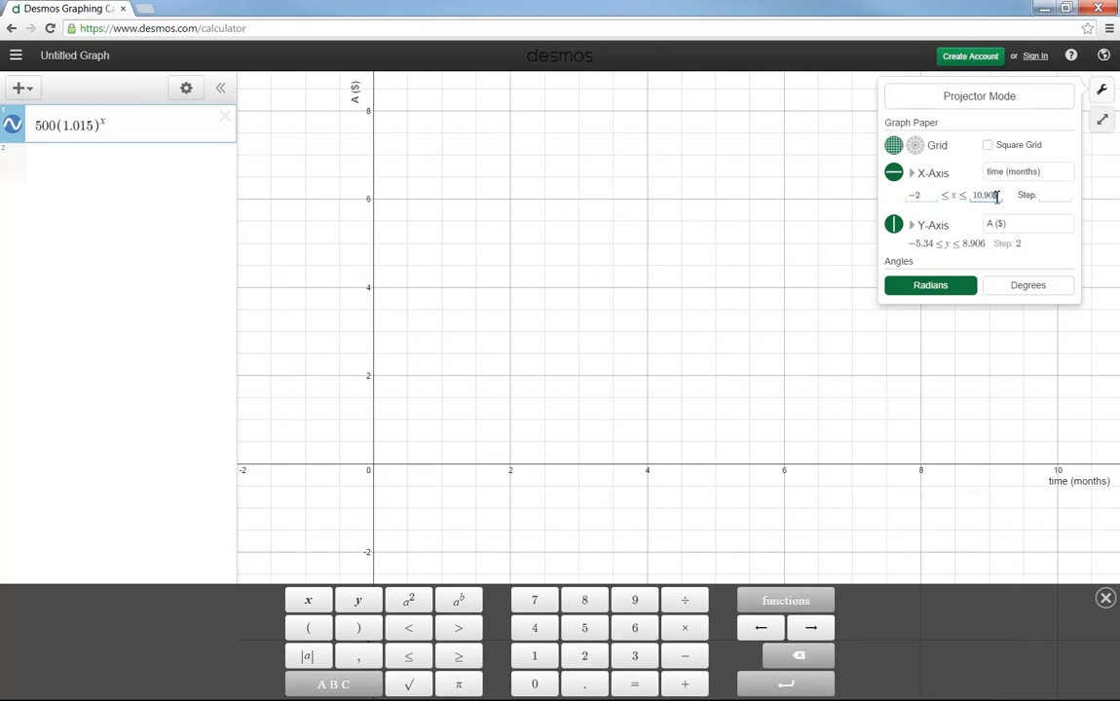
pyautogui.doubleClick(981, 195)
pyautogui.write('14')
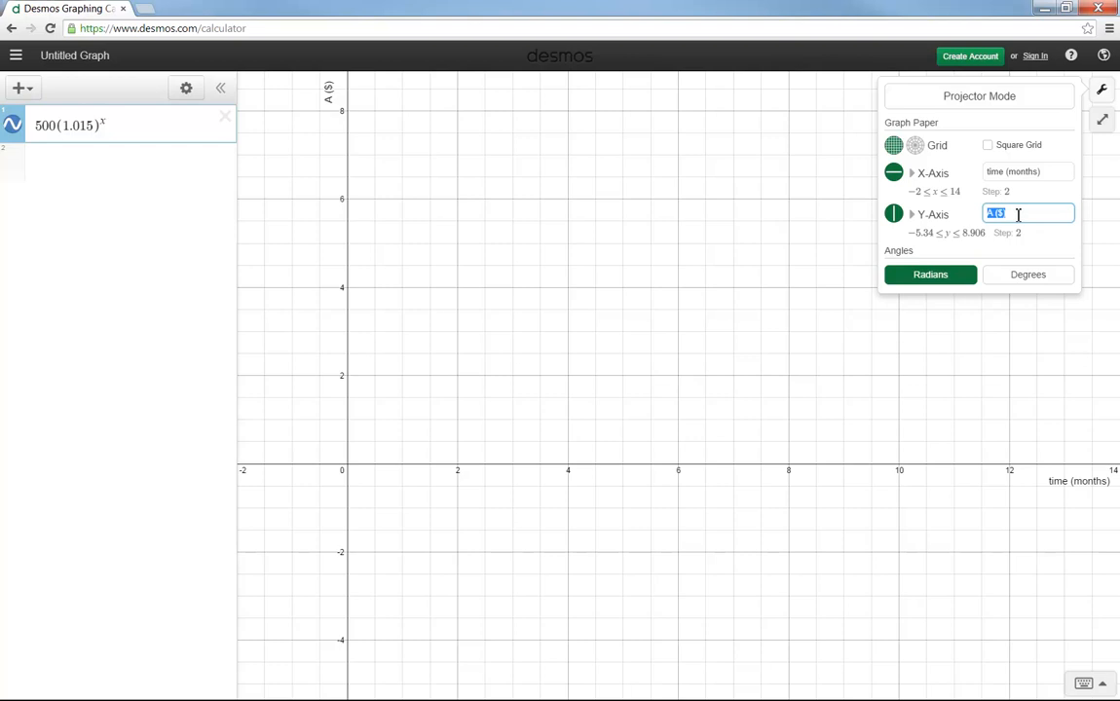
pyautogui.moveTo(906, 417)
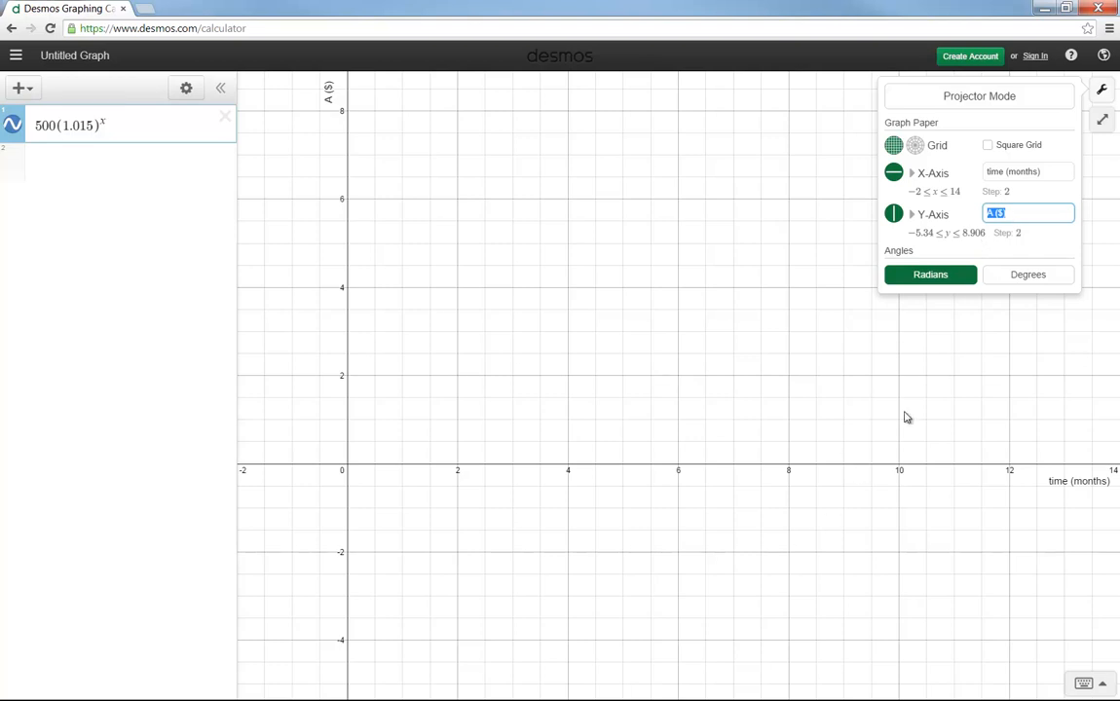
# Set the vertical axis range to -100 to 700, keeping the A ($) label
pyautogui.write('-10')
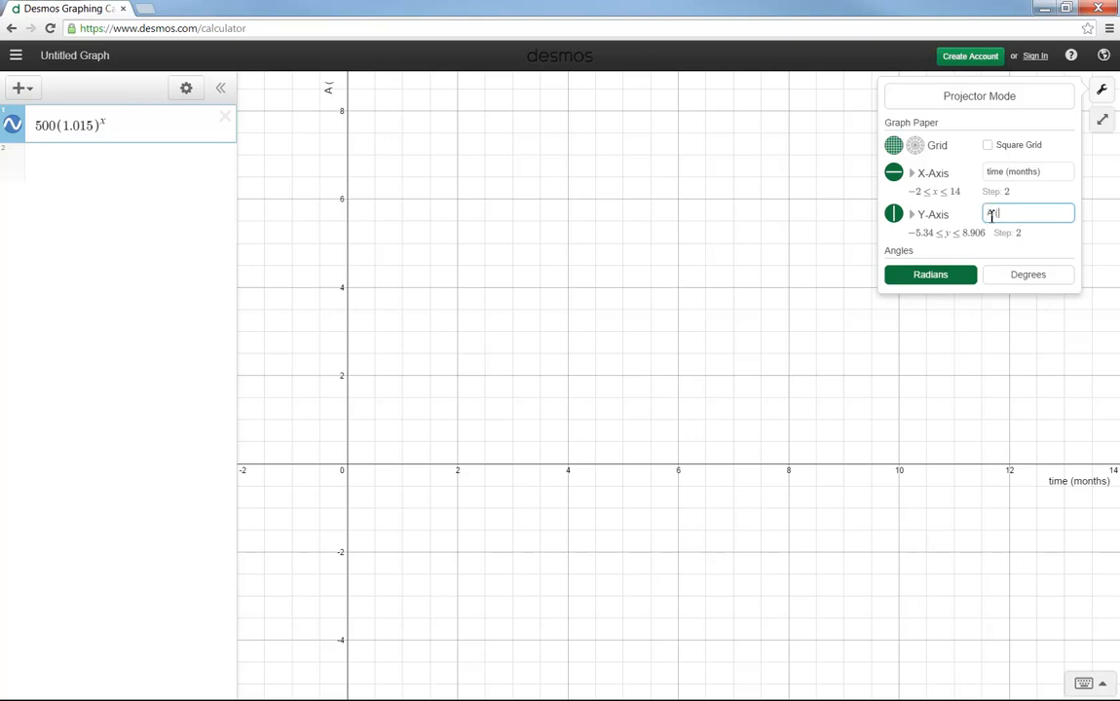
pyautogui.write('A ($)')
pyautogui.click(974, 232)
pyautogui.write('700')
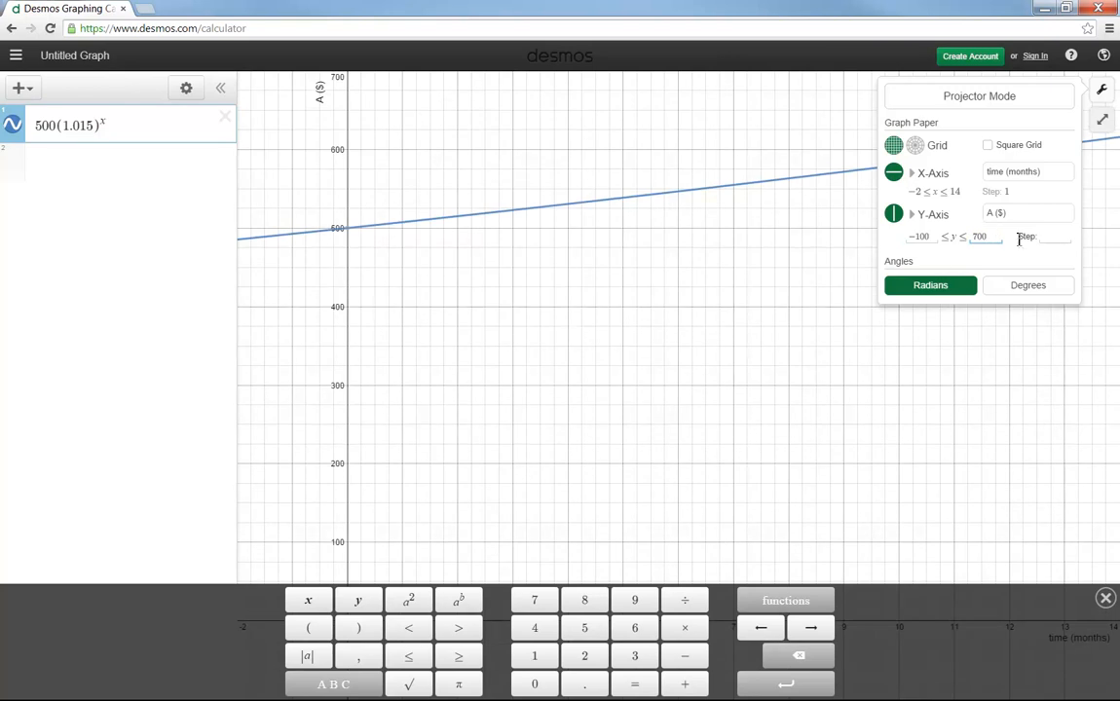
pyautogui.moveTo(1052, 236)
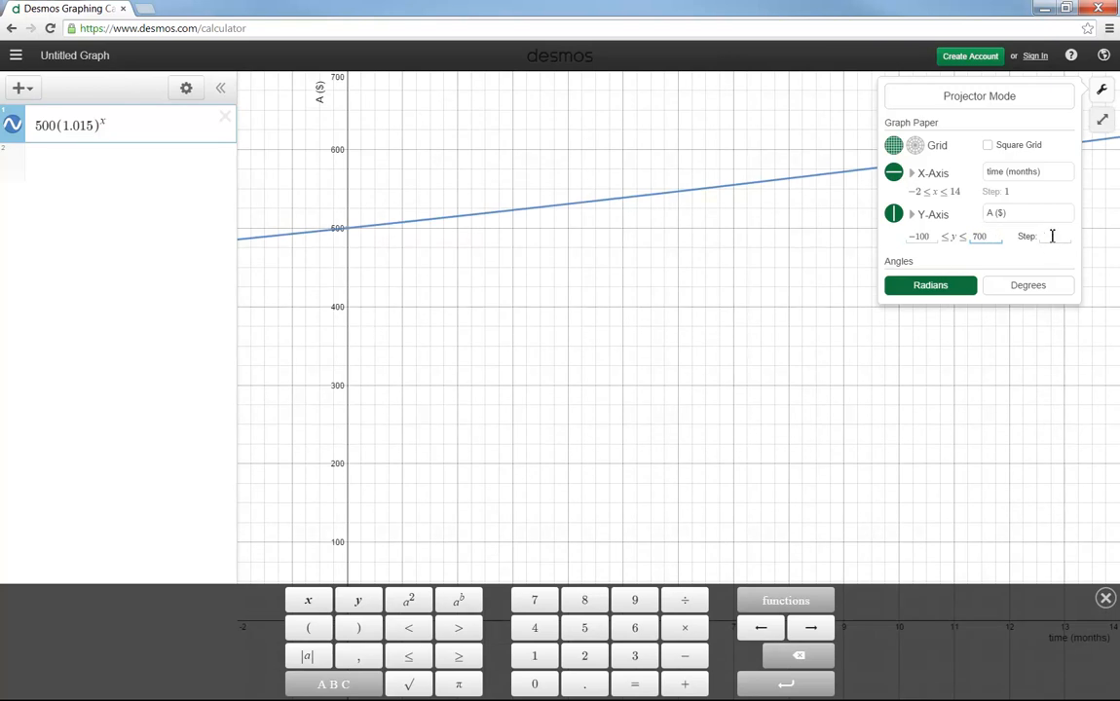
pyautogui.moveTo(832, 343)
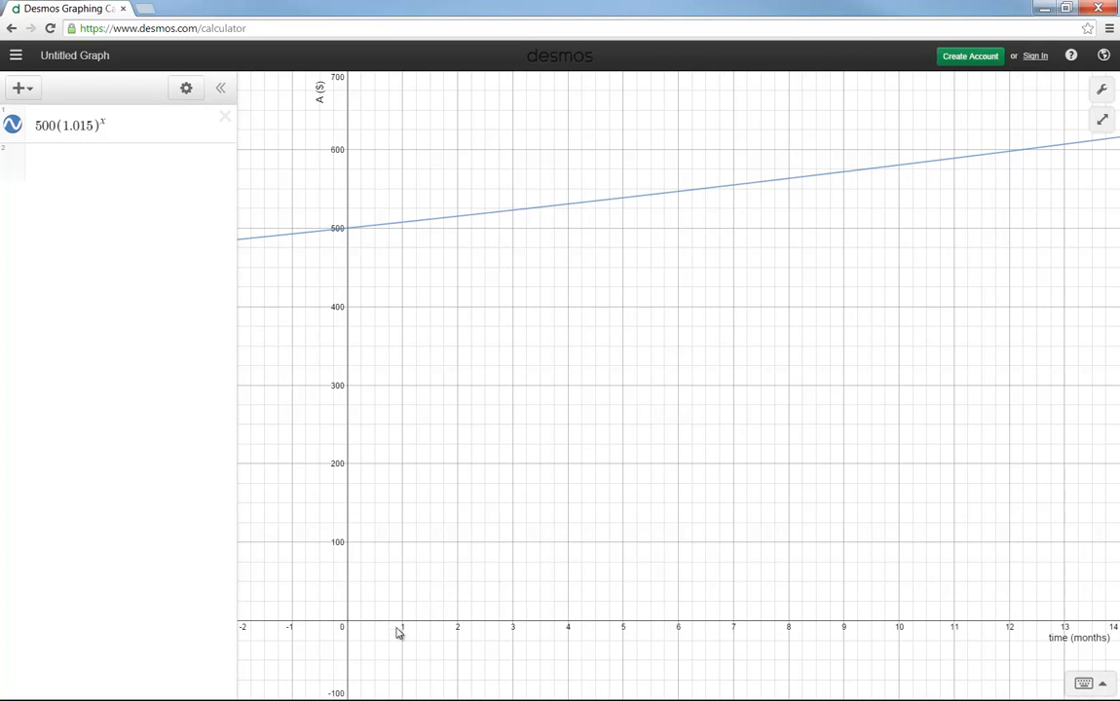
pyautogui.moveTo(892, 635)
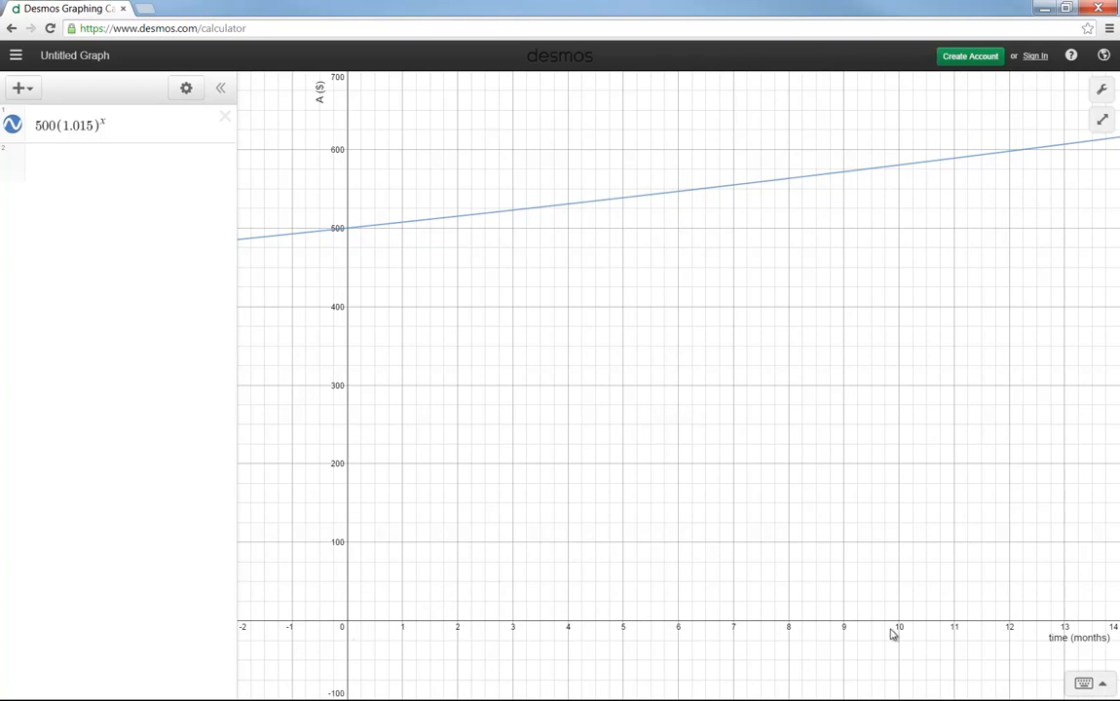
pyautogui.moveTo(458, 218)
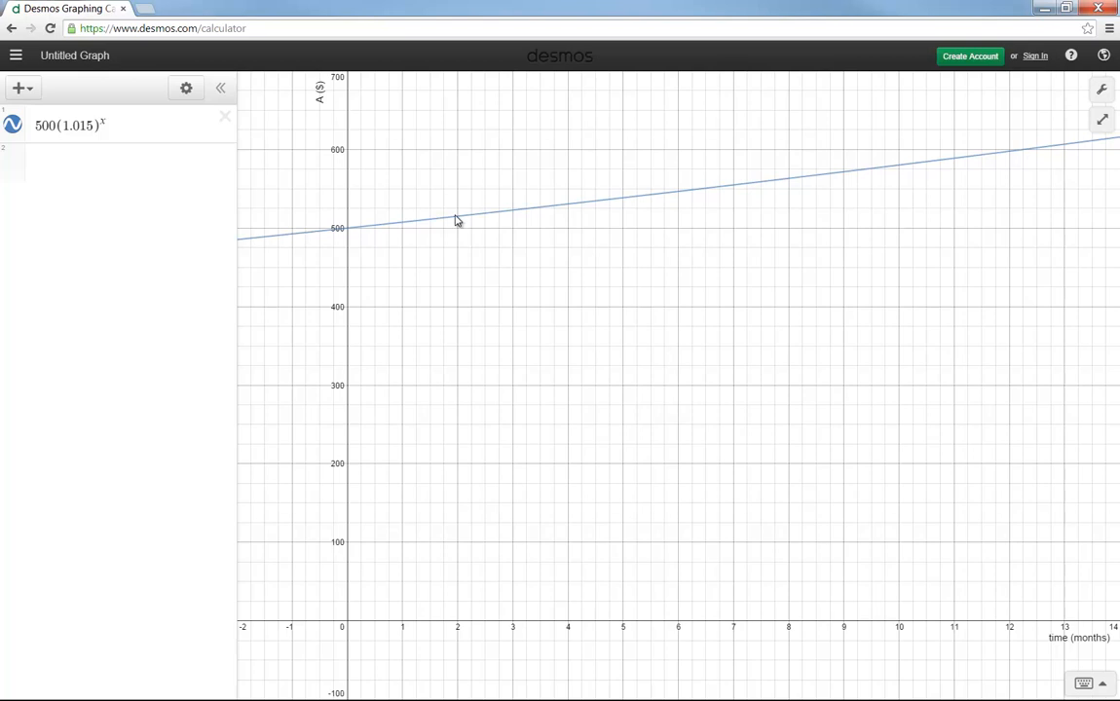
# Read a curve point such as (1, 507.5), then return to editing 500(1.015)^x
pyautogui.click(460, 224)
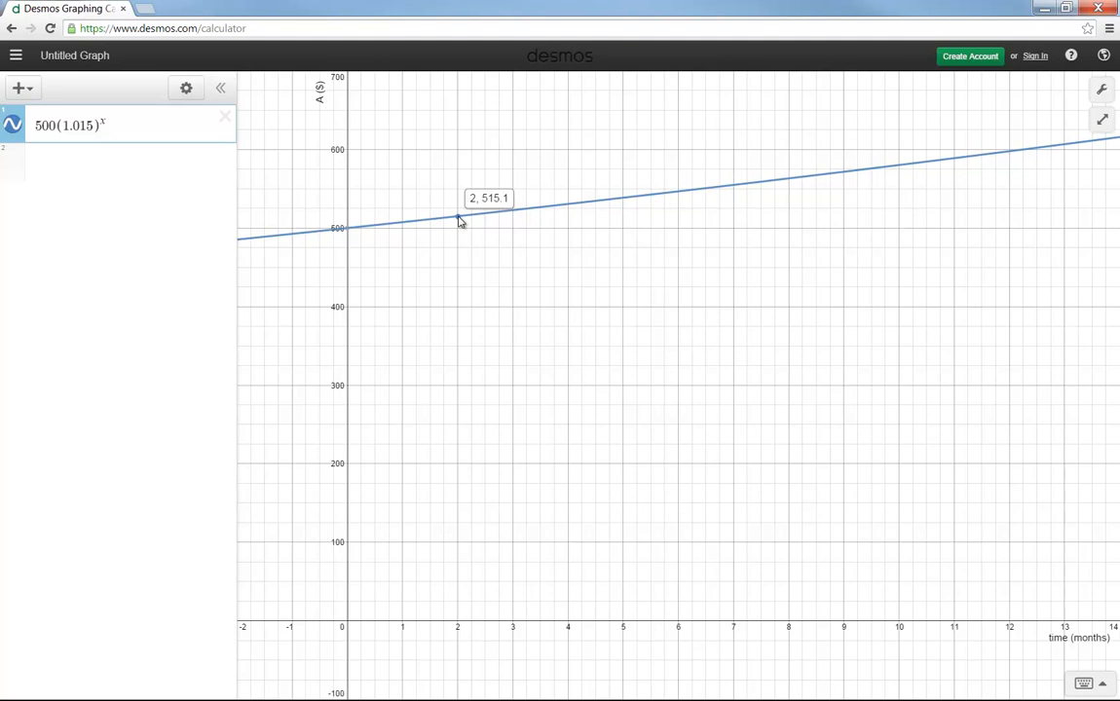
pyautogui.moveTo(413, 224)
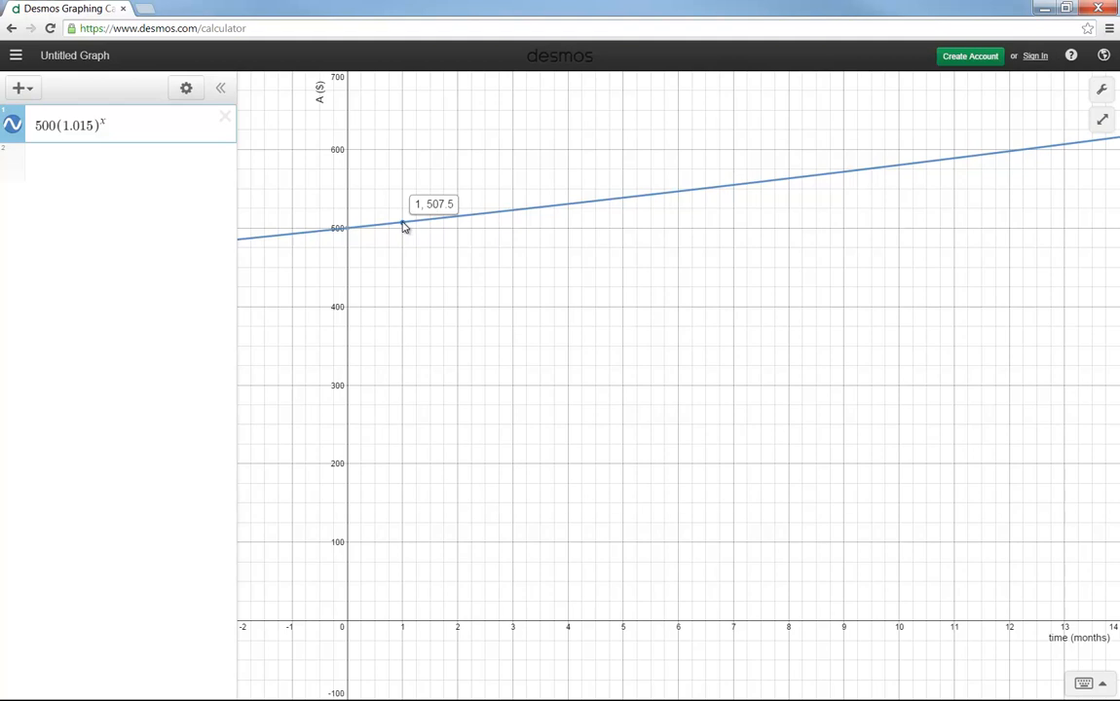
pyautogui.moveTo(401, 226)
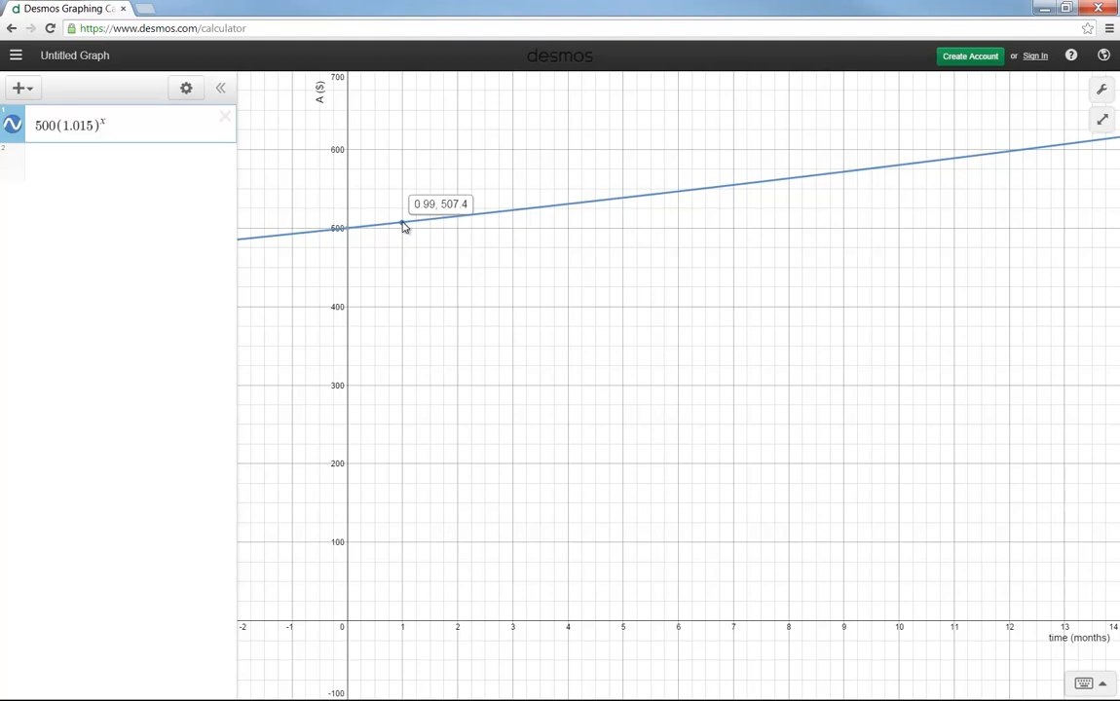
pyautogui.moveTo(405, 226)
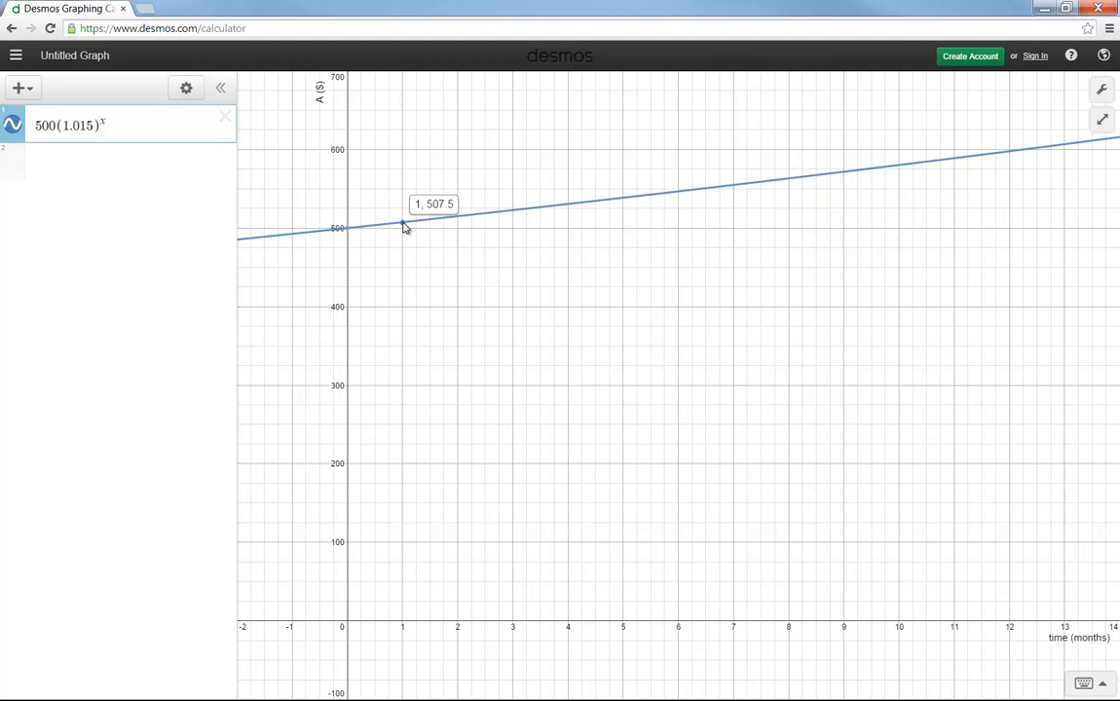
pyautogui.moveTo(368, 231)
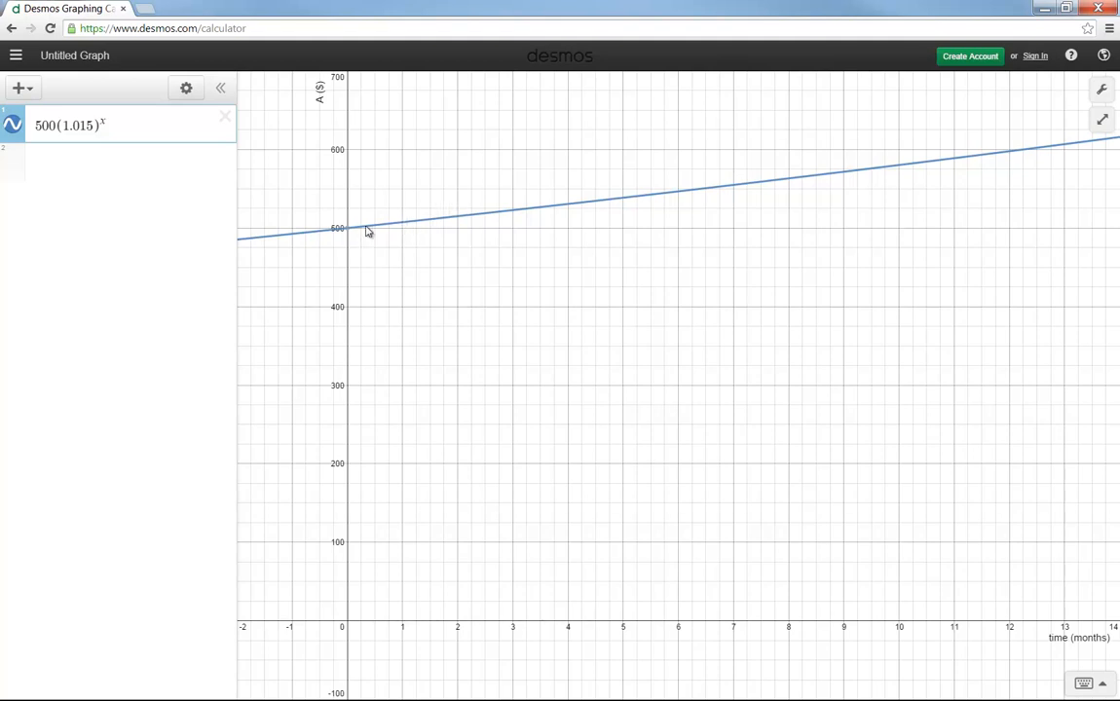
pyautogui.click(132, 125)
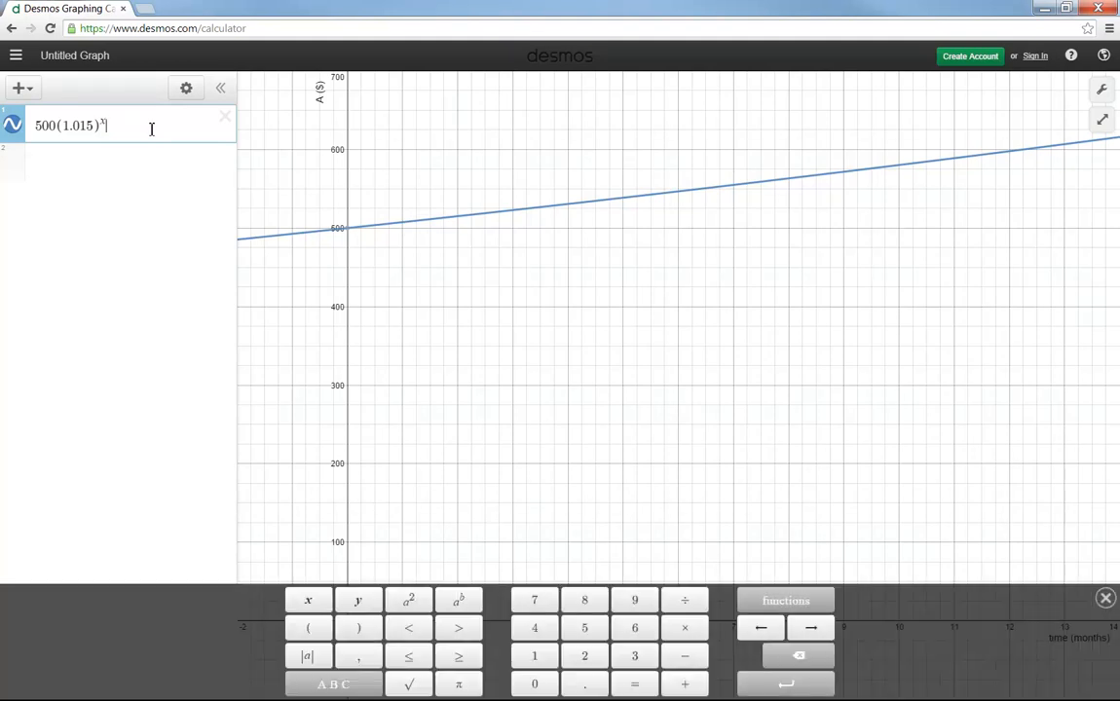
pyautogui.moveTo(21, 88)
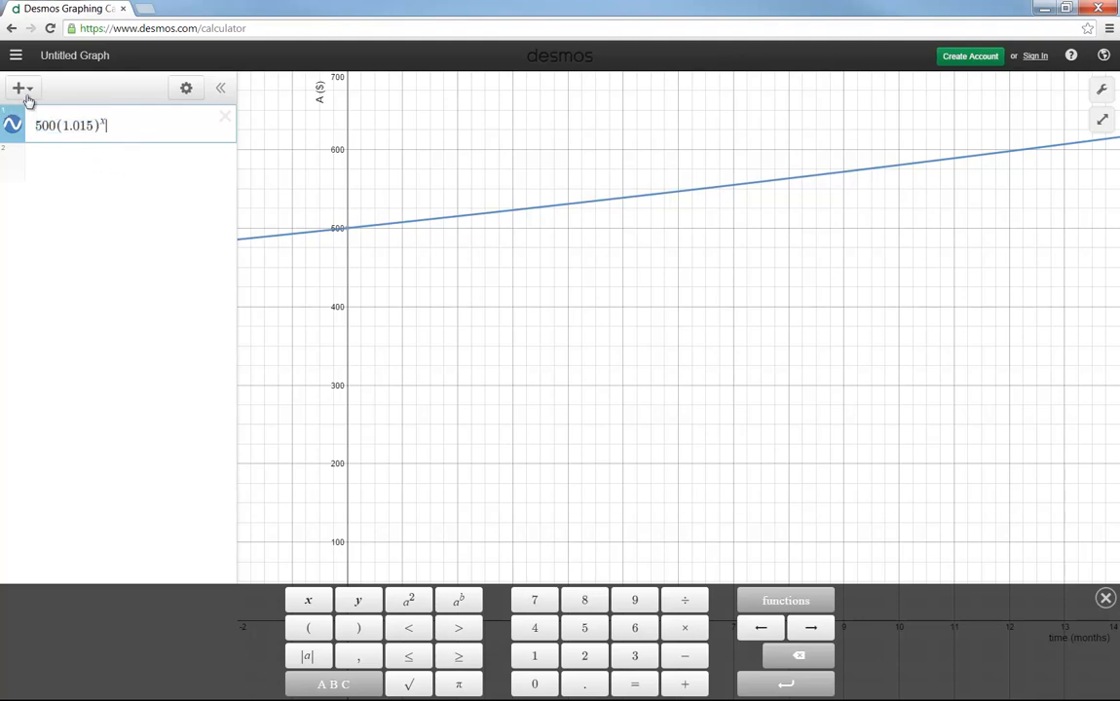
# Bring up the add-item menu at the top of the expression list
pyautogui.click(20, 89)
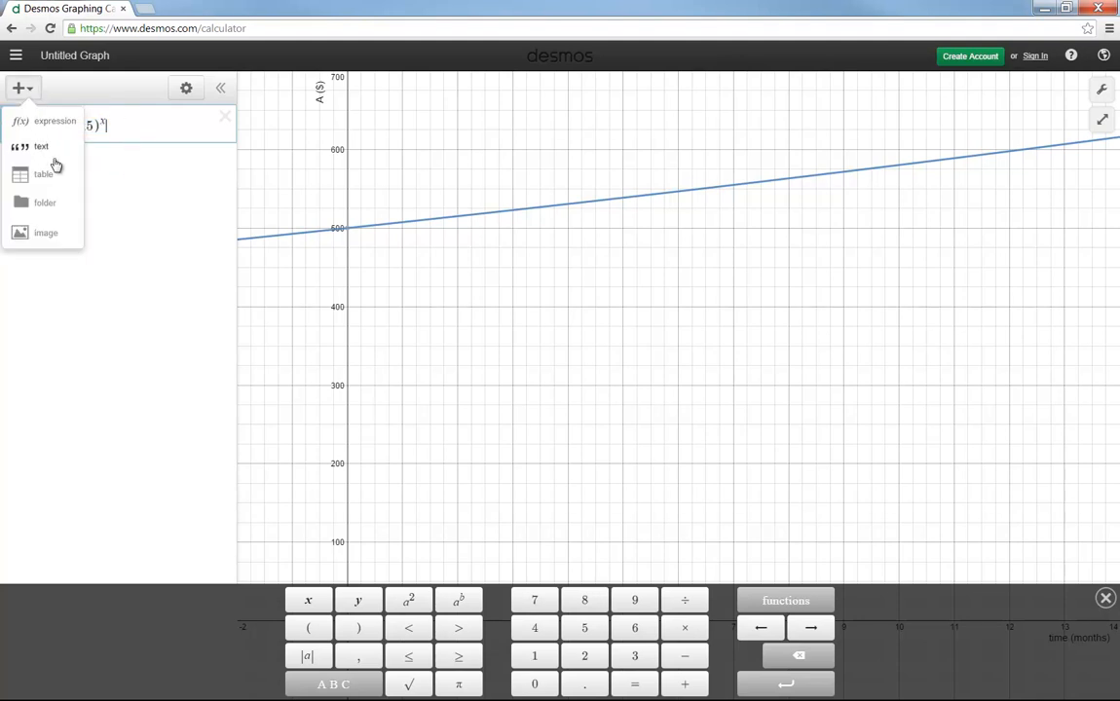
# Add a table whose second column computes 500(1.015)^x
pyautogui.click(43, 175)
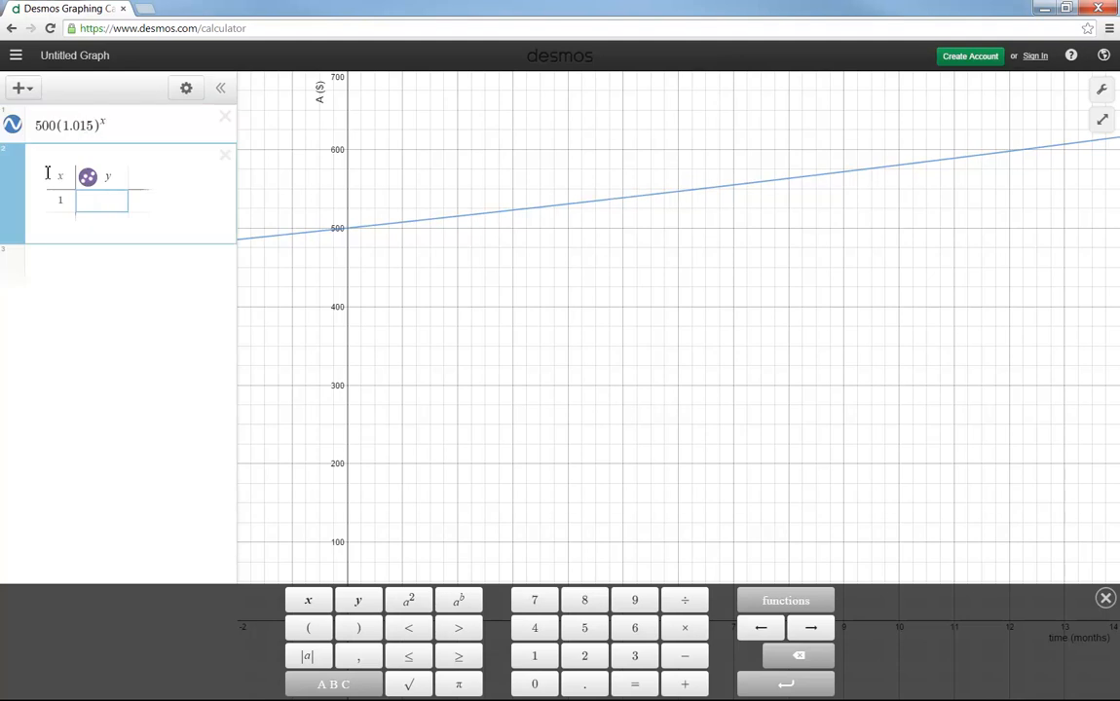
pyautogui.click(101, 175)
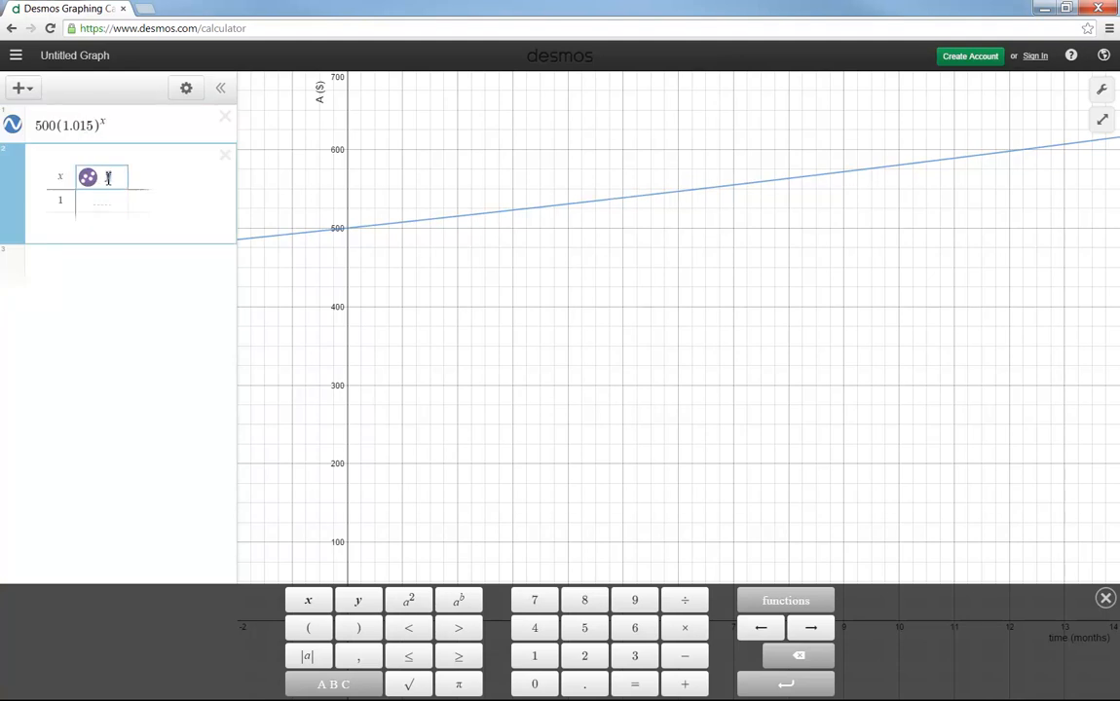
pyautogui.write('500(1.015)^x')
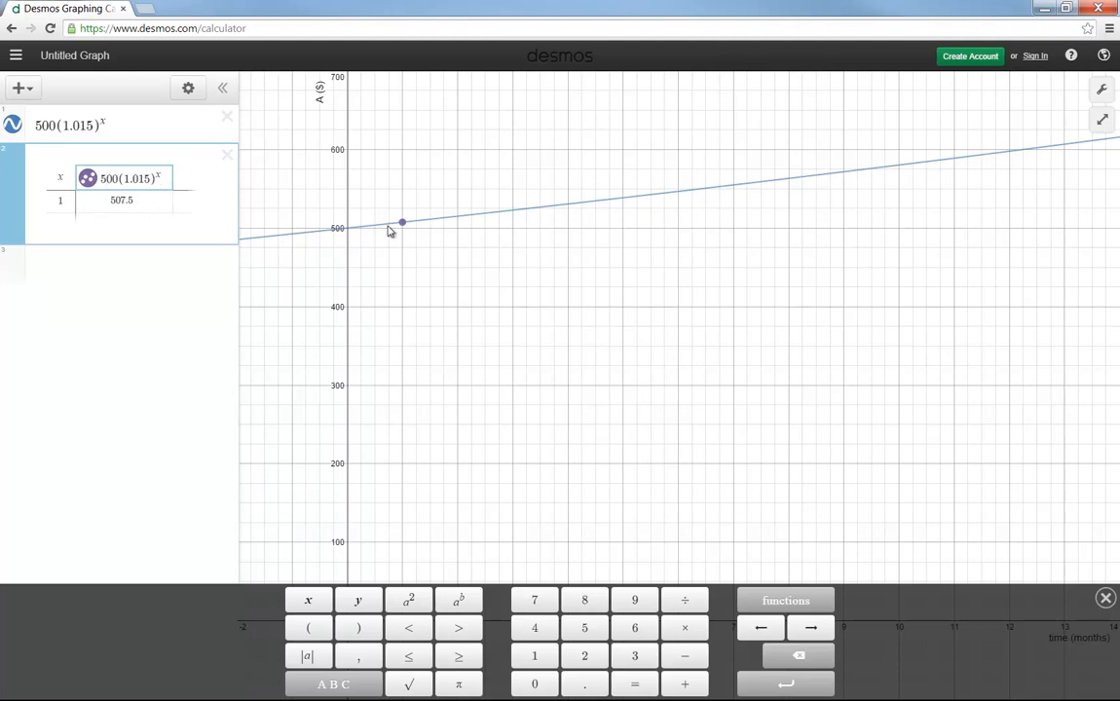
pyautogui.moveTo(172, 219)
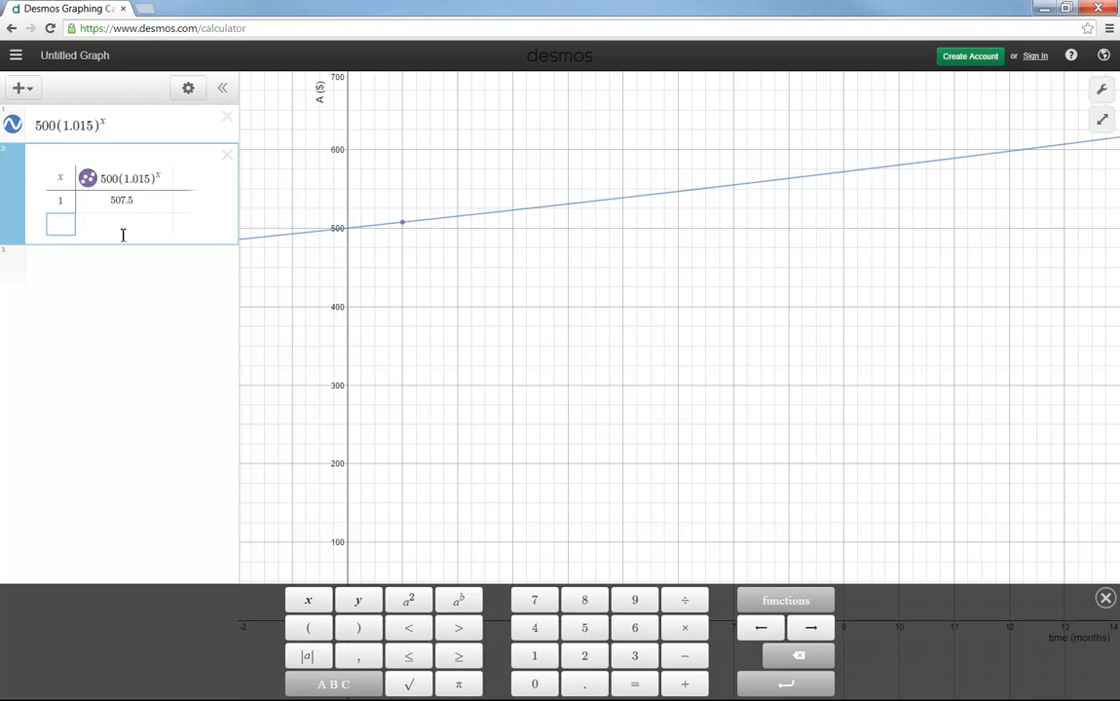
# Fill the table's x column with months 1–6 and 12 so their values plot as points
pyautogui.write('2')
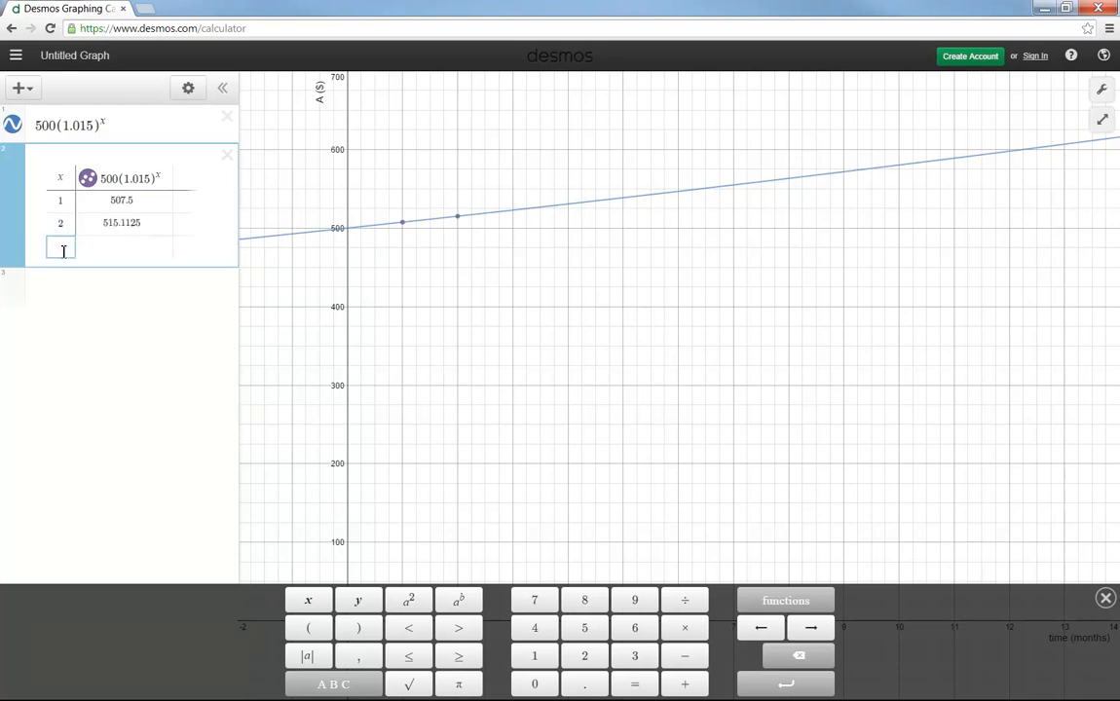
pyautogui.write('3')
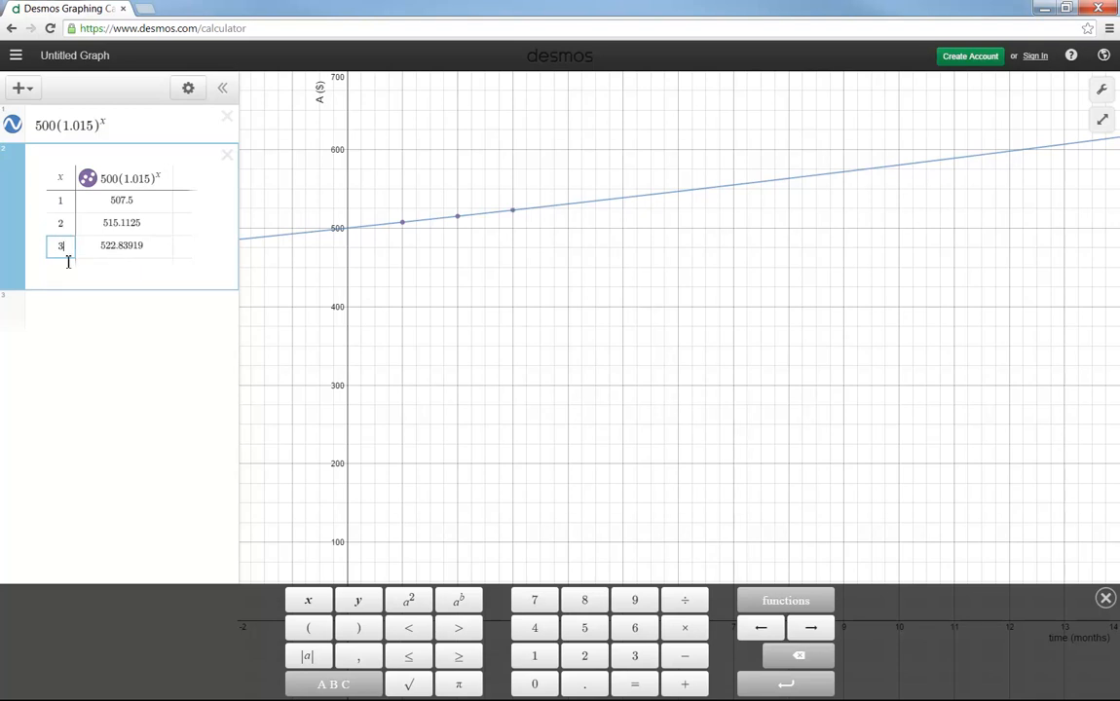
pyautogui.write('4')
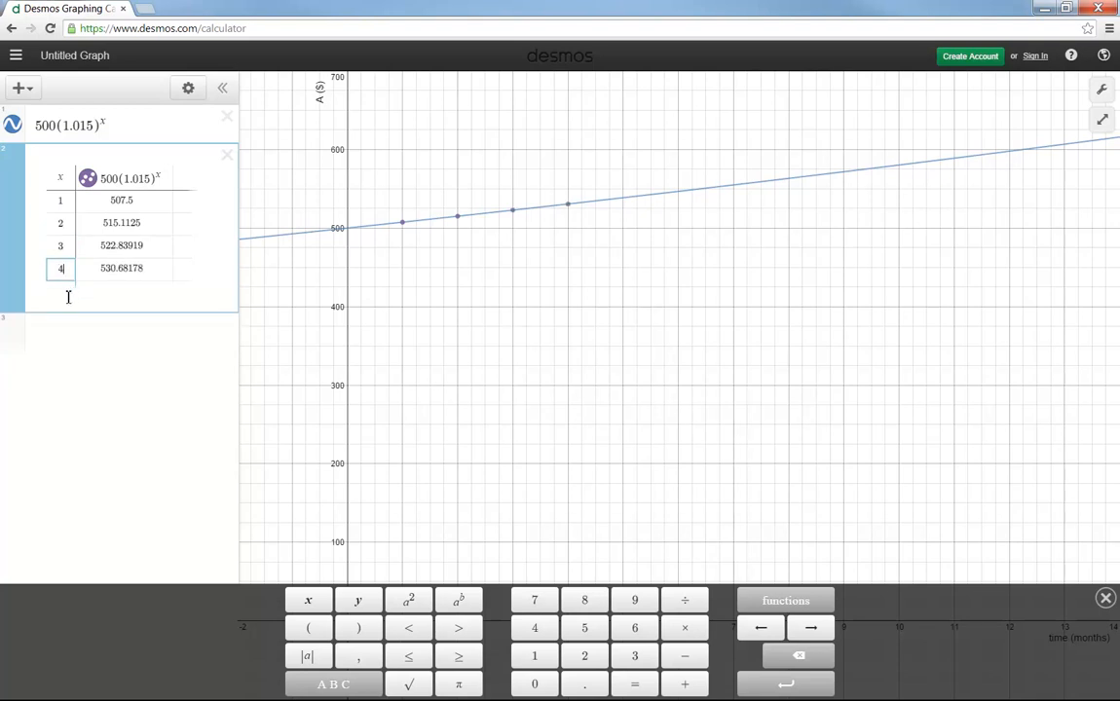
pyautogui.press('Enter')
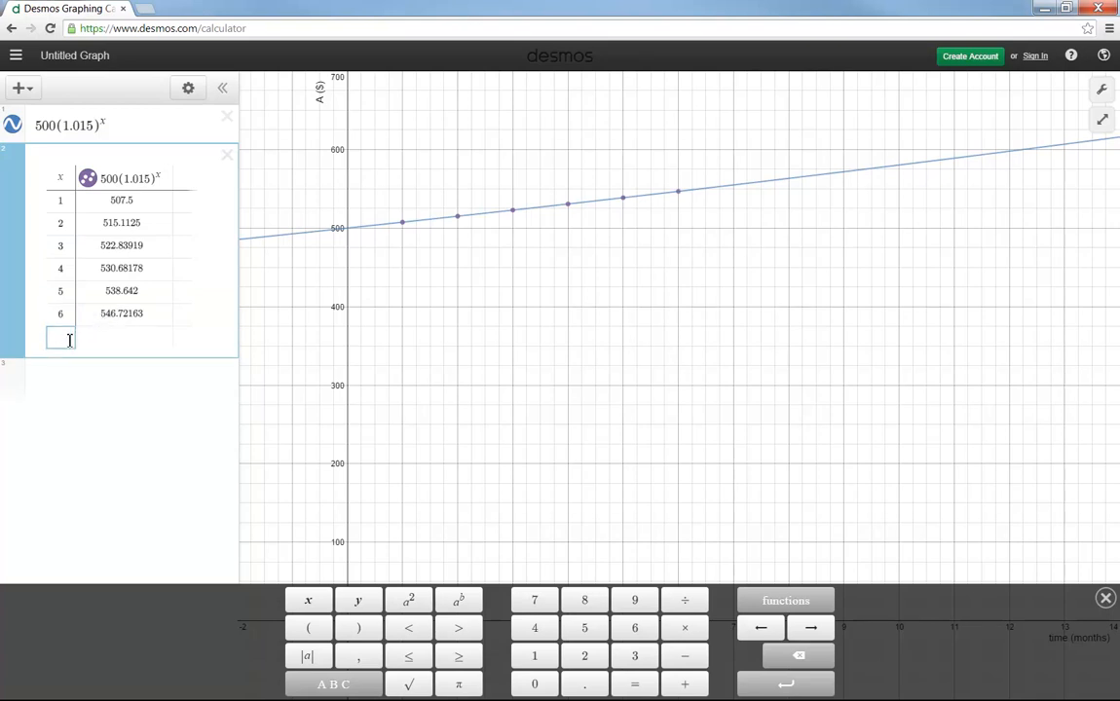
pyautogui.write('12')
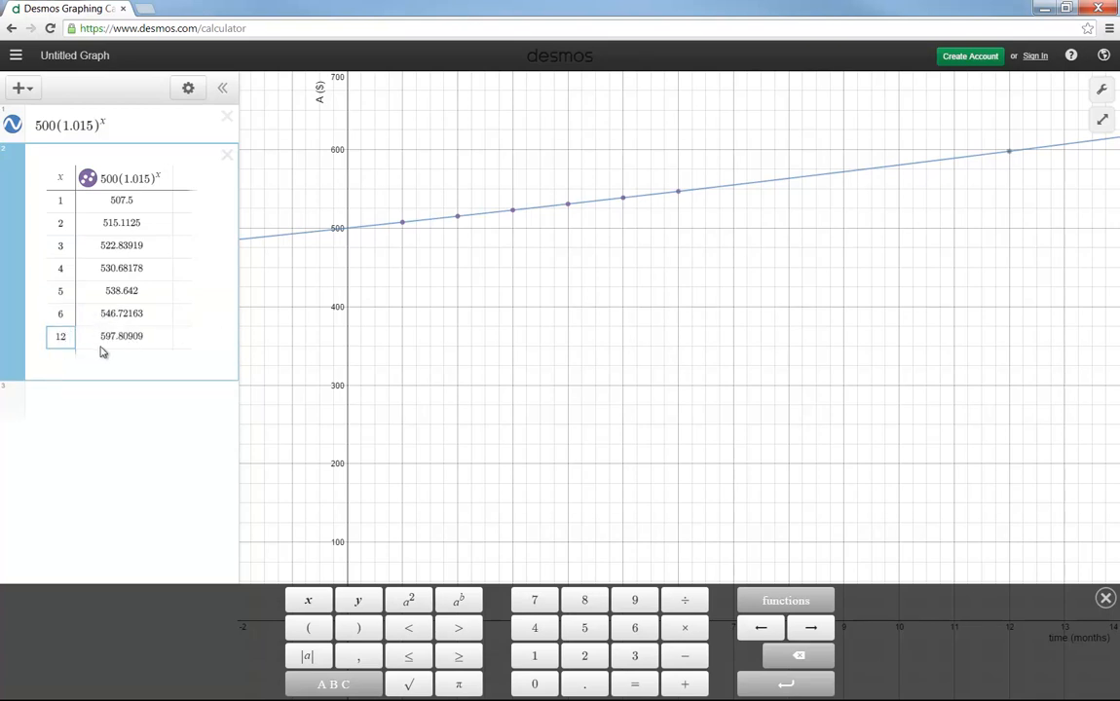
pyautogui.moveTo(250, 327)
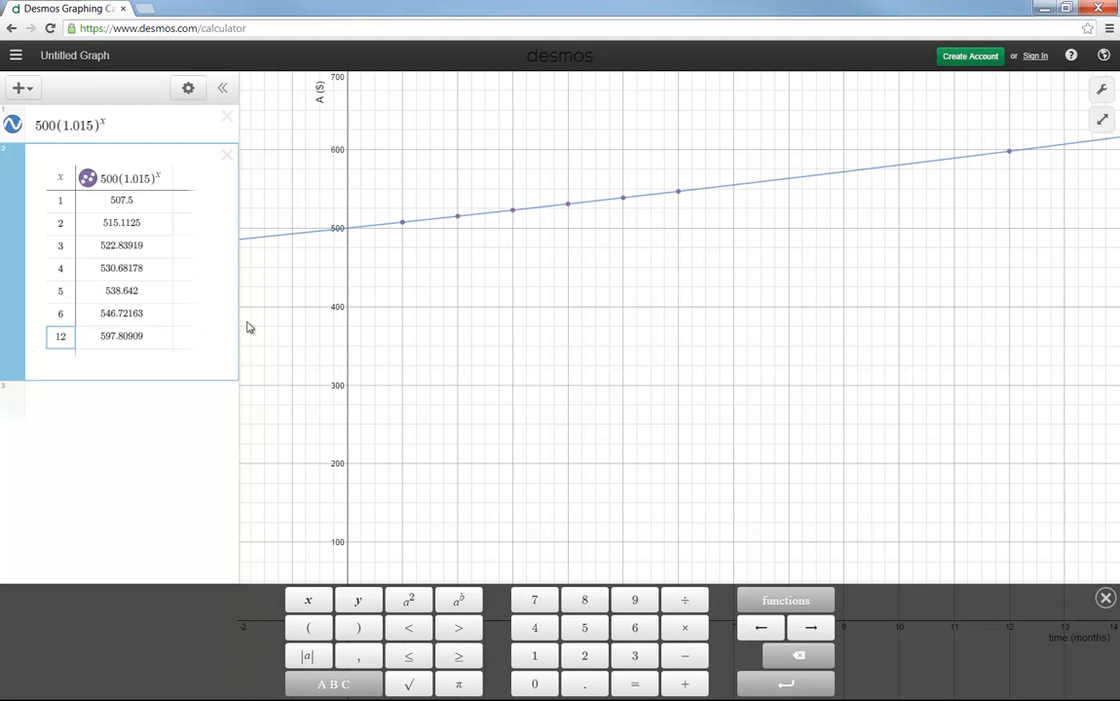
pyautogui.moveTo(460, 222)
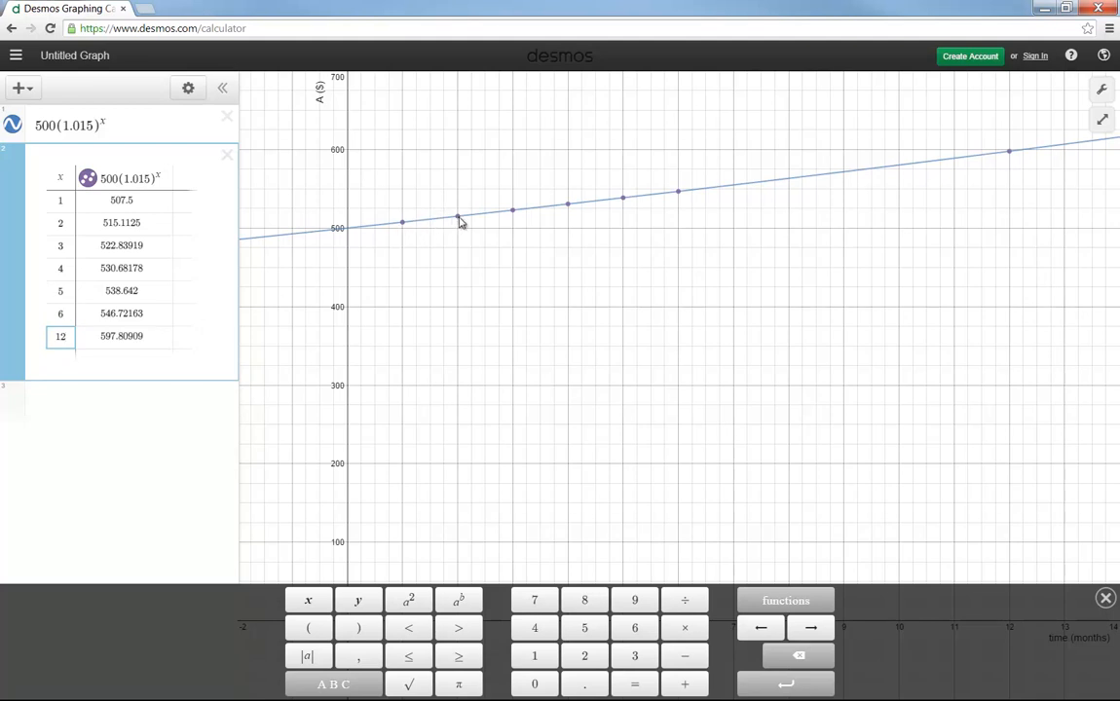
pyautogui.moveTo(516, 215)
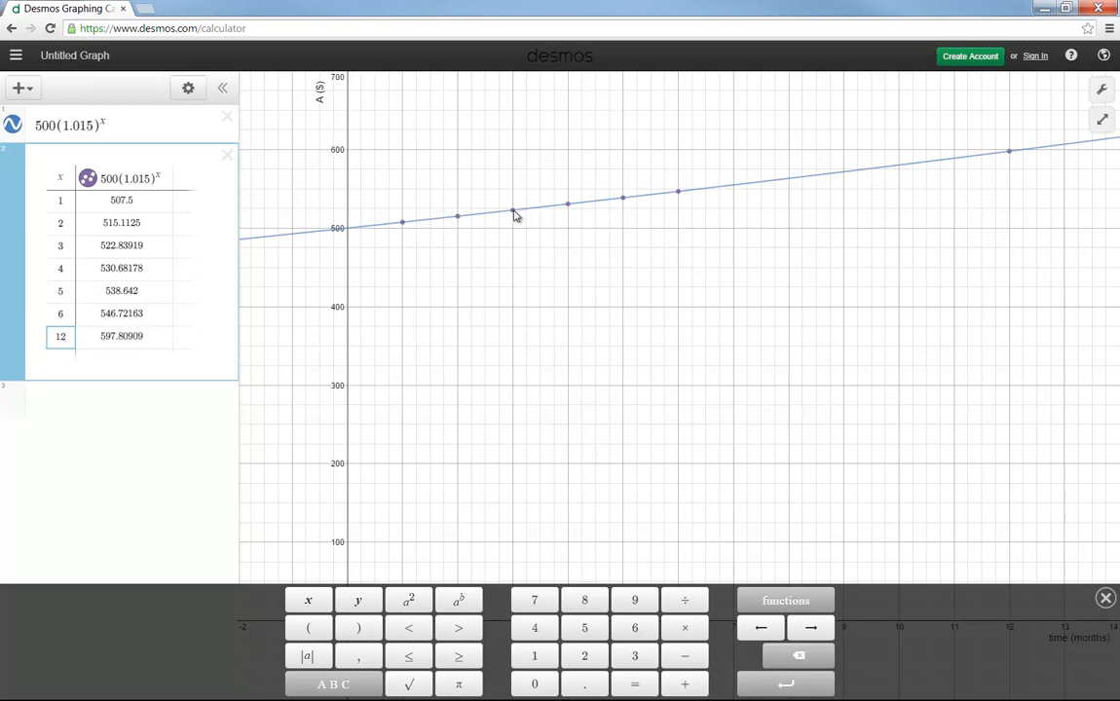
pyautogui.moveTo(120, 242)
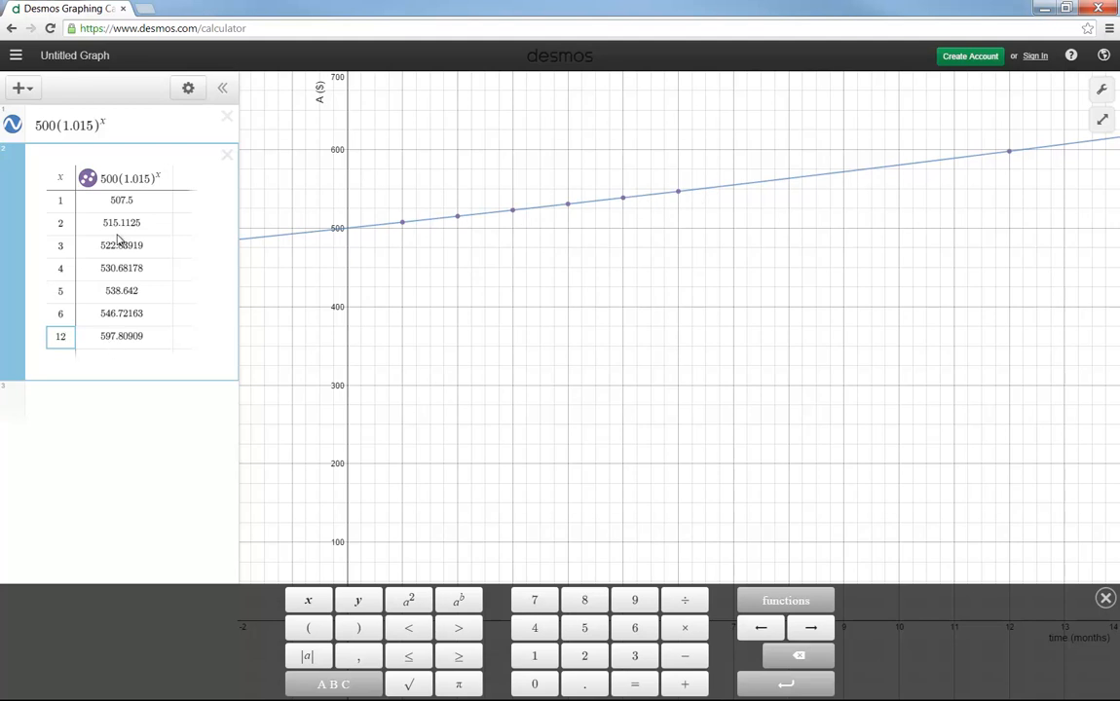
pyautogui.moveTo(97, 300)
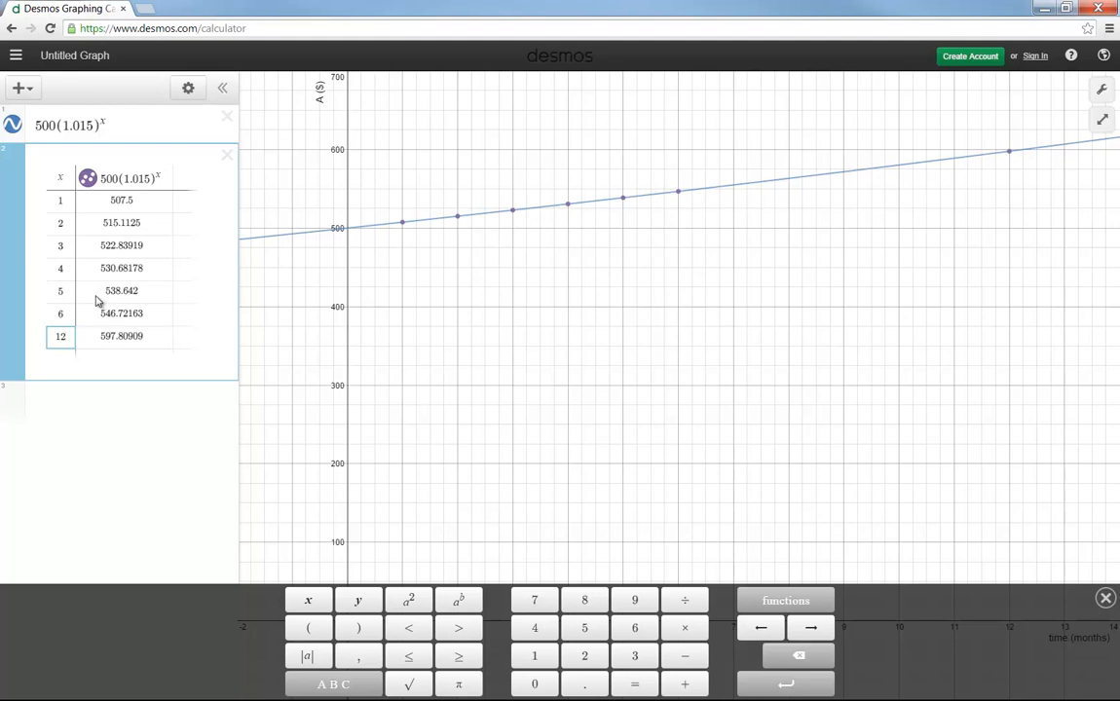
pyautogui.moveTo(398, 378)
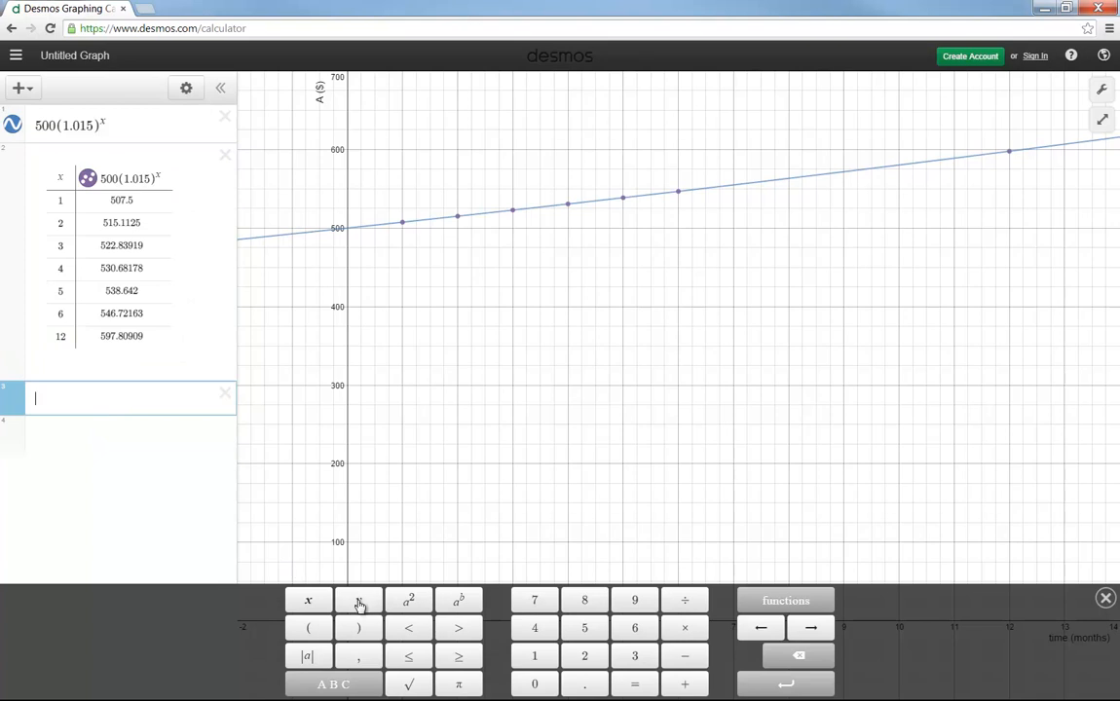
# Begin entering the horizontal line y = 550 with the on-screen keypad
pyautogui.click(358, 600)
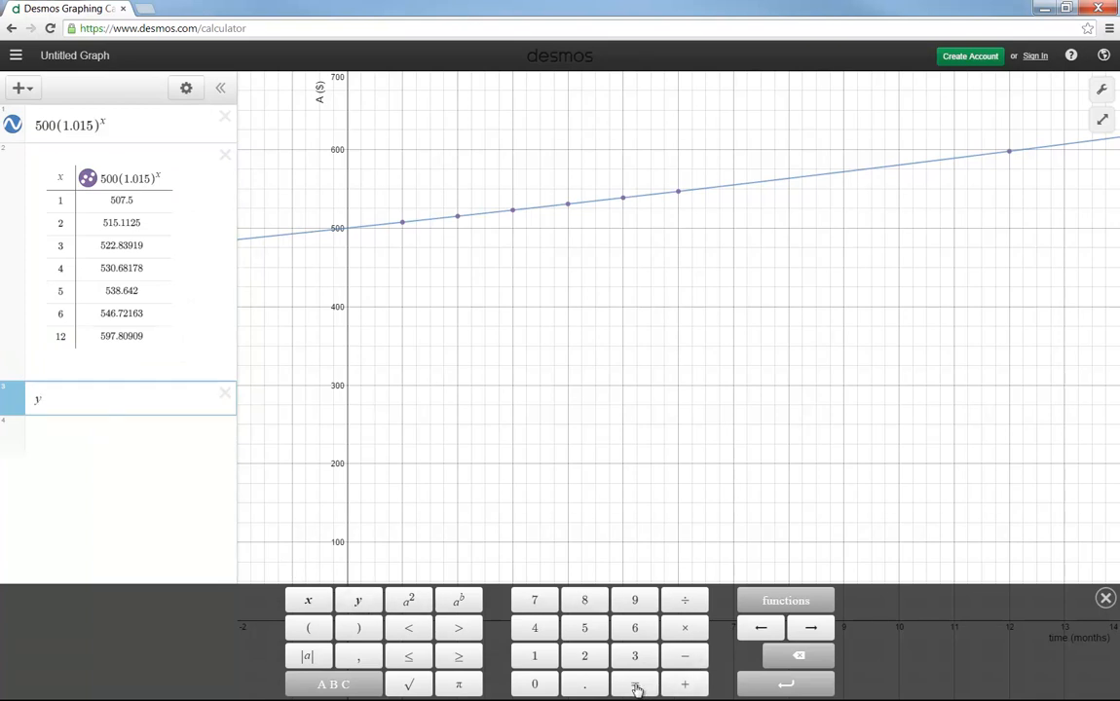
pyautogui.click(584, 628)
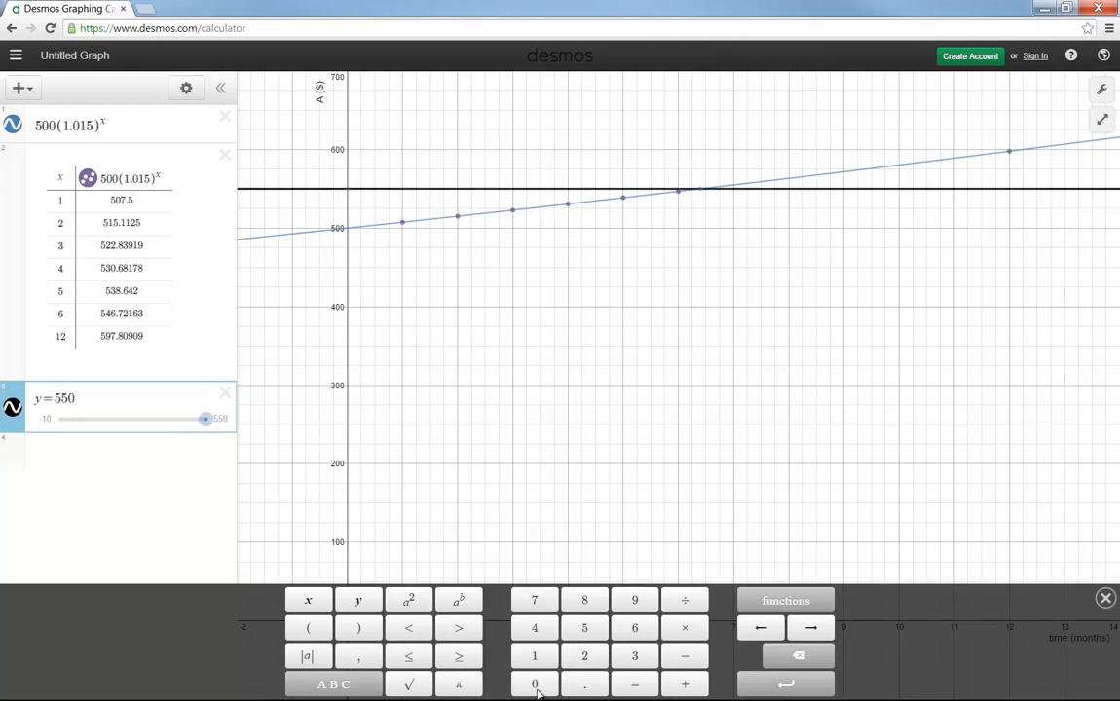
pyautogui.moveTo(567, 193)
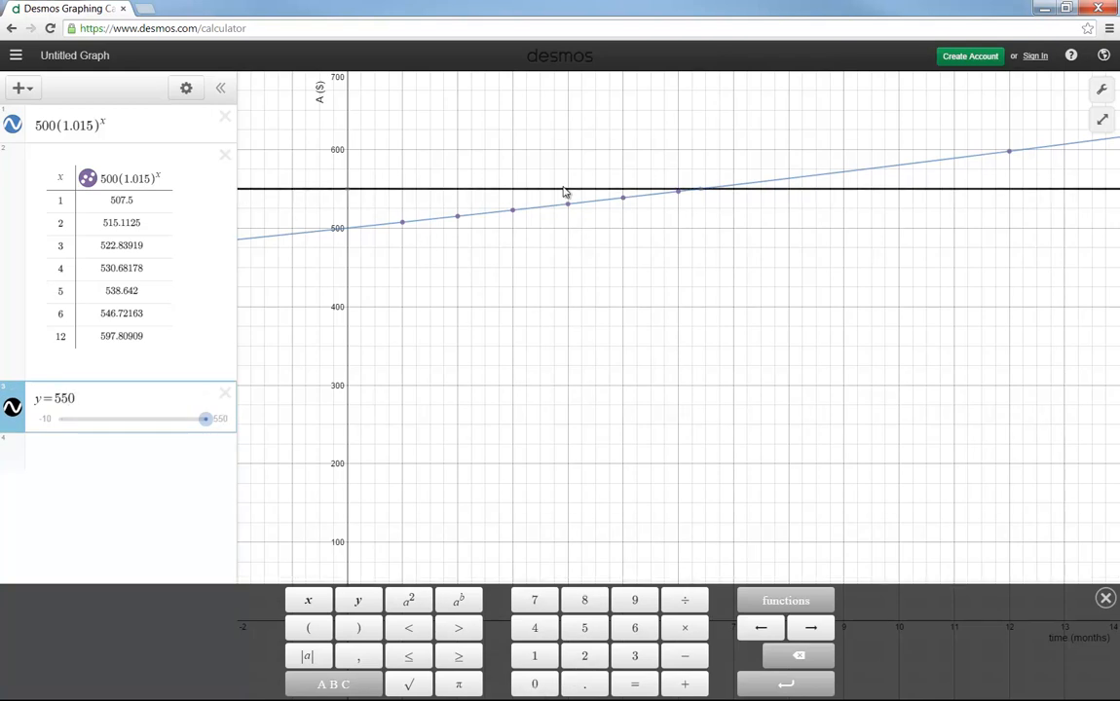
pyautogui.moveTo(703, 199)
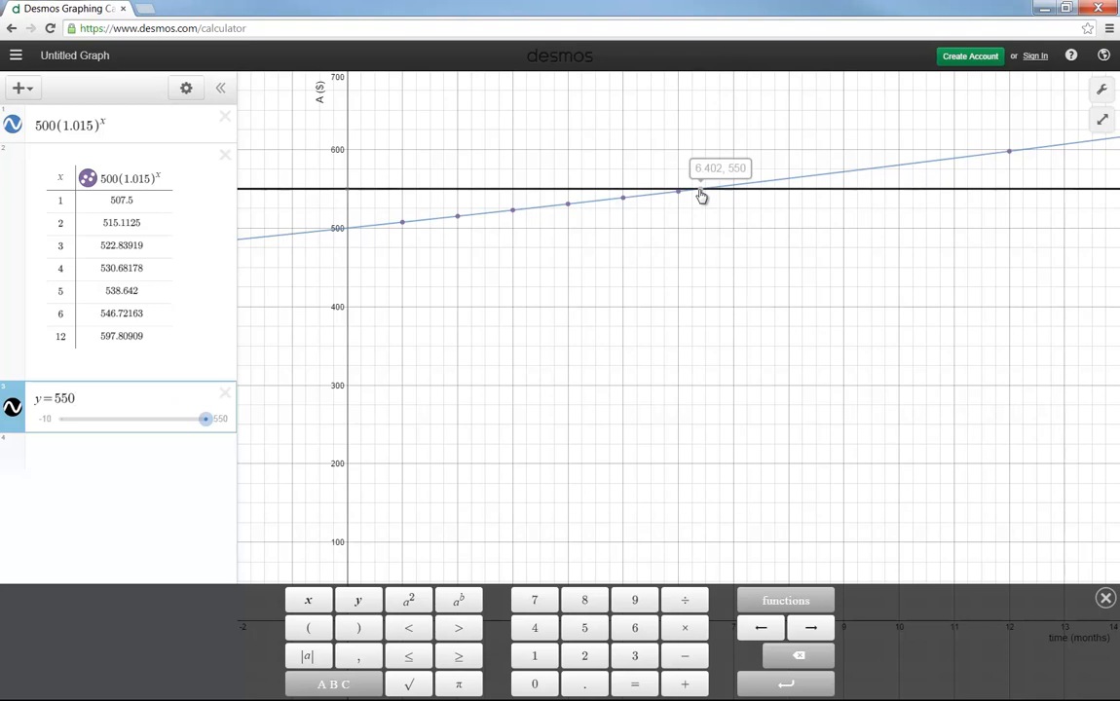
pyautogui.moveTo(496, 419)
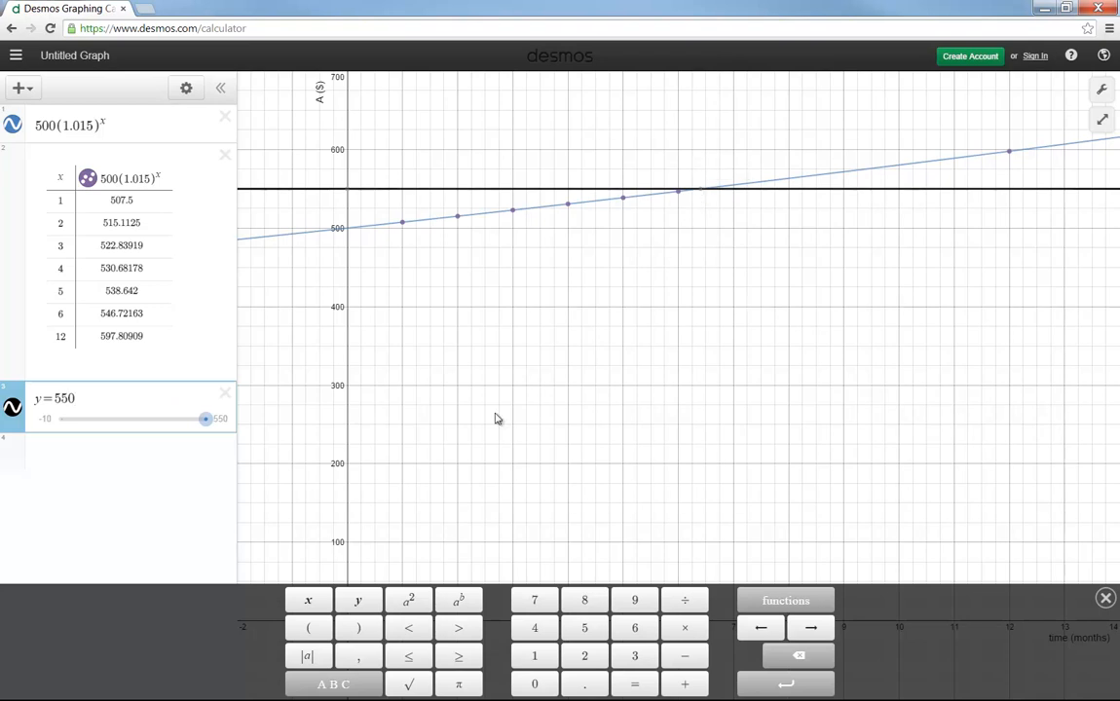
pyautogui.moveTo(824, 425)
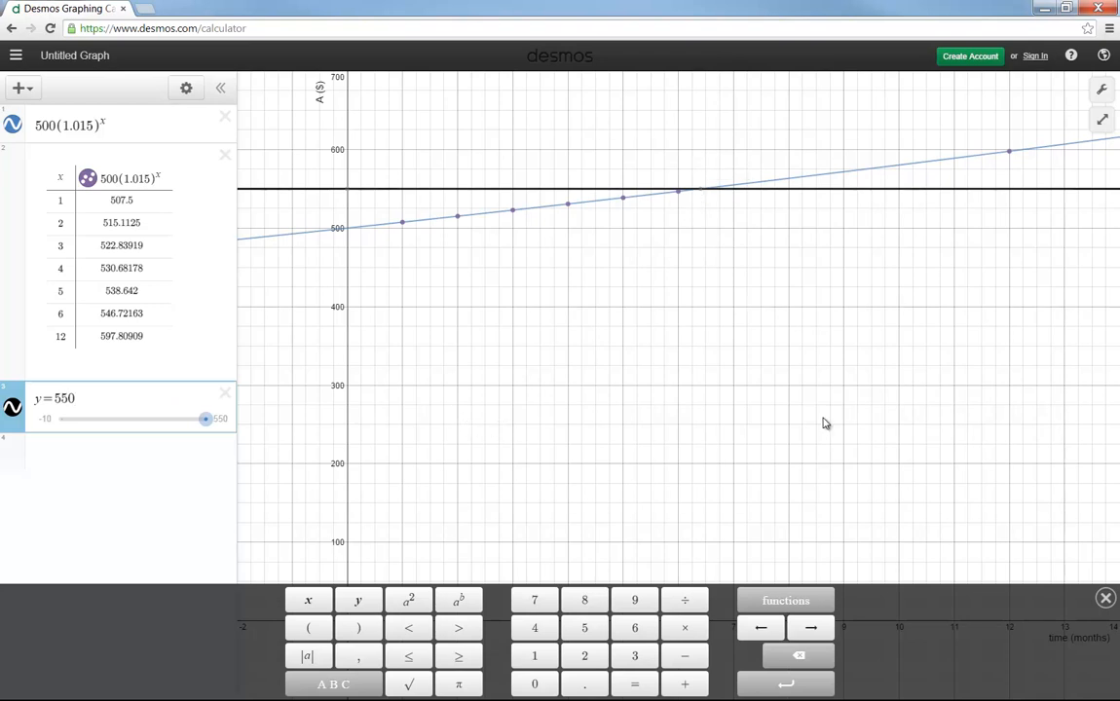
# Hide the math keypad so the full graph and months axis are visible
pyautogui.click(1107, 598)
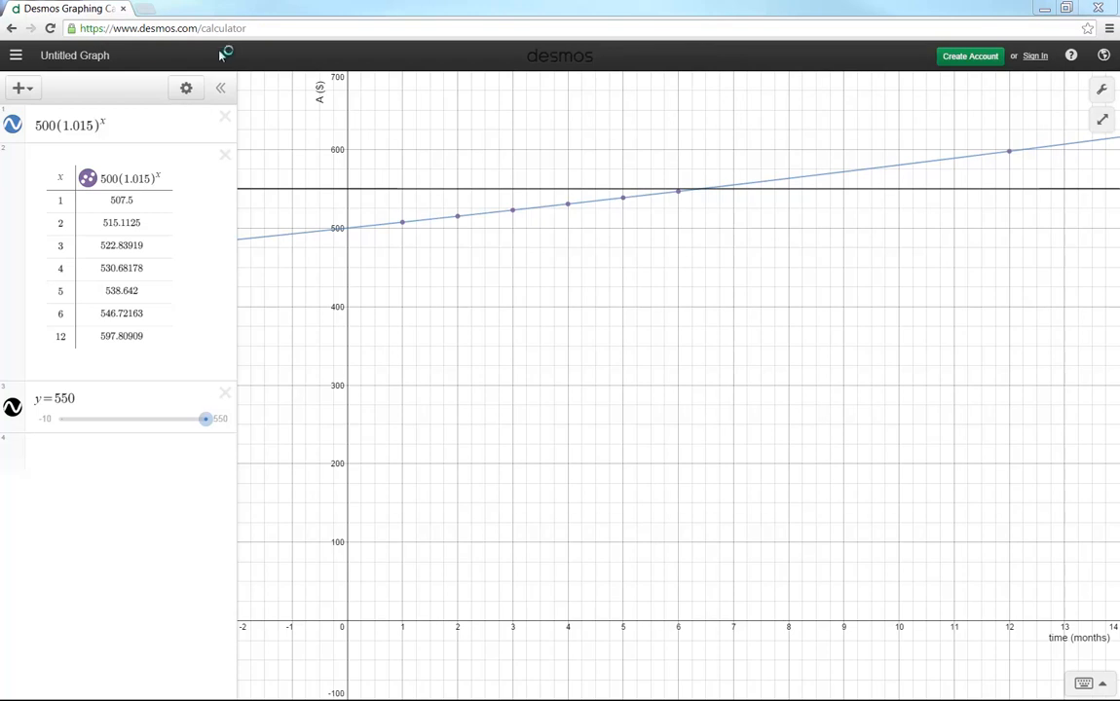
pyautogui.moveTo(296, 78)
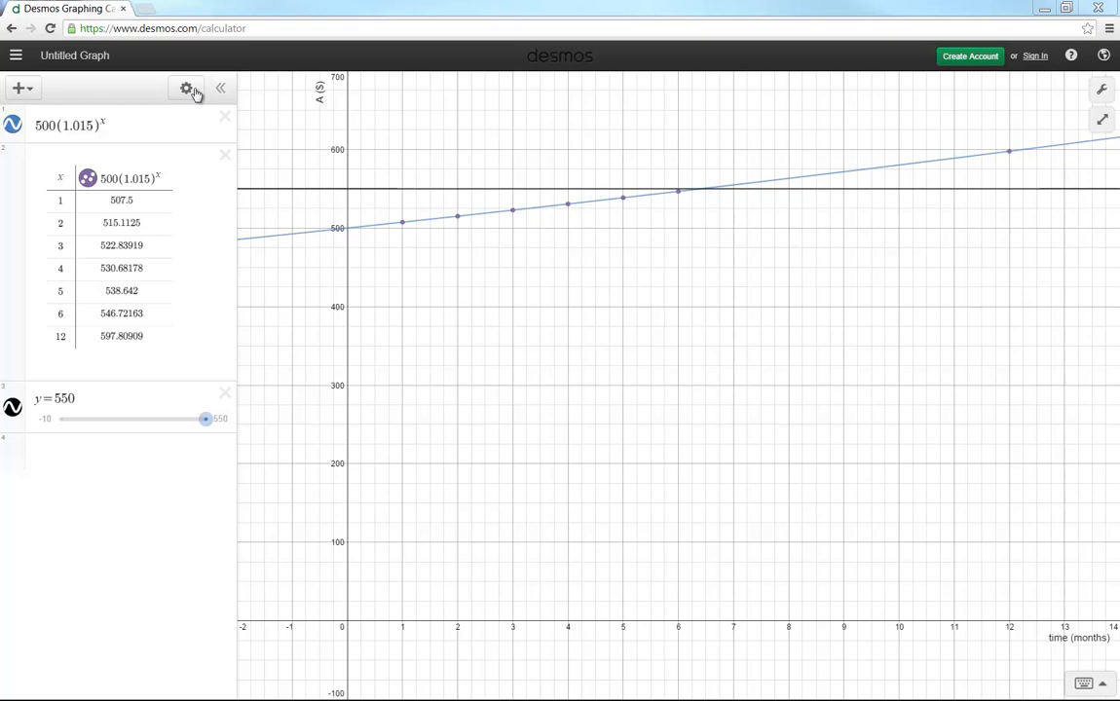
pyautogui.moveTo(57, 88)
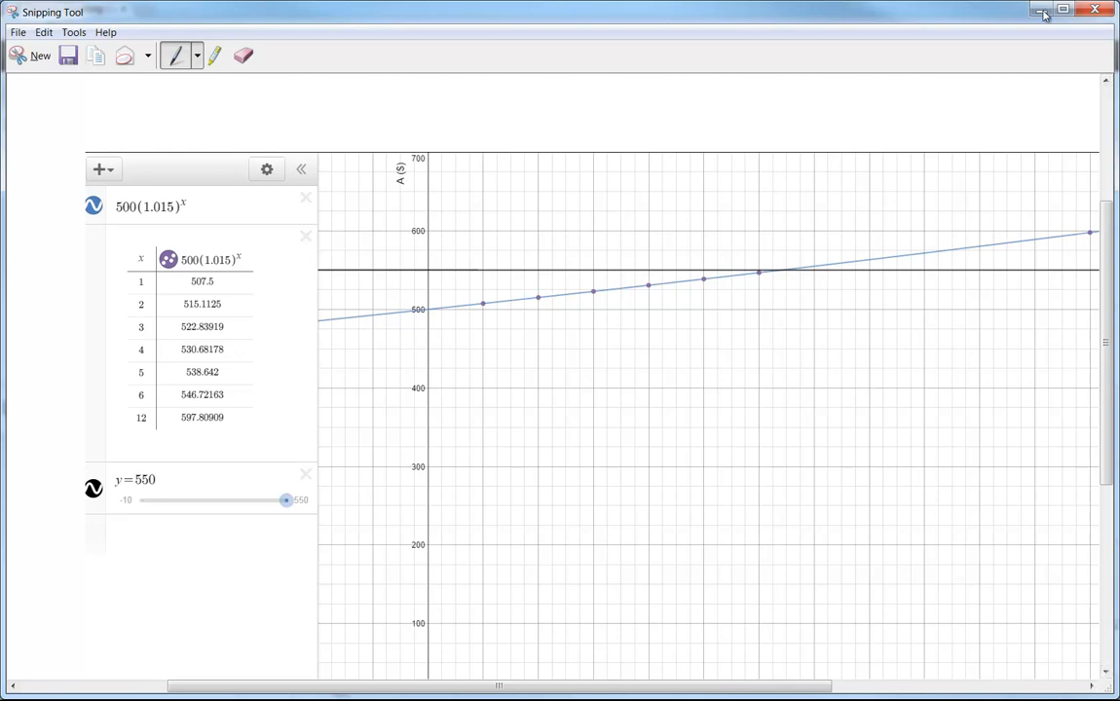
# Close the Snipping Tool capture and return to the Desmos graph
pyautogui.click(1044, 7)
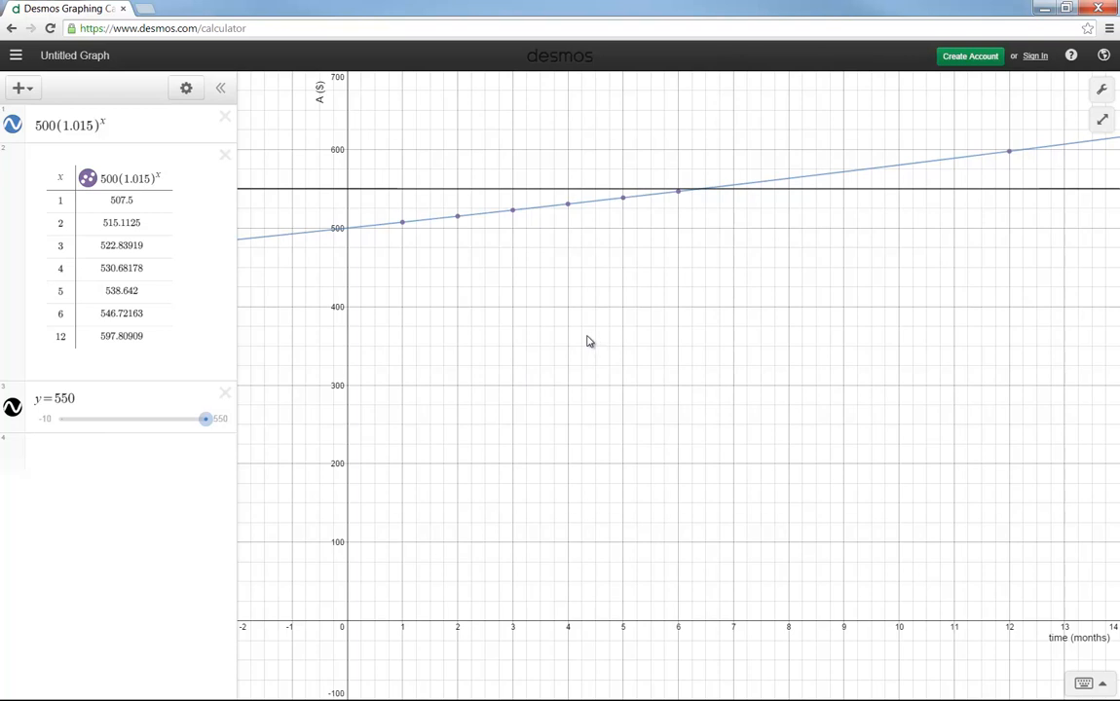
pyautogui.moveTo(546, 339)
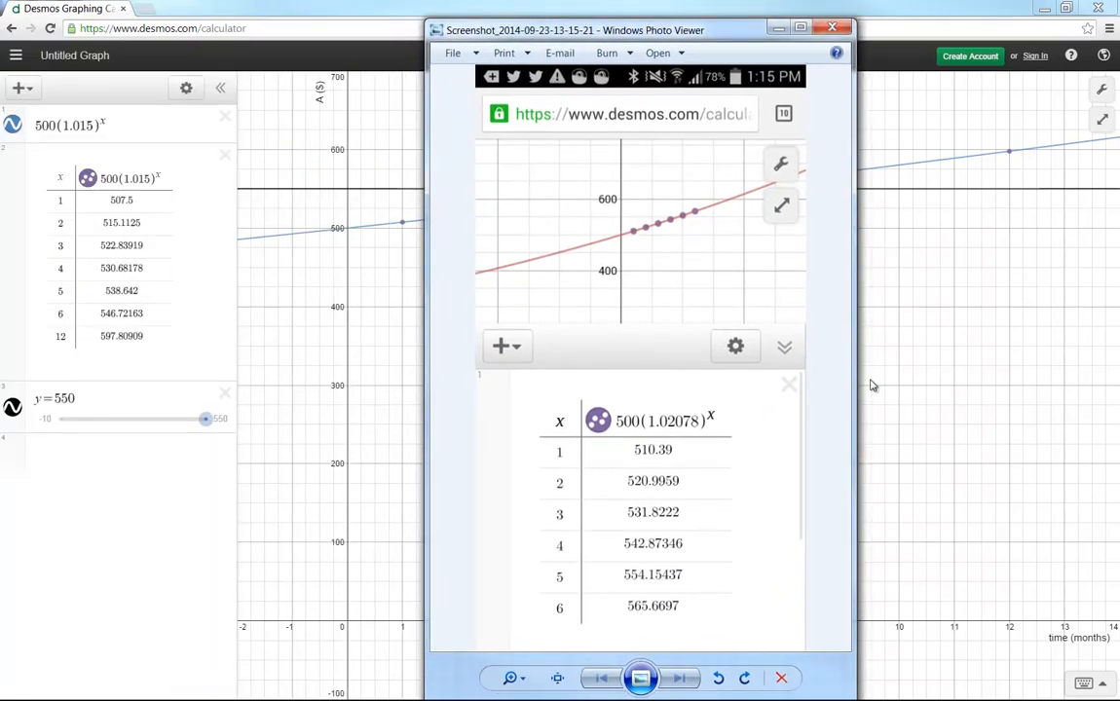
pyautogui.moveTo(639, 382)
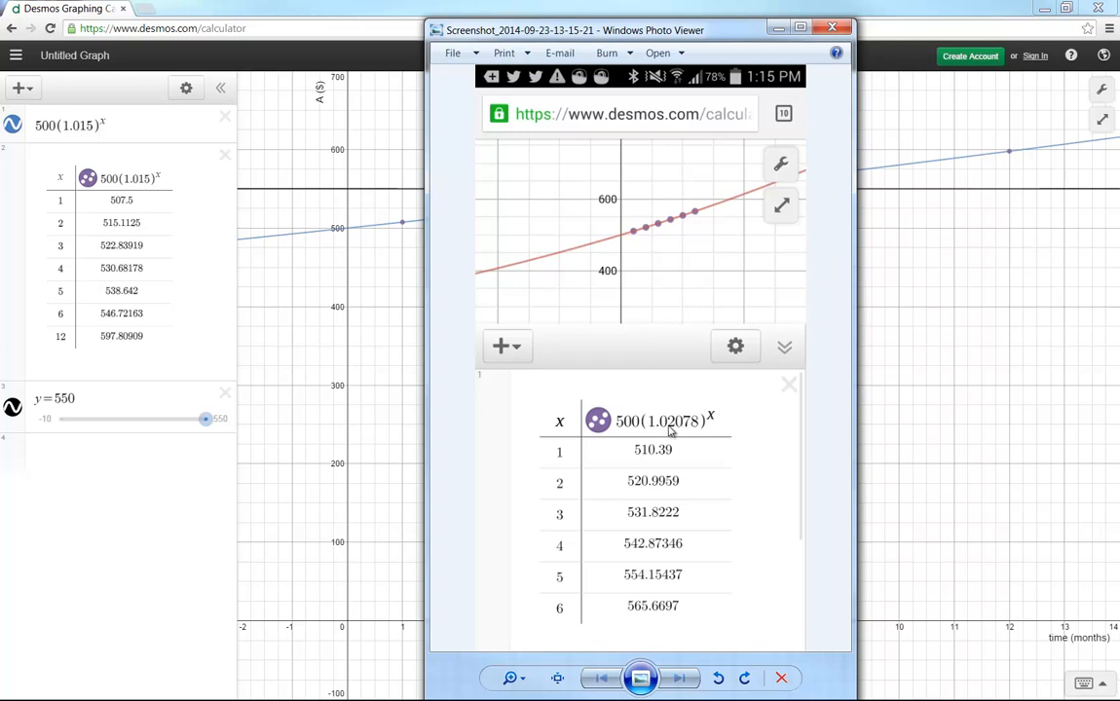
pyautogui.moveTo(682, 306)
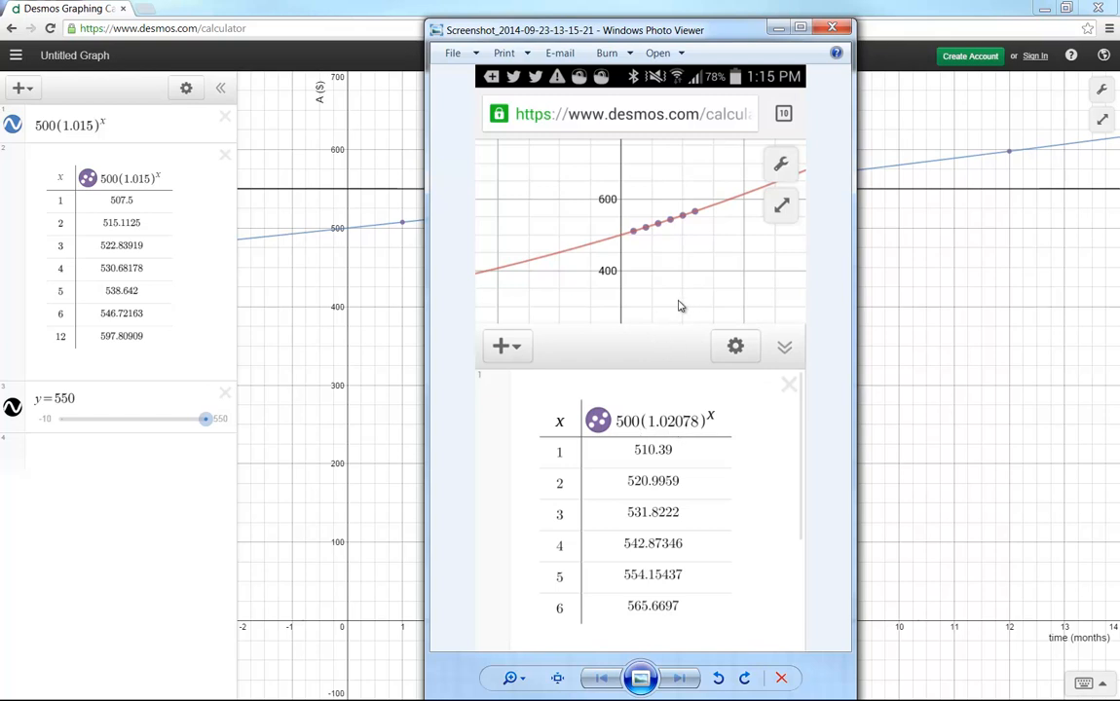
pyautogui.moveTo(648, 289)
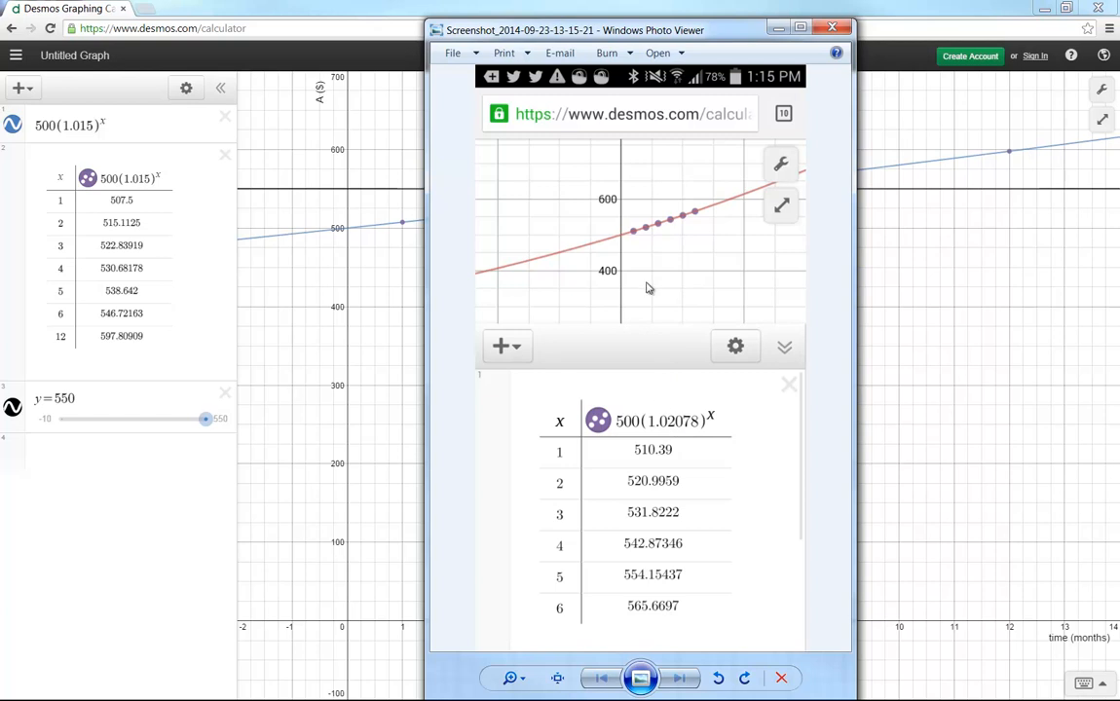
pyautogui.moveTo(693, 231)
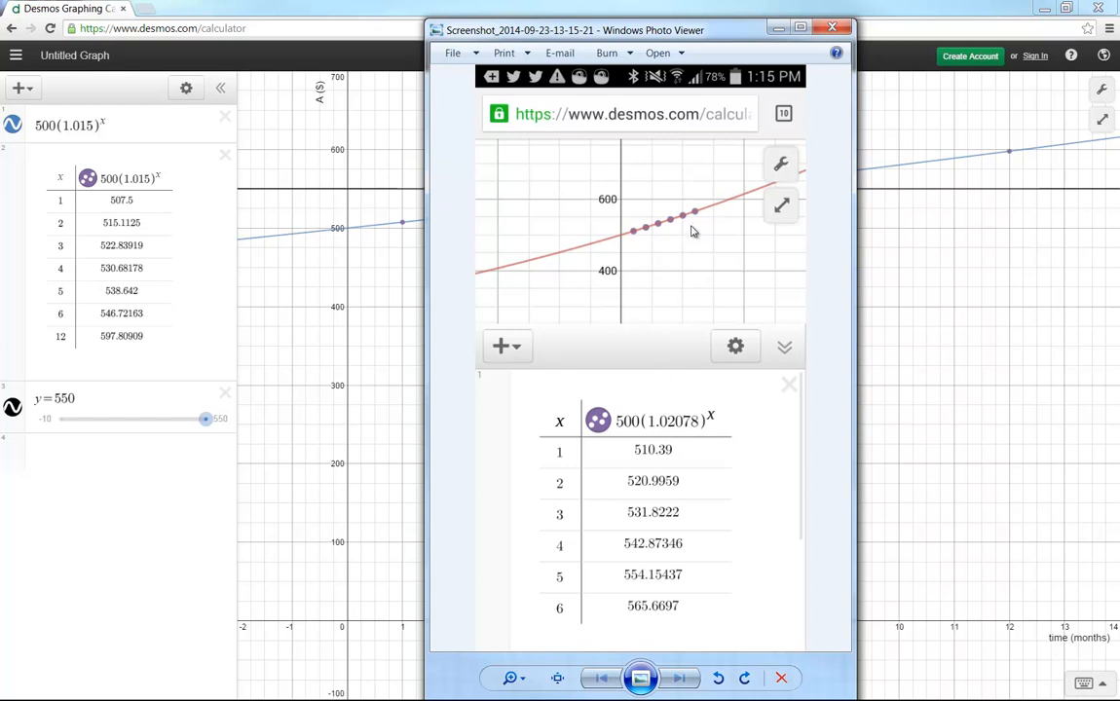
pyautogui.moveTo(709, 409)
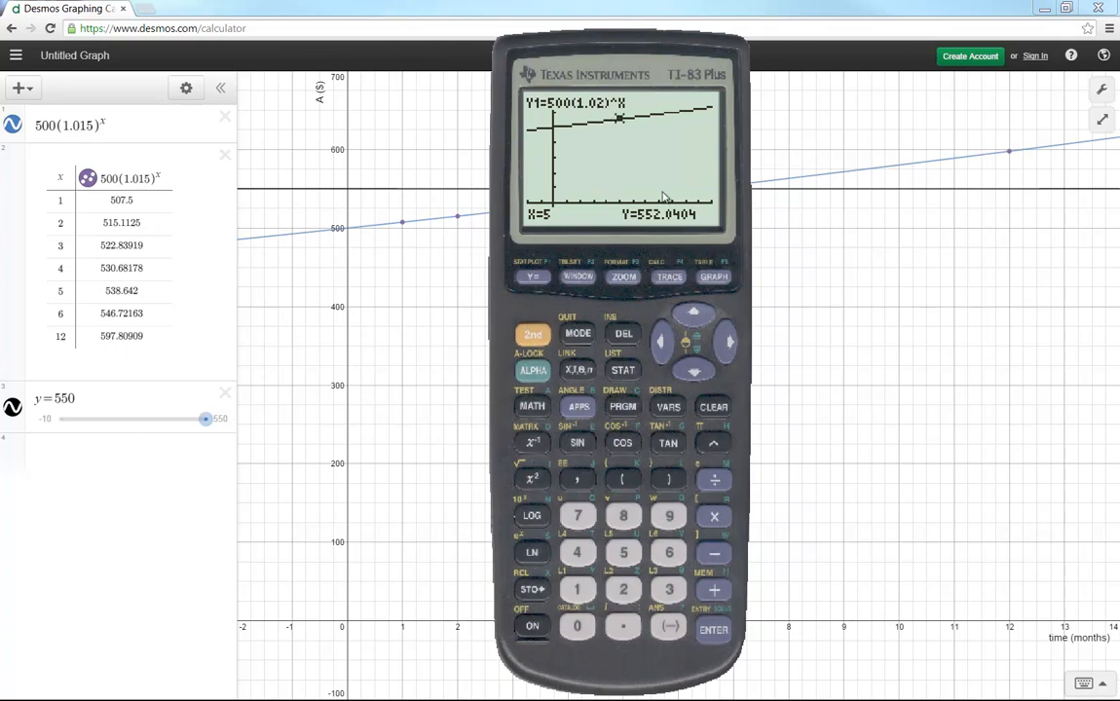
pyautogui.moveTo(662, 282)
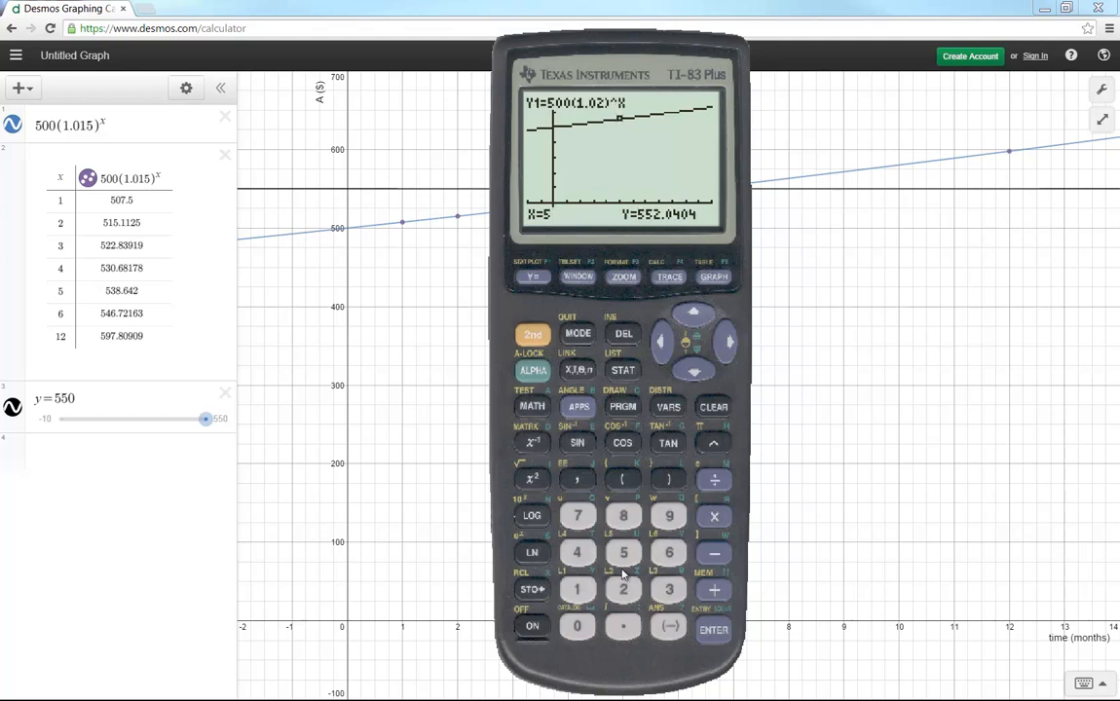
pyautogui.moveTo(682, 563)
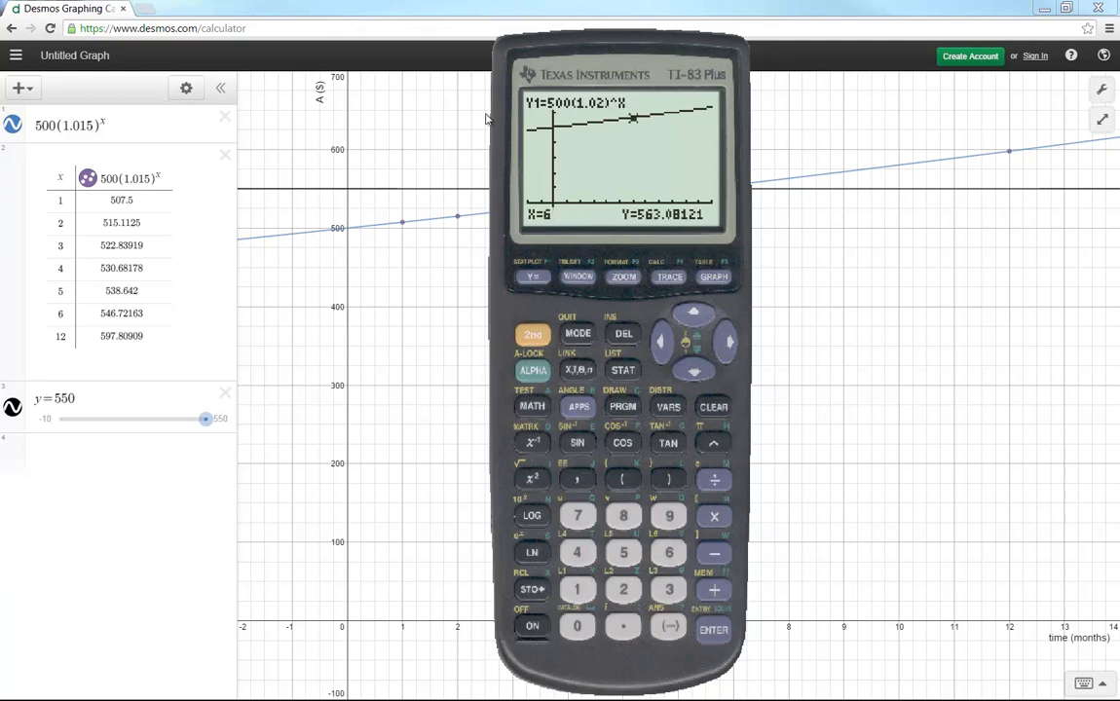
pyautogui.moveTo(557, 289)
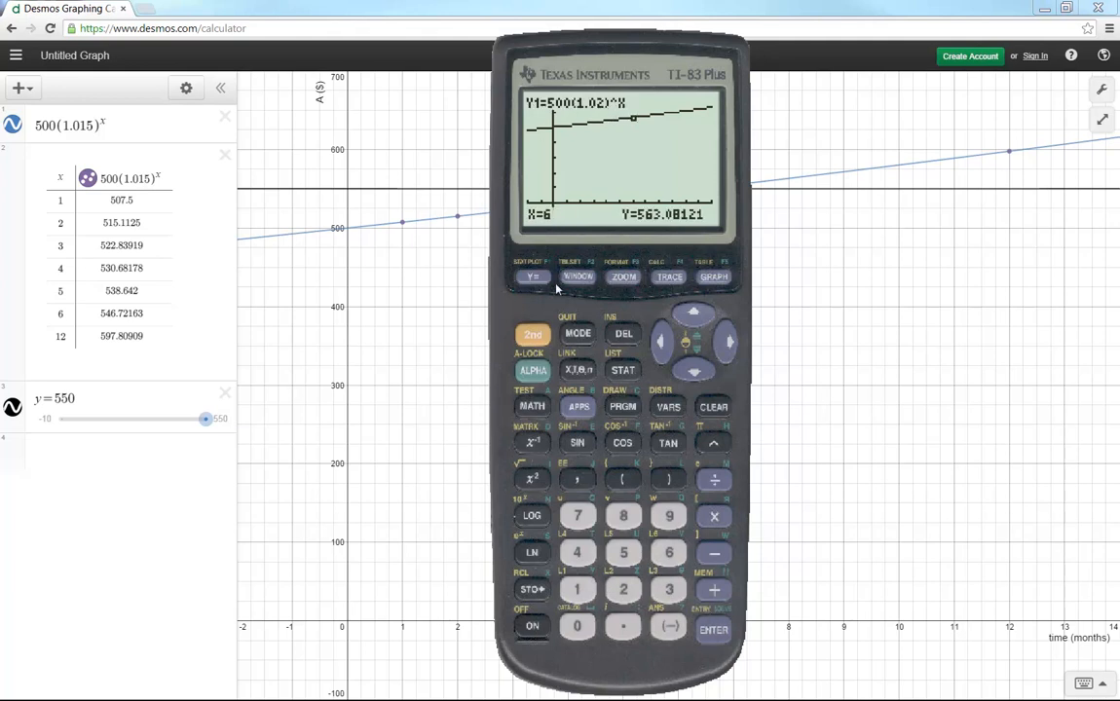
# Change Y1 to 500(1.015)^X and trace the graphed curve to X=5, Y≈538.642
pyautogui.click(532, 276)
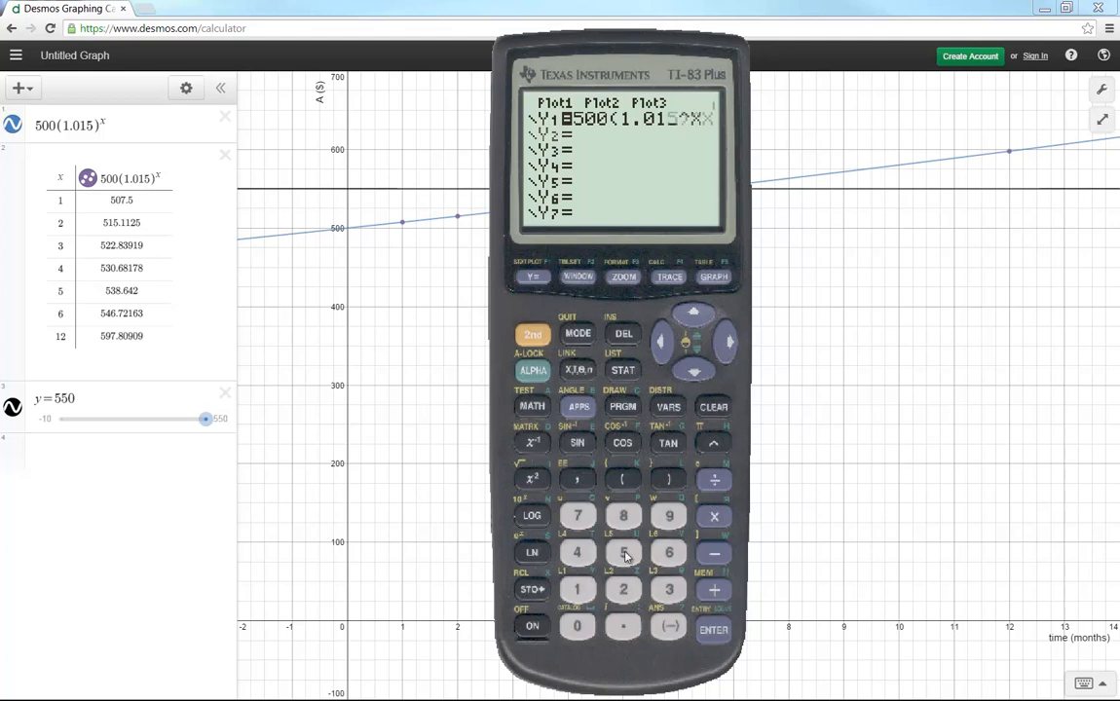
pyautogui.click(624, 334)
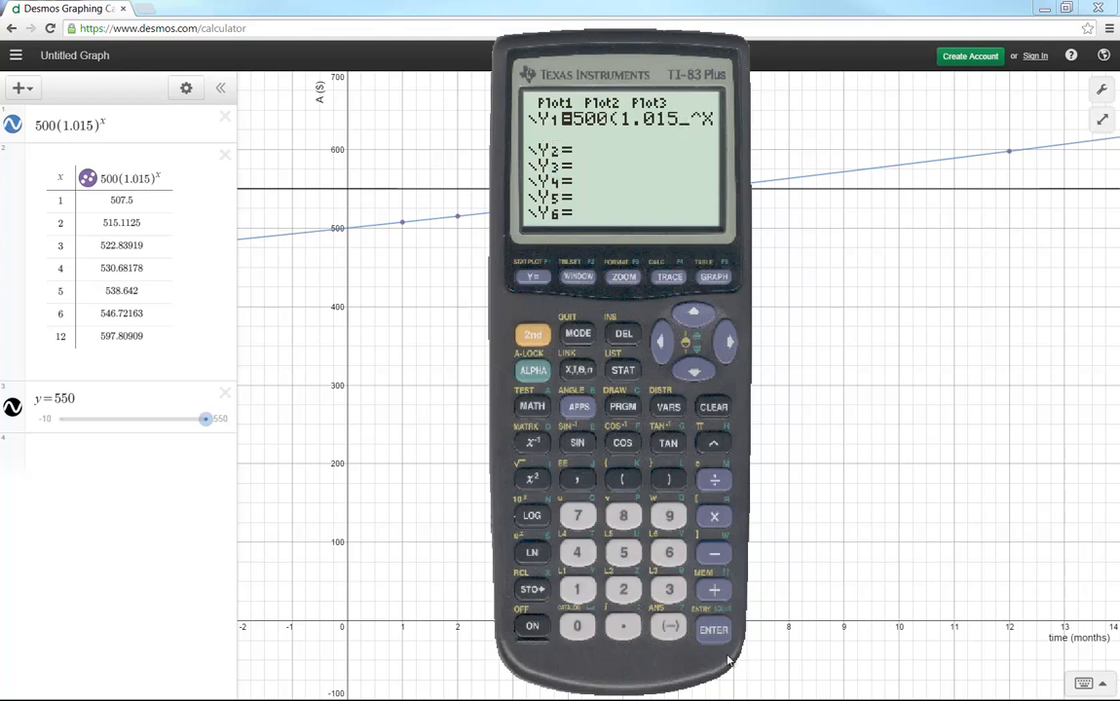
pyautogui.click(713, 277)
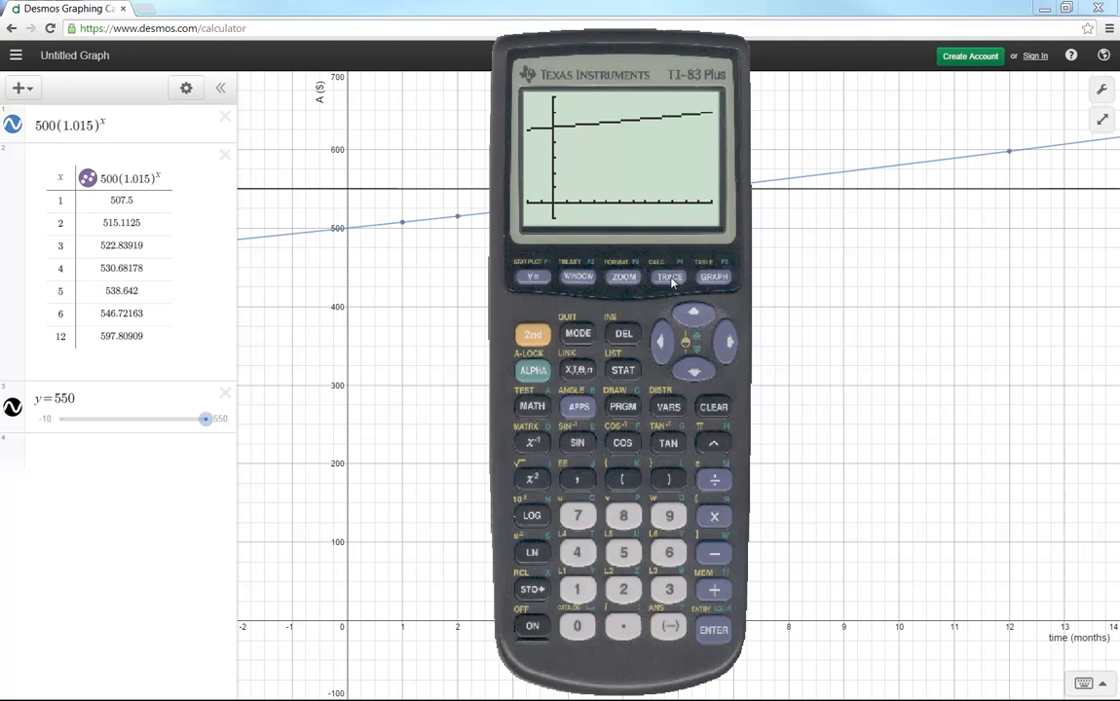
pyautogui.click(668, 277)
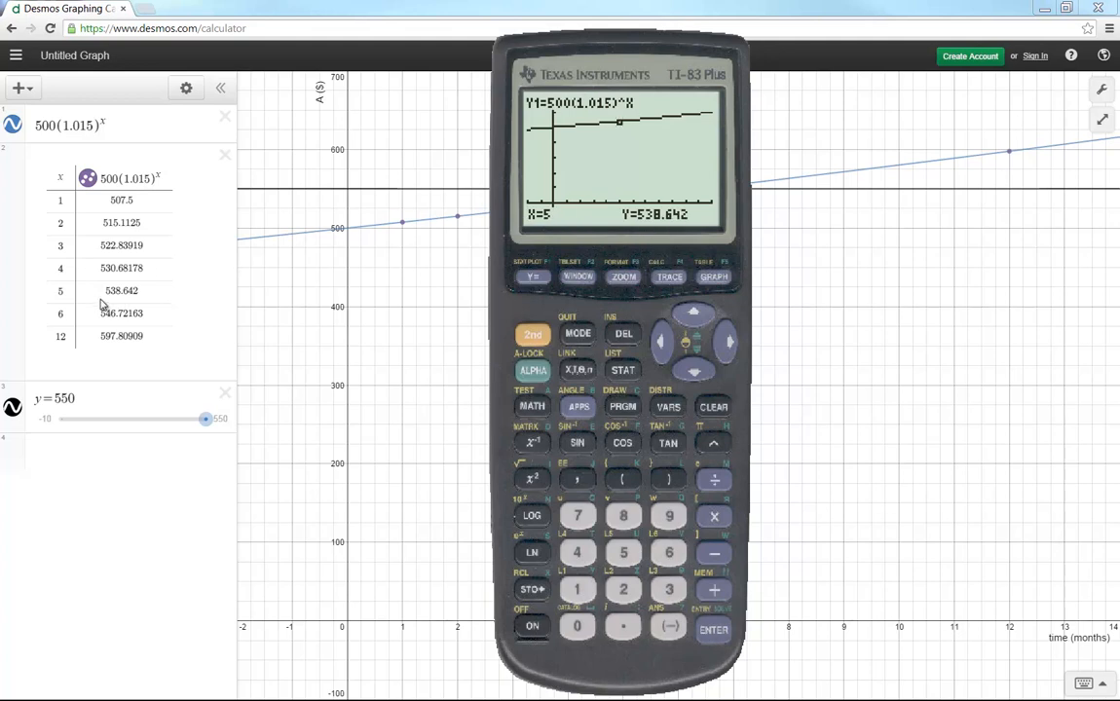
pyautogui.moveTo(733, 300)
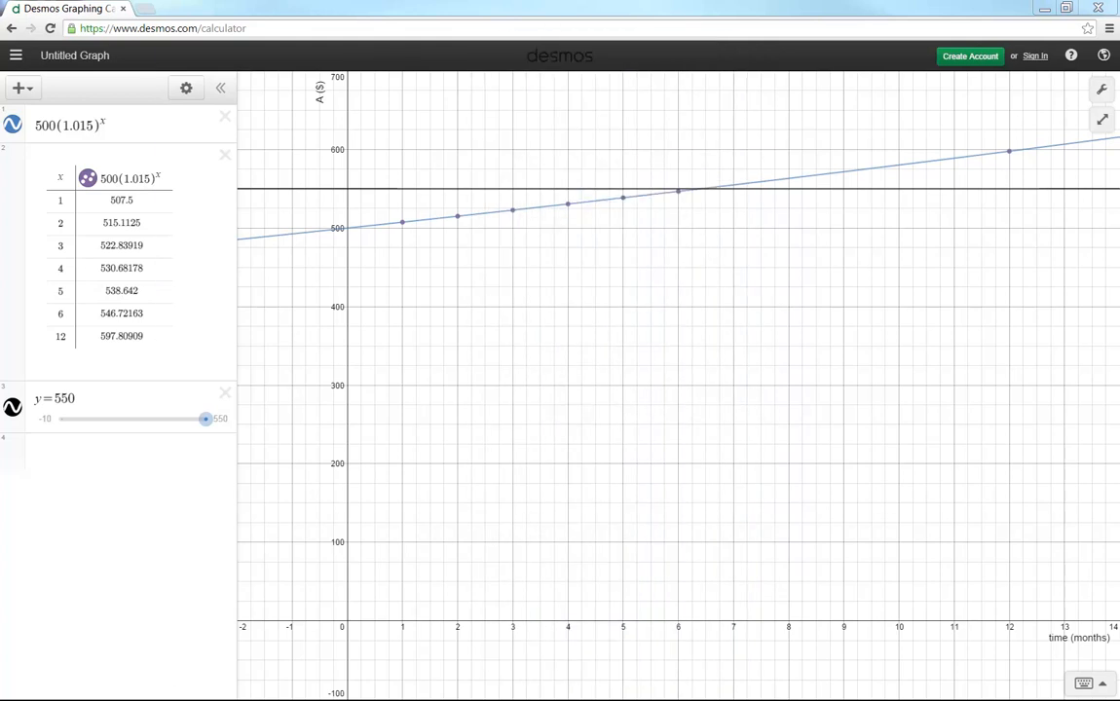
pyautogui.moveTo(663, 317)
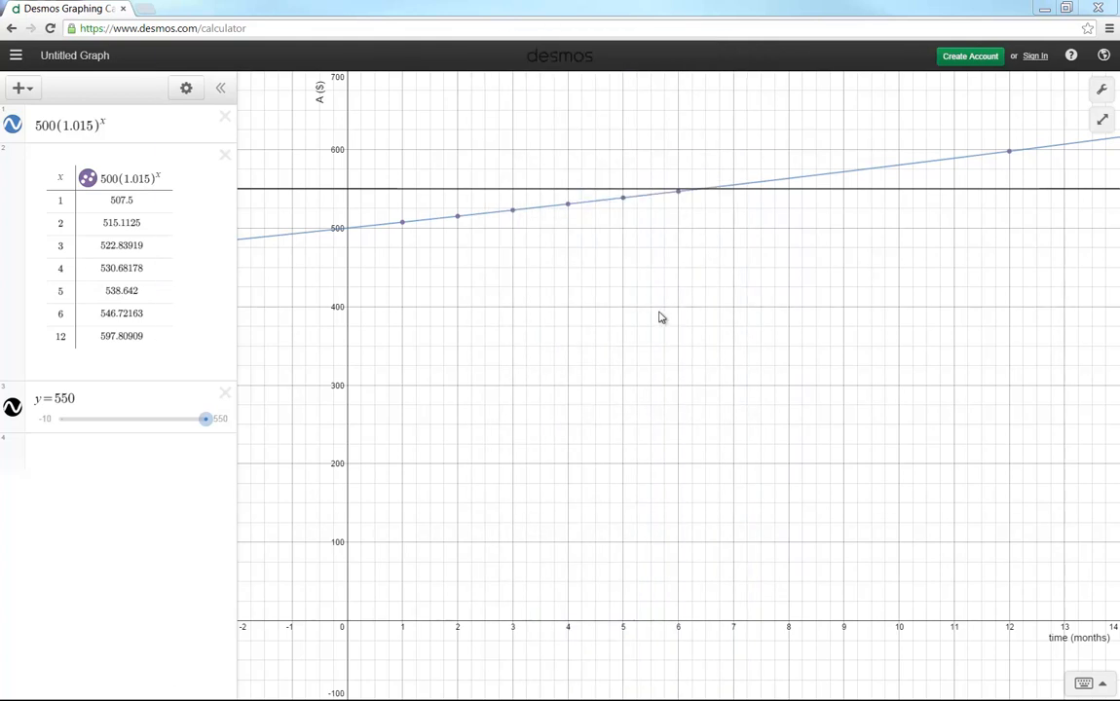